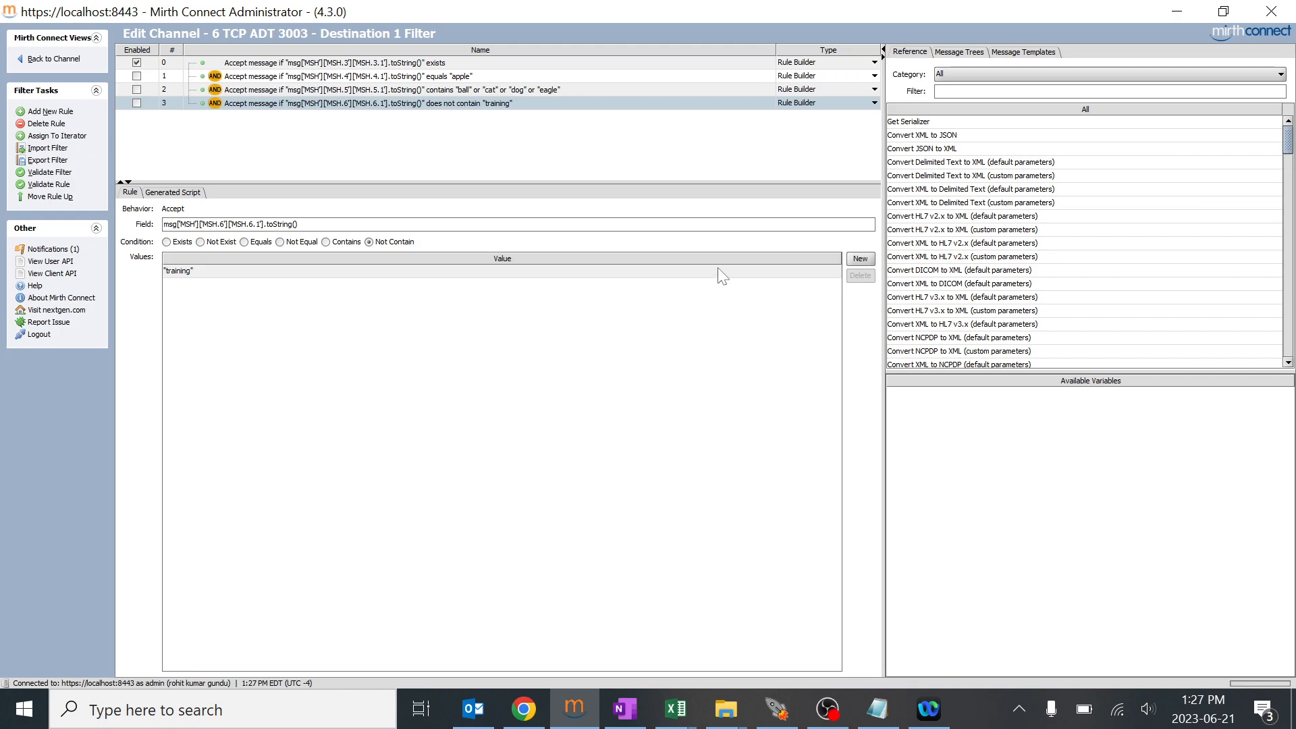
mouse_move(677, 141)
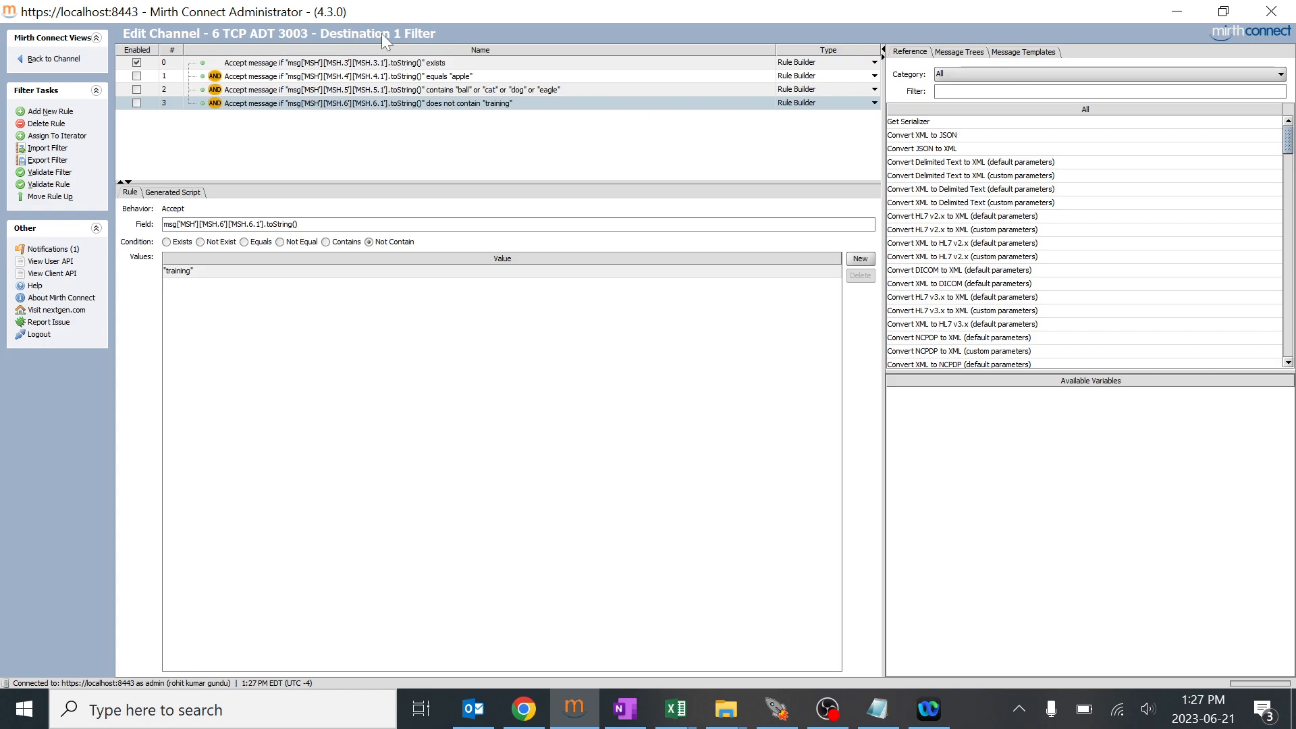
mouse_move(52, 59)
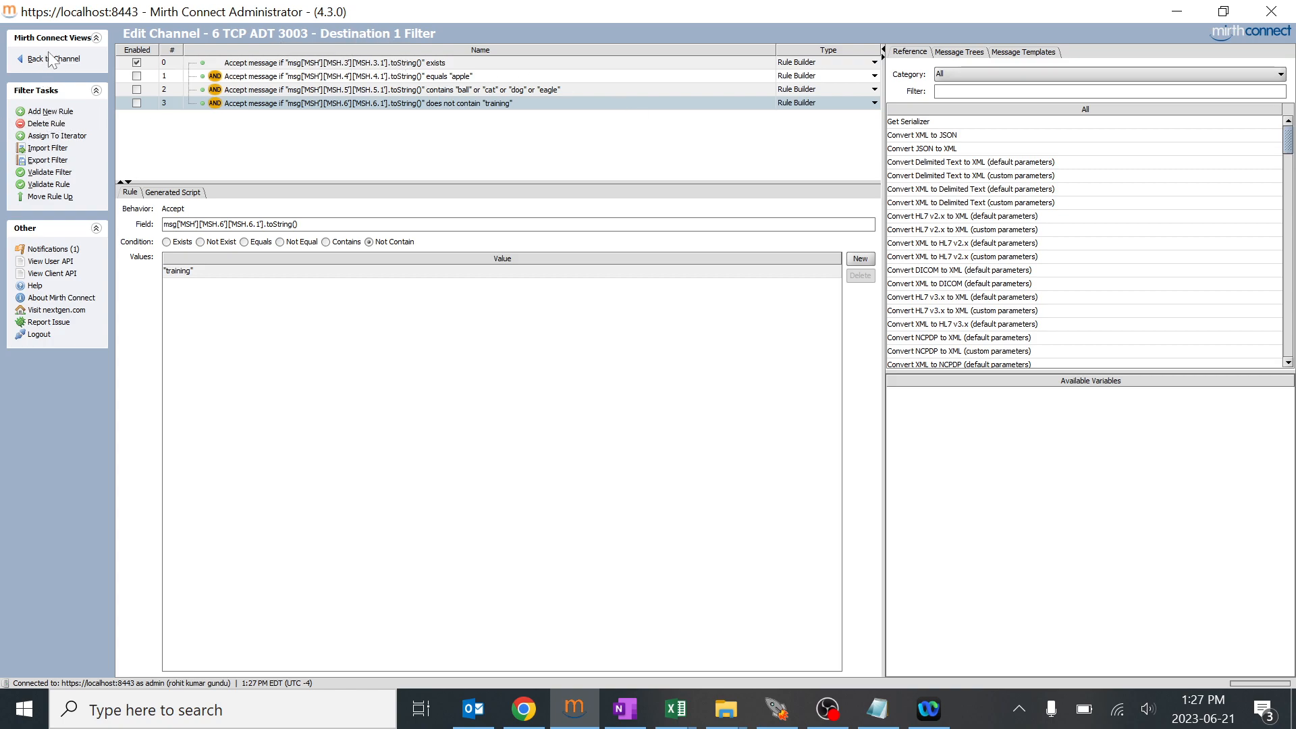
Navigate from Channels into 6 TCP ADT 3003 and select Destination 1's filter for editing.
left_click(50, 58)
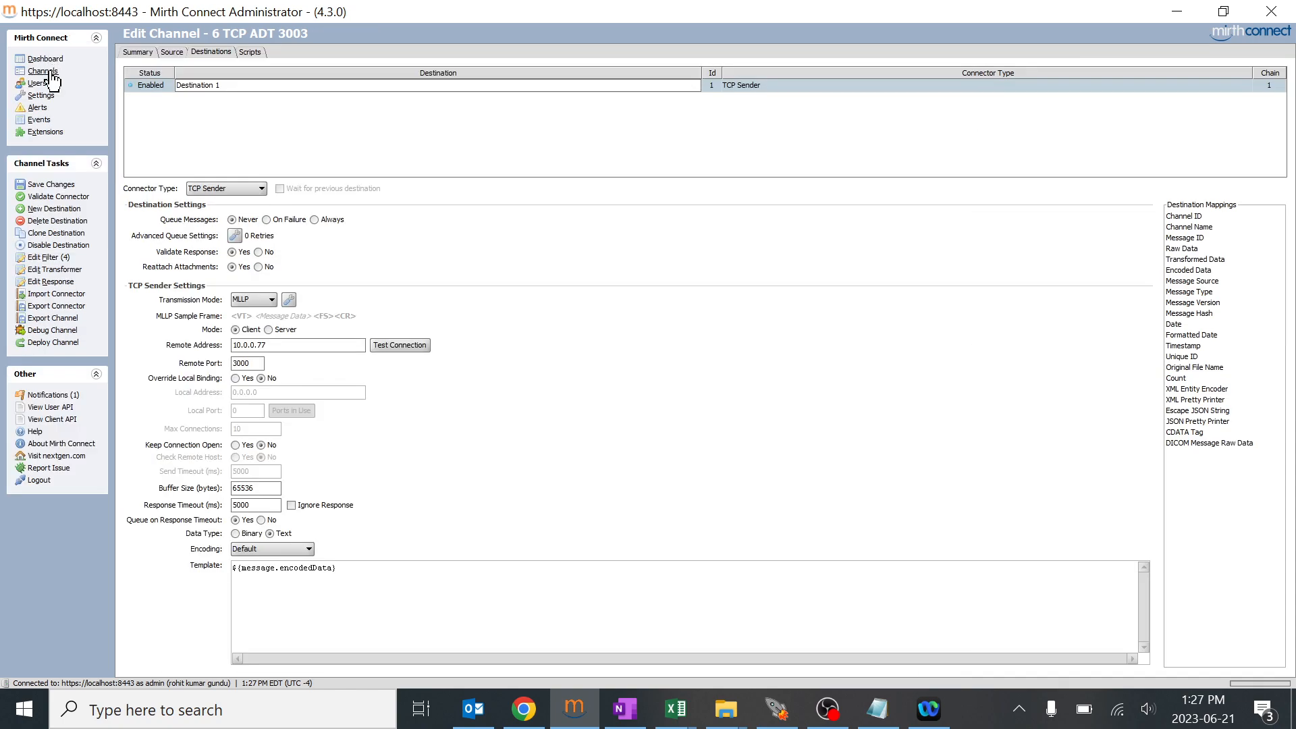
left_click(42, 71)
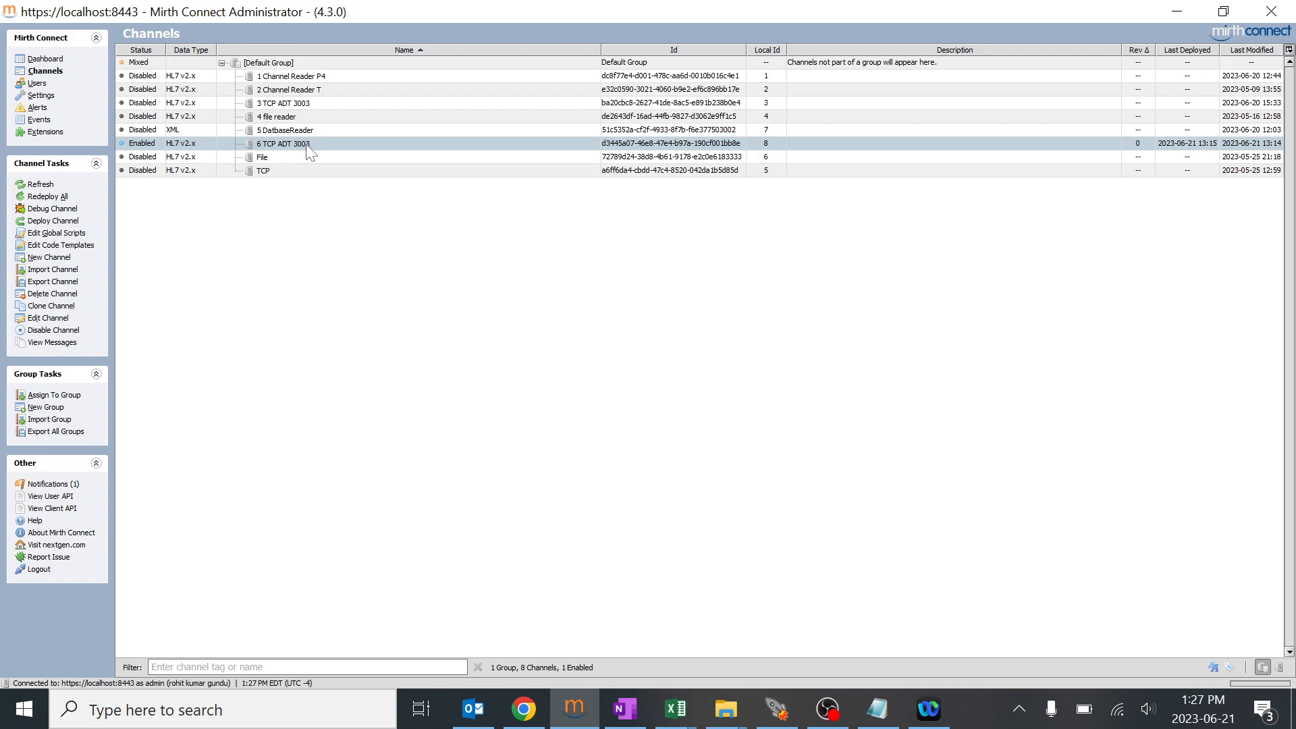
double_click(285, 143)
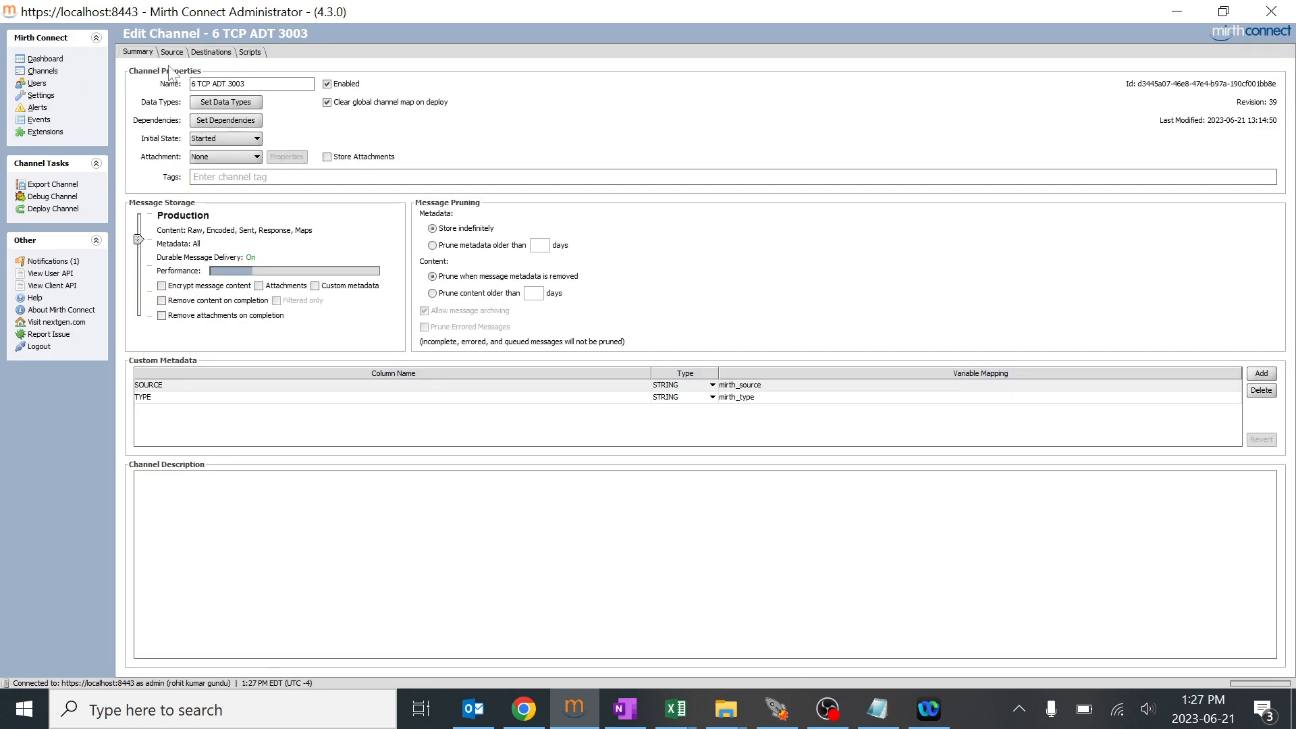
left_click(210, 51)
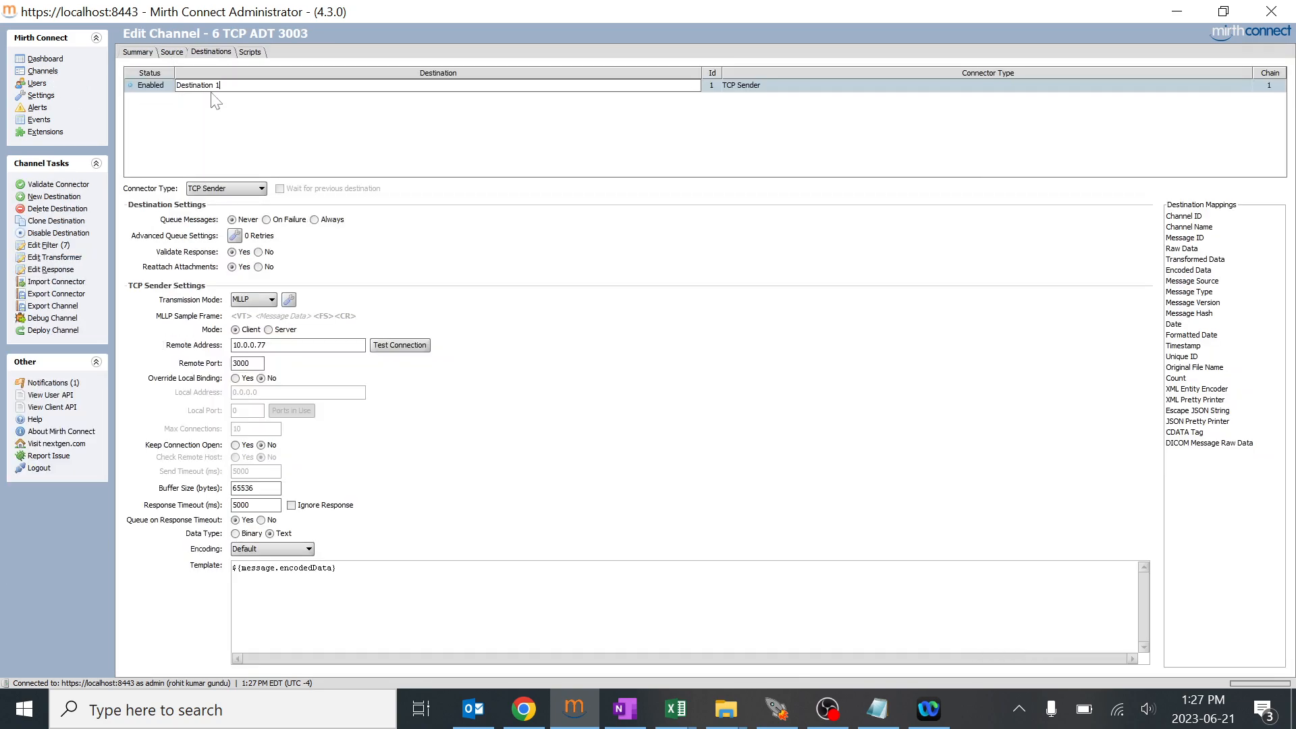
left_click(53, 233)
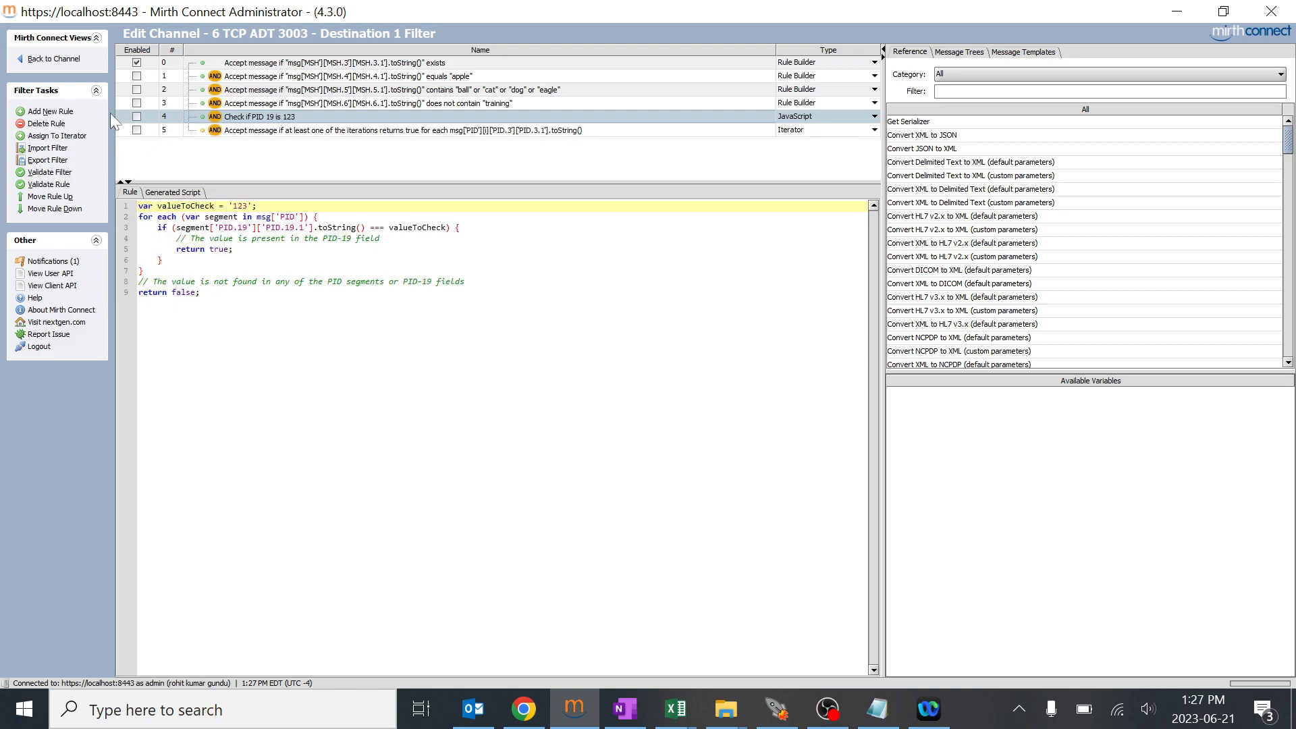
left_click(45, 123)
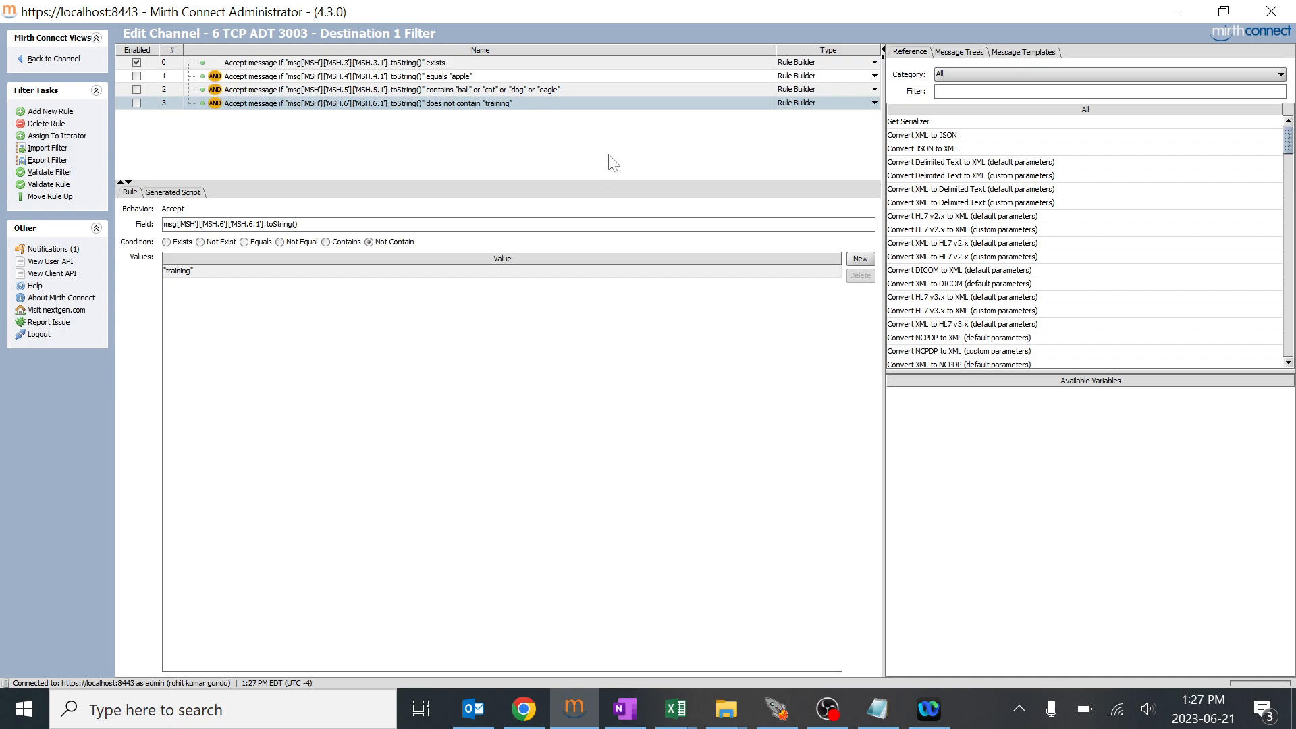
mouse_move(785, 118)
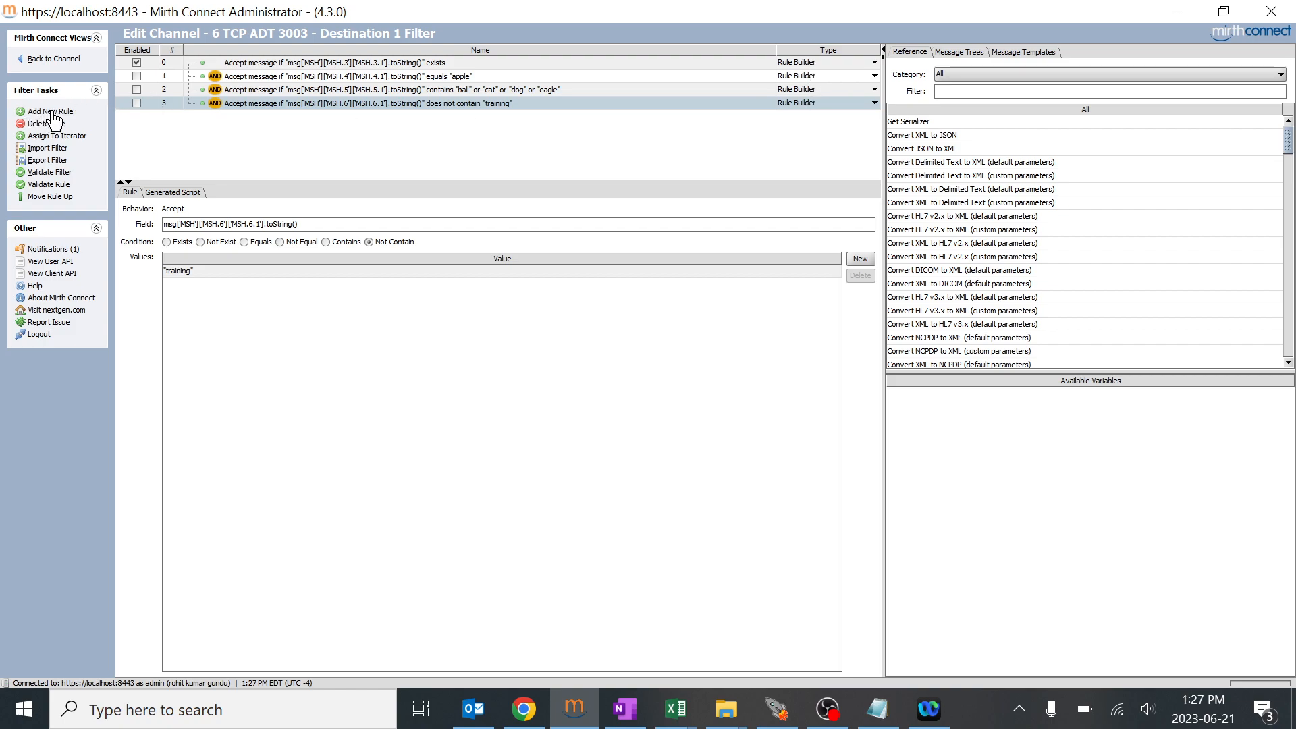
Add a fifth filter rule and set its type to JavaScript.
left_click(48, 112)
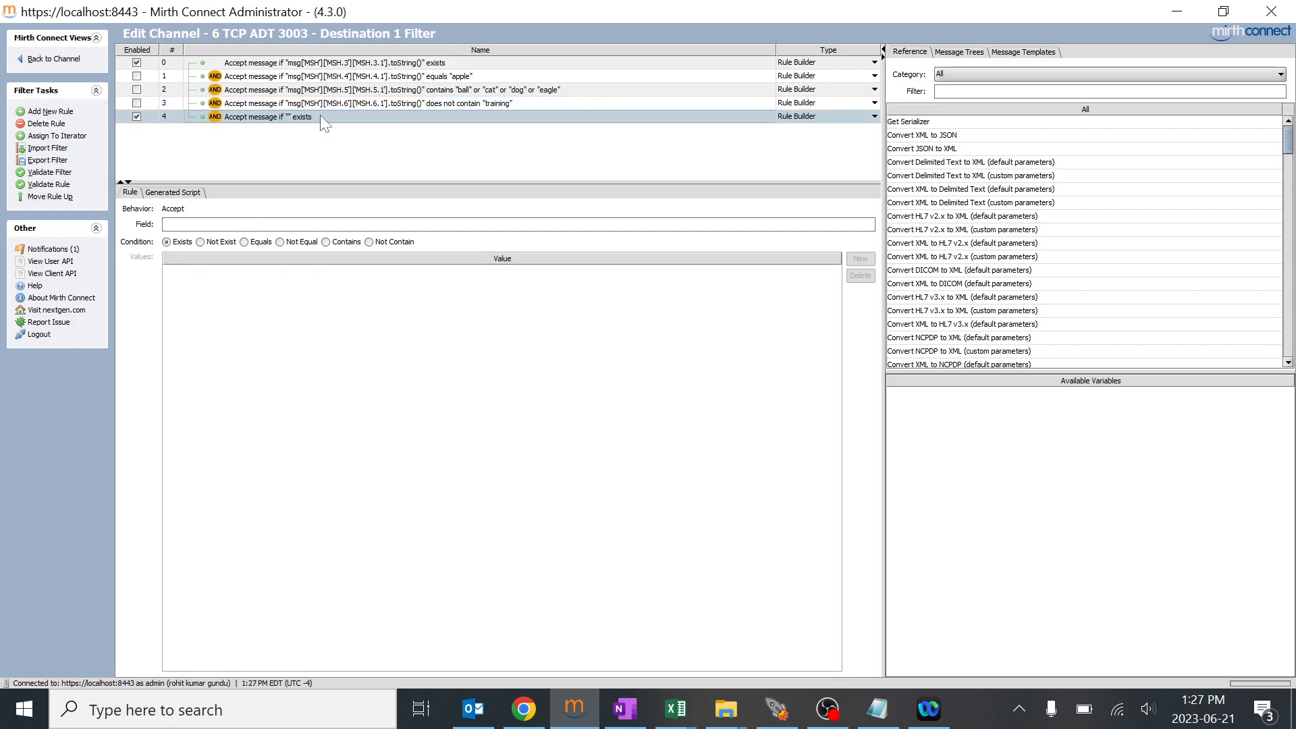
left_click(872, 115)
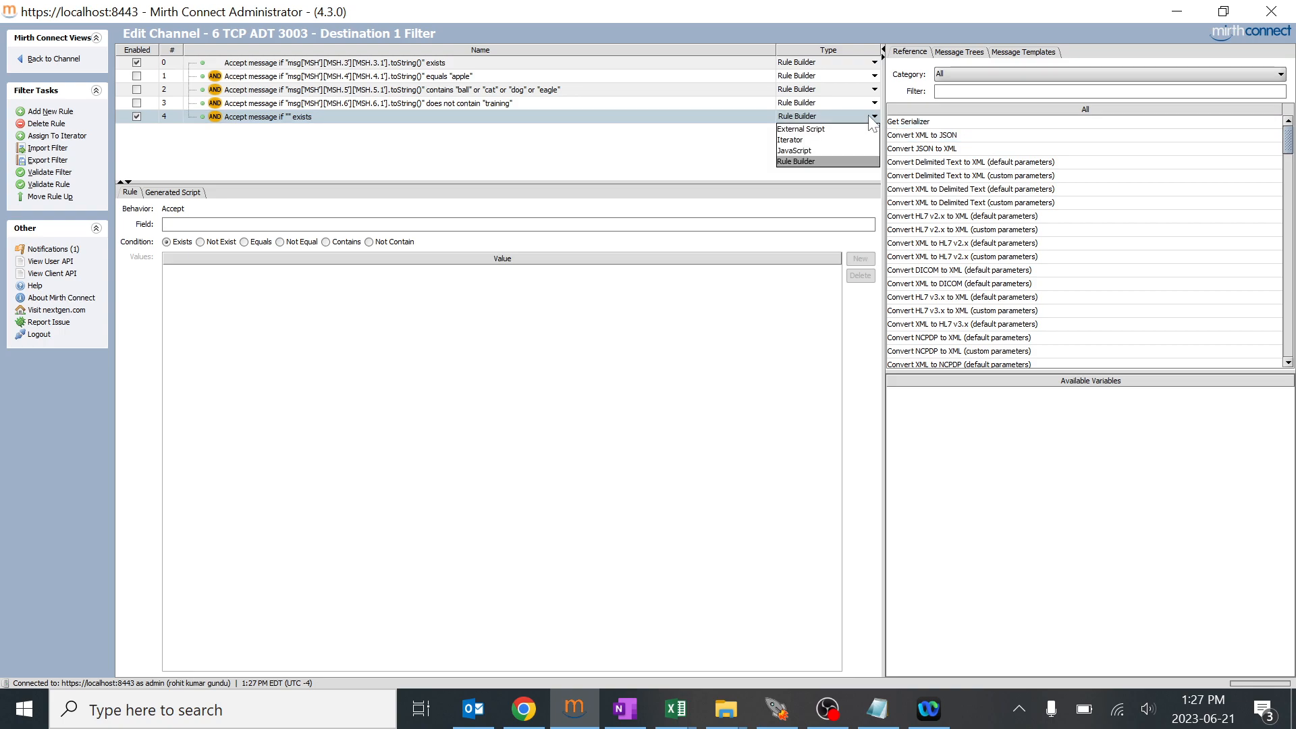
mouse_move(825, 129)
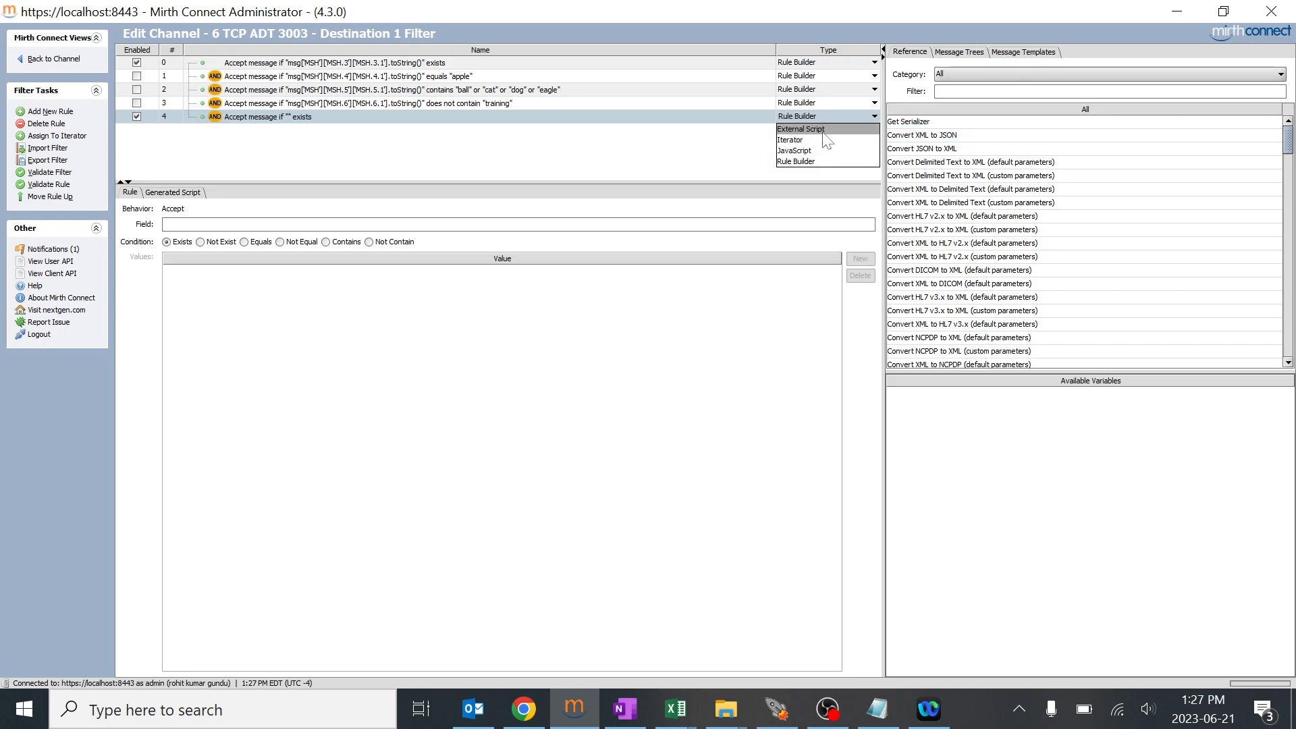
mouse_move(822, 152)
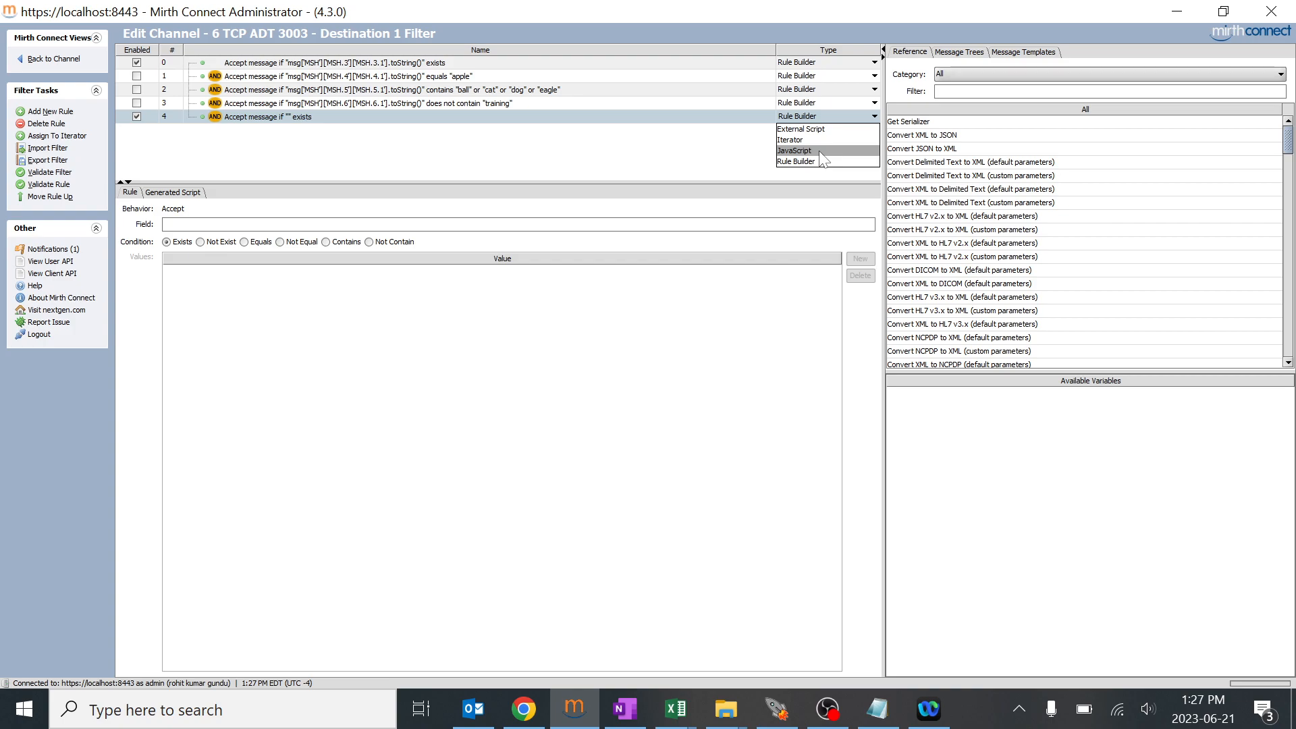
left_click(794, 152)
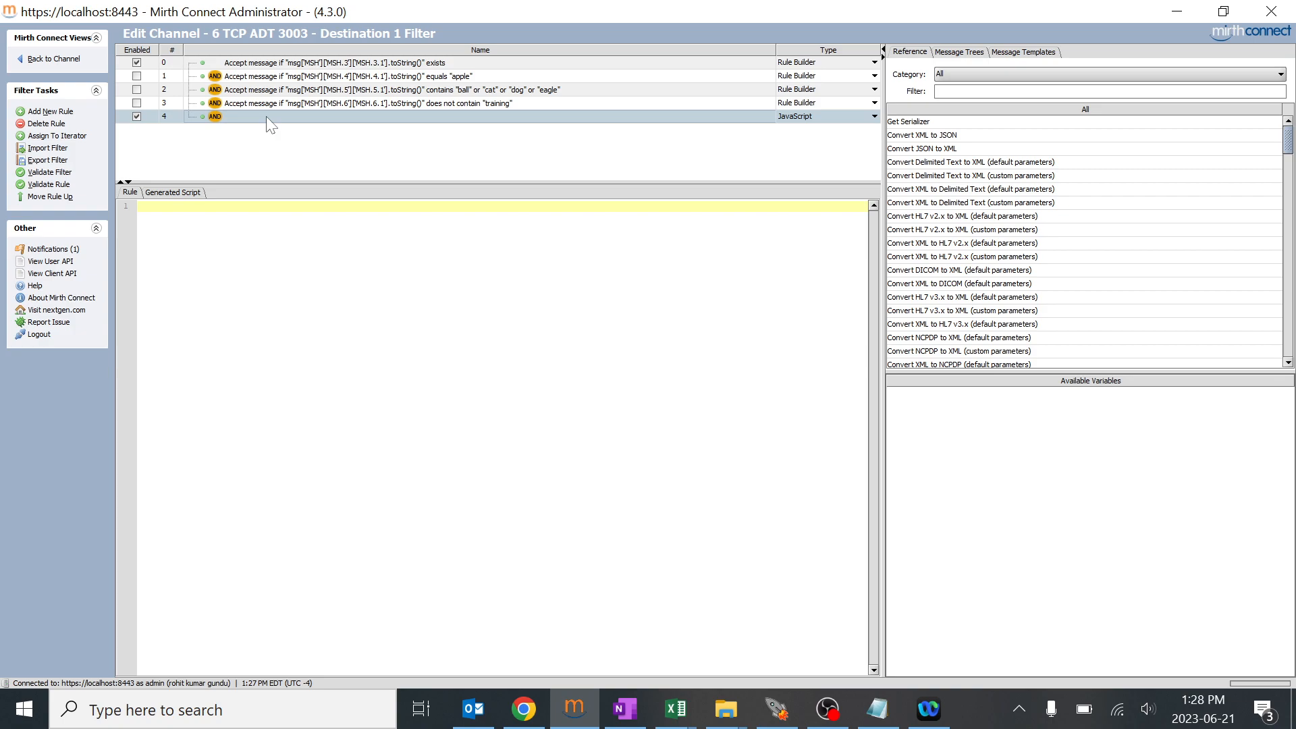
mouse_move(962, 52)
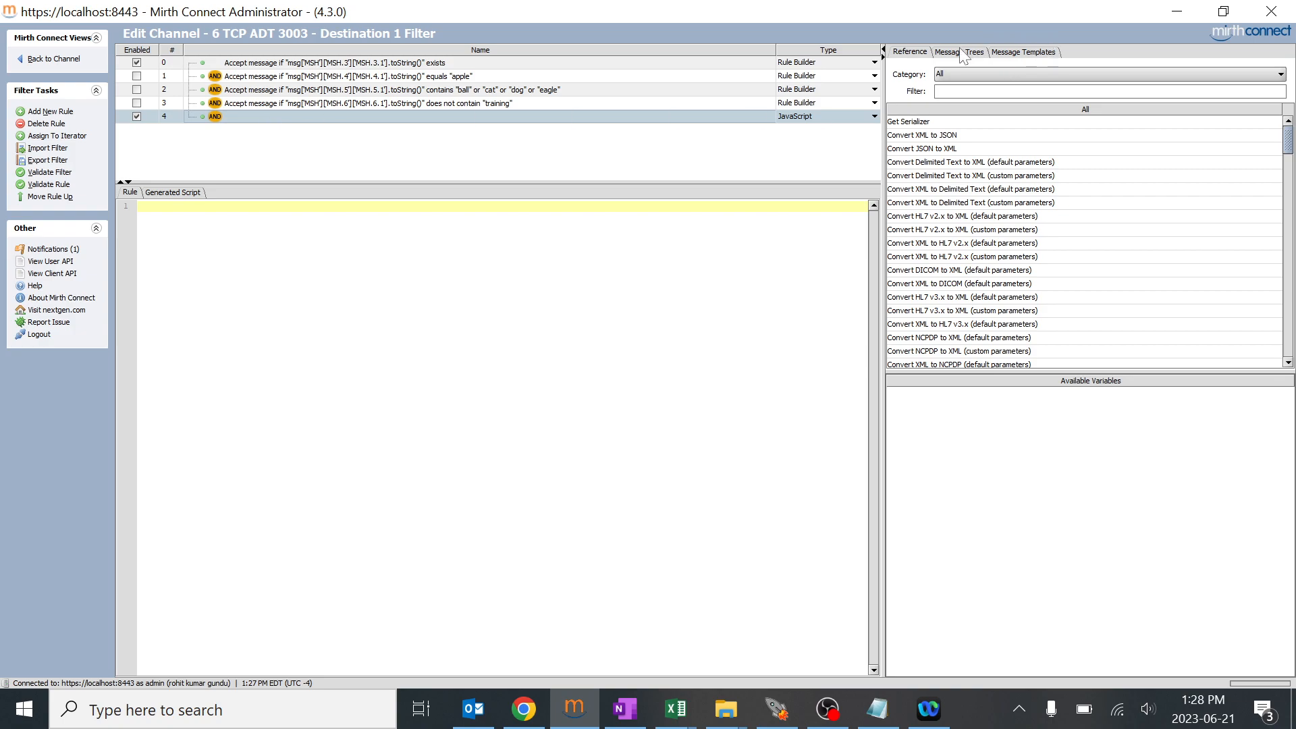
Expand the inbound message tree down to the empty PID.5.1 node, then switch to the HL7 viewer.
left_click(958, 52)
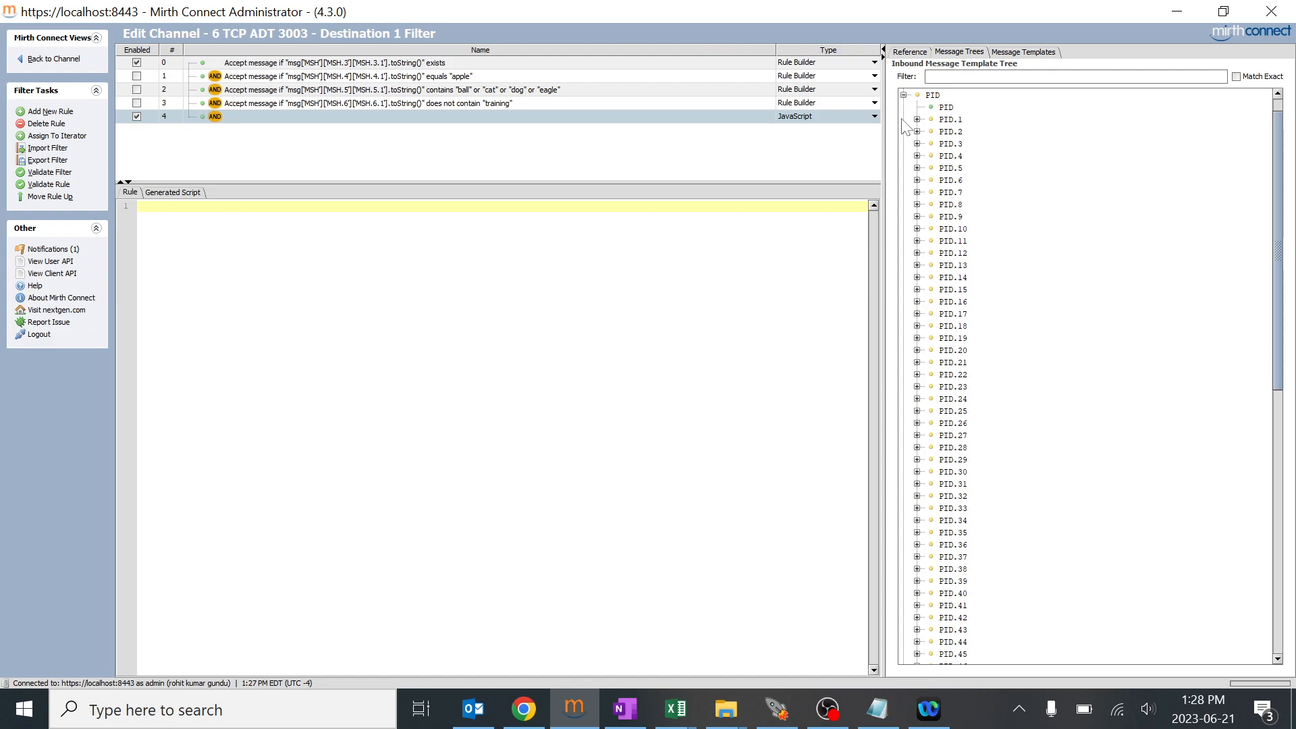
left_click(916, 168)
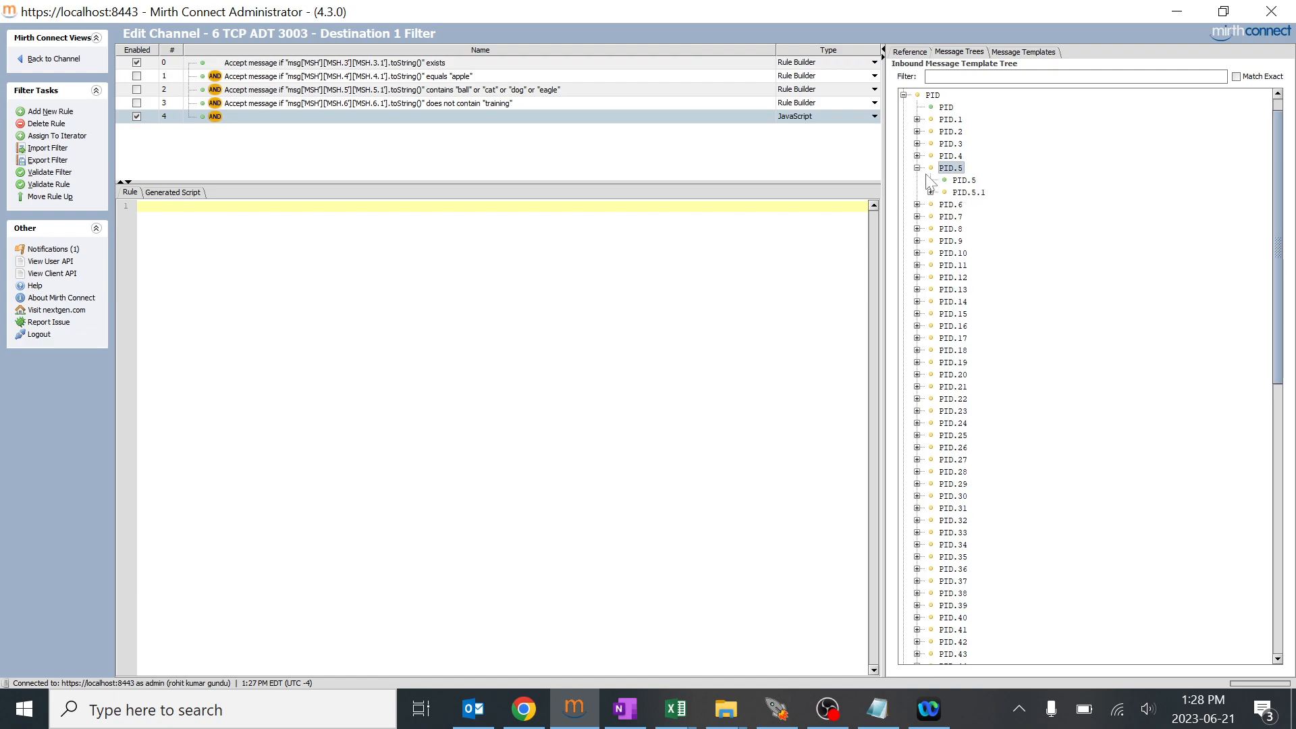
left_click(928, 192)
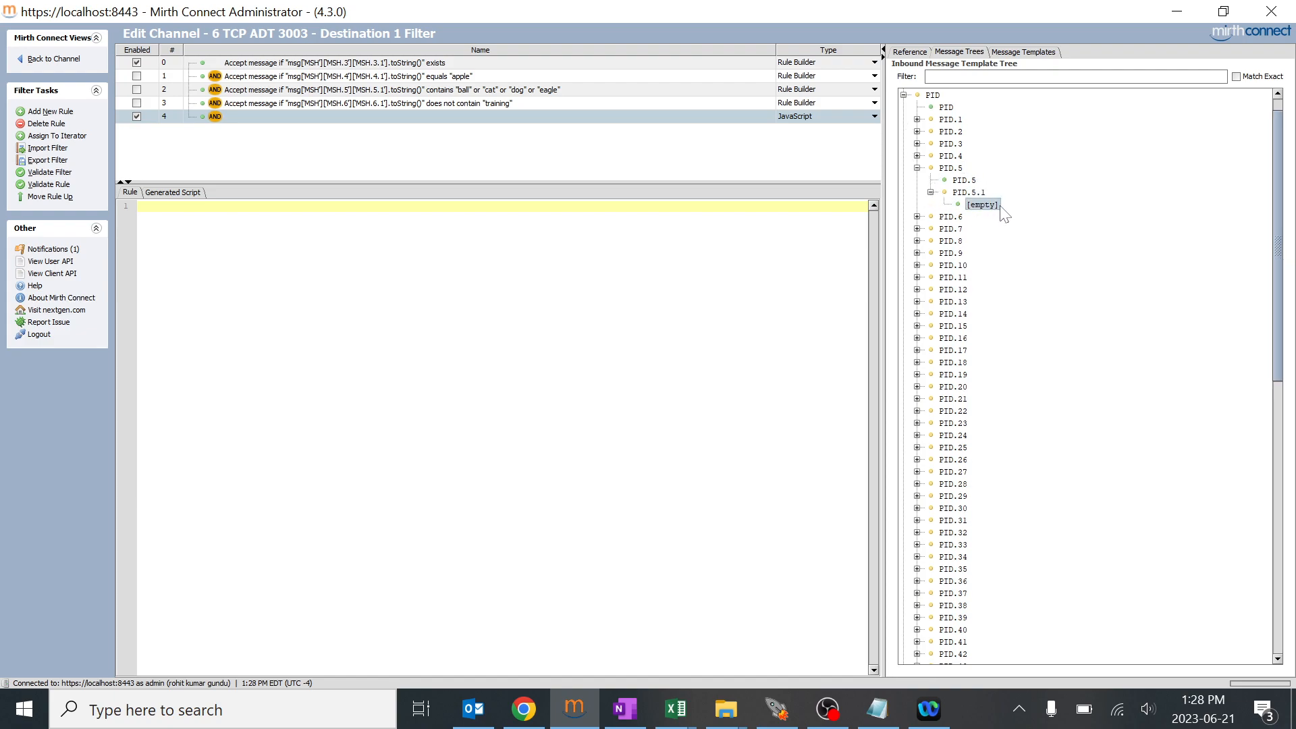
mouse_move(994, 213)
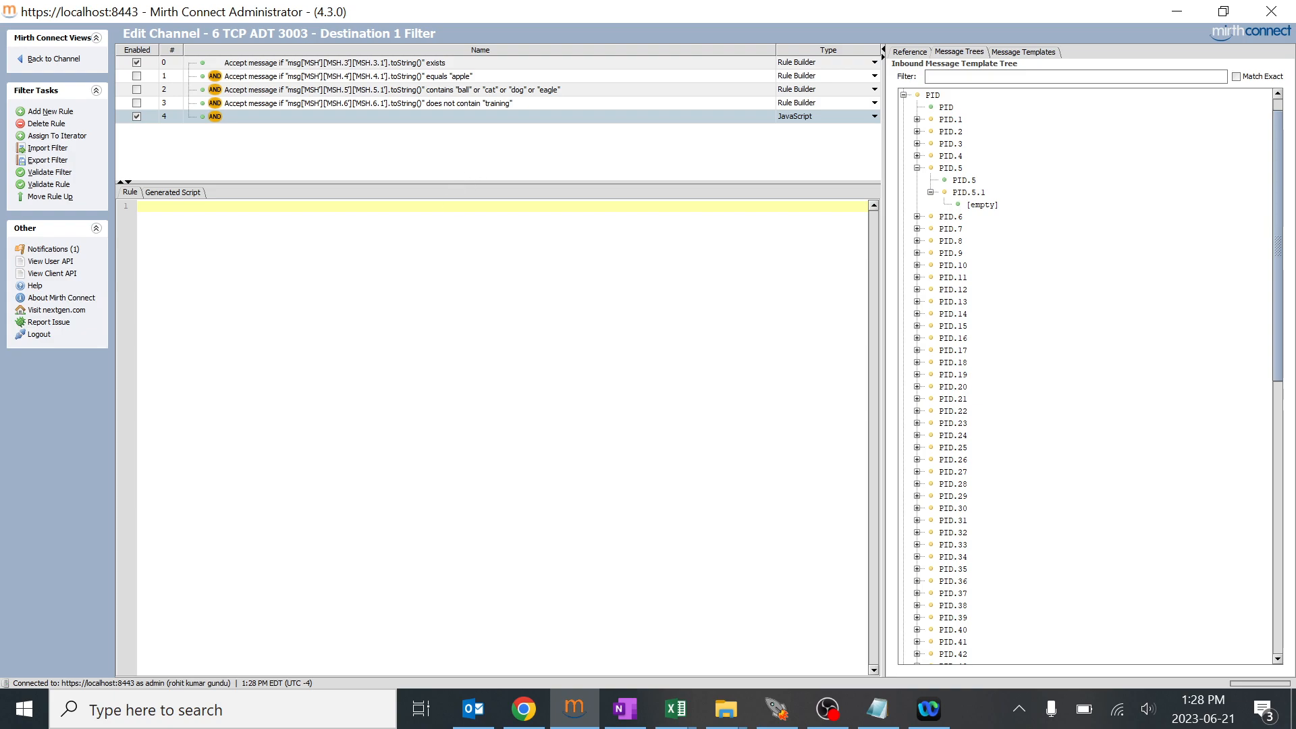
left_click(981, 204)
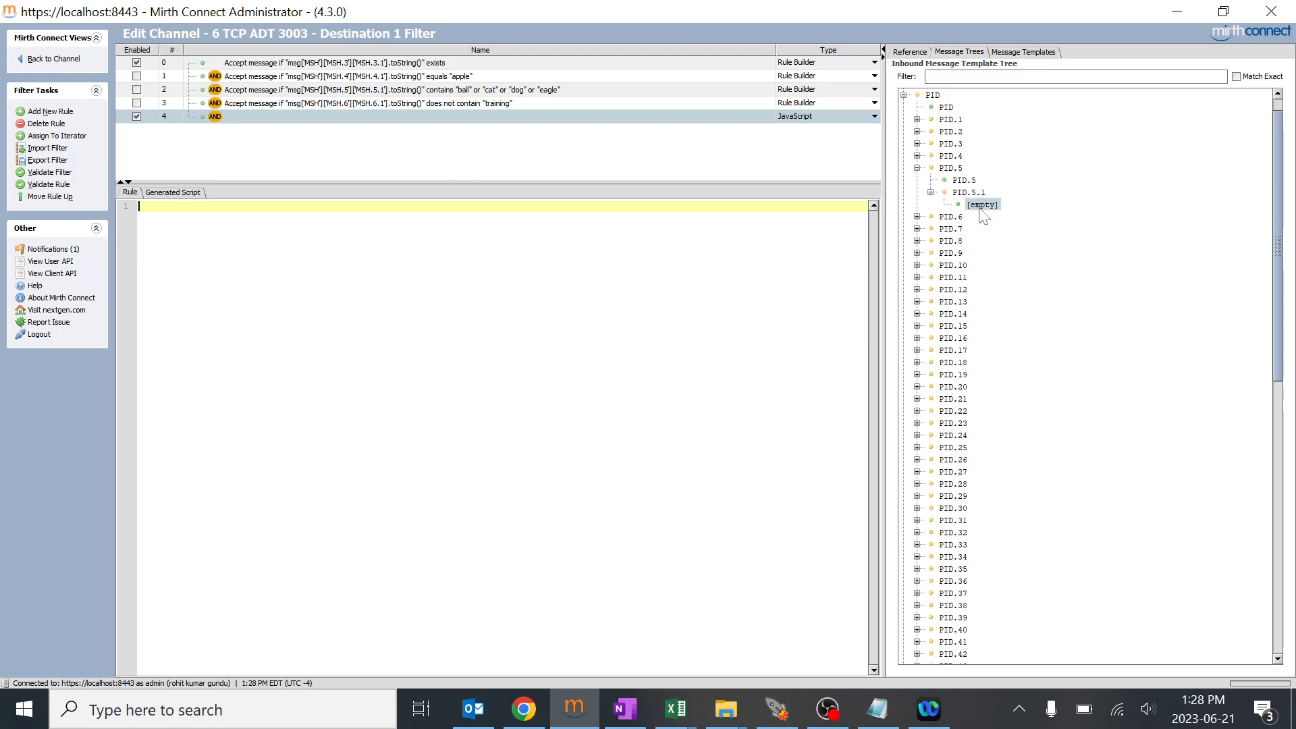
left_click(965, 191)
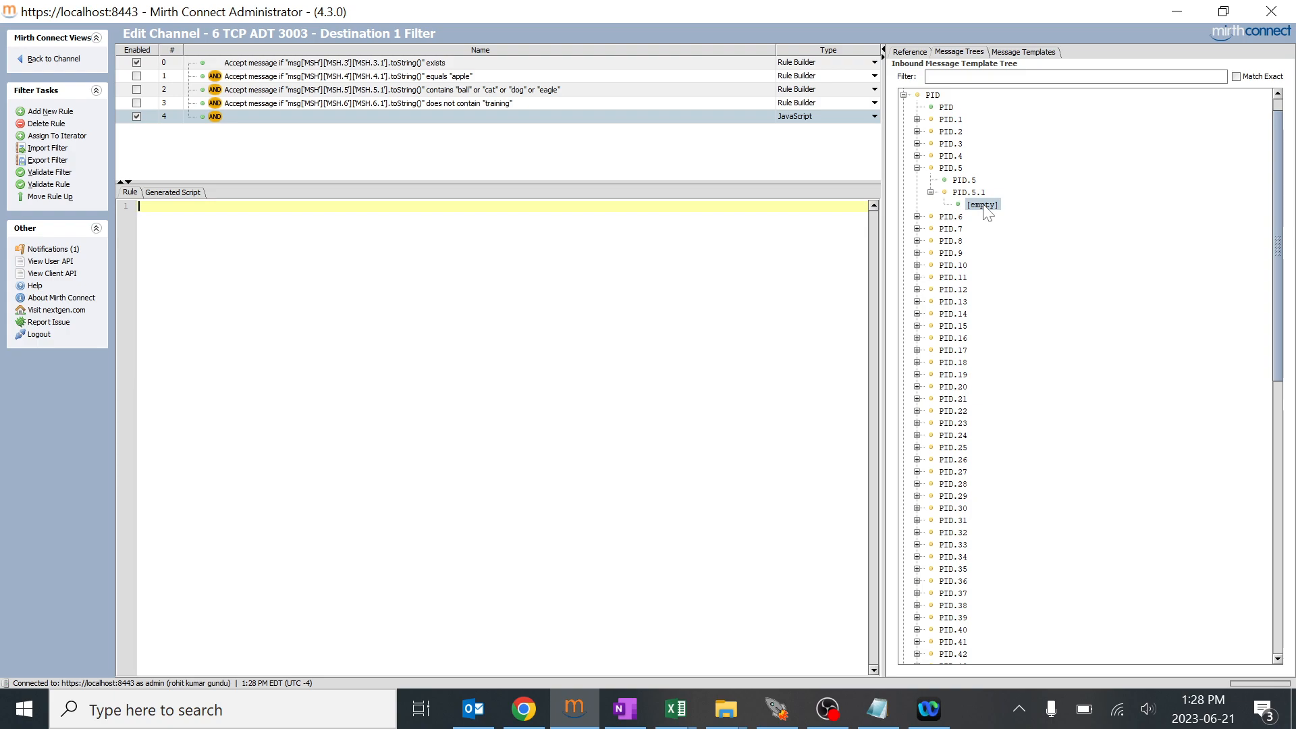
left_click(777, 708)
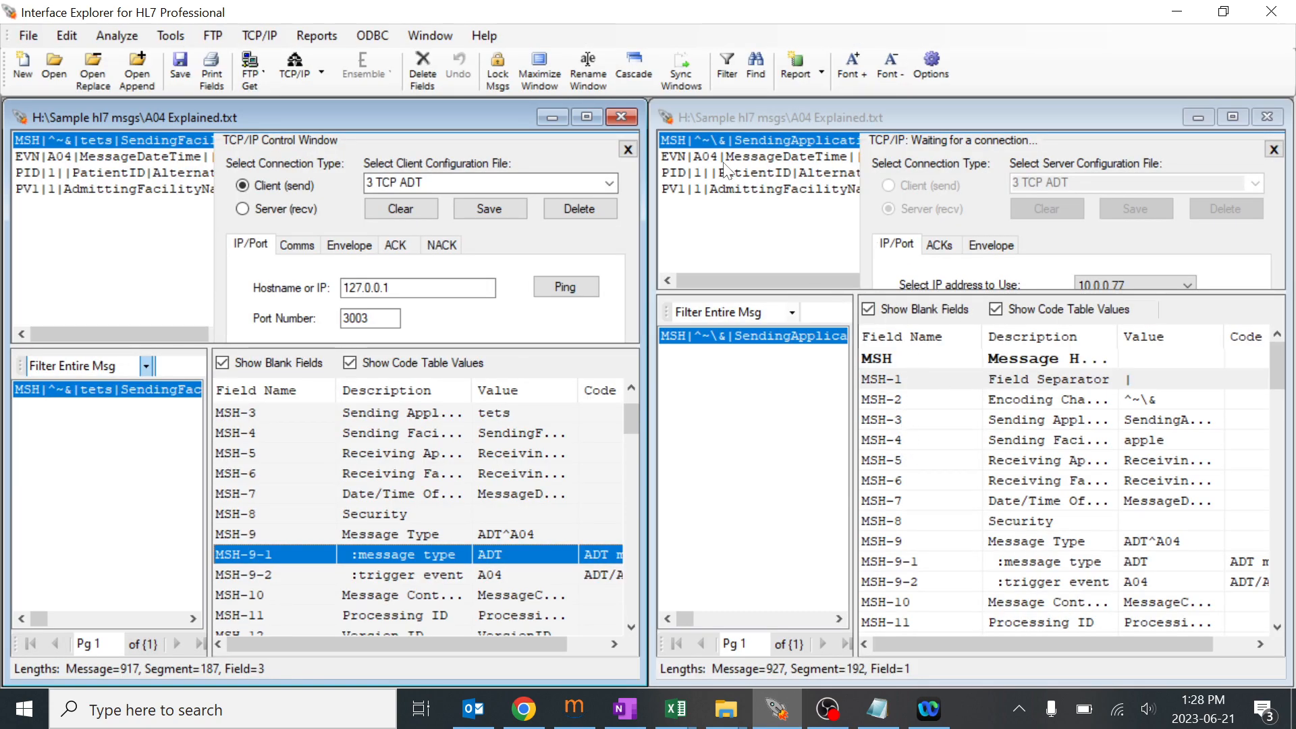
Check the right message's PID segment showing PID-5 patient name 'apple', then return to Mirth.
left_click(756, 173)
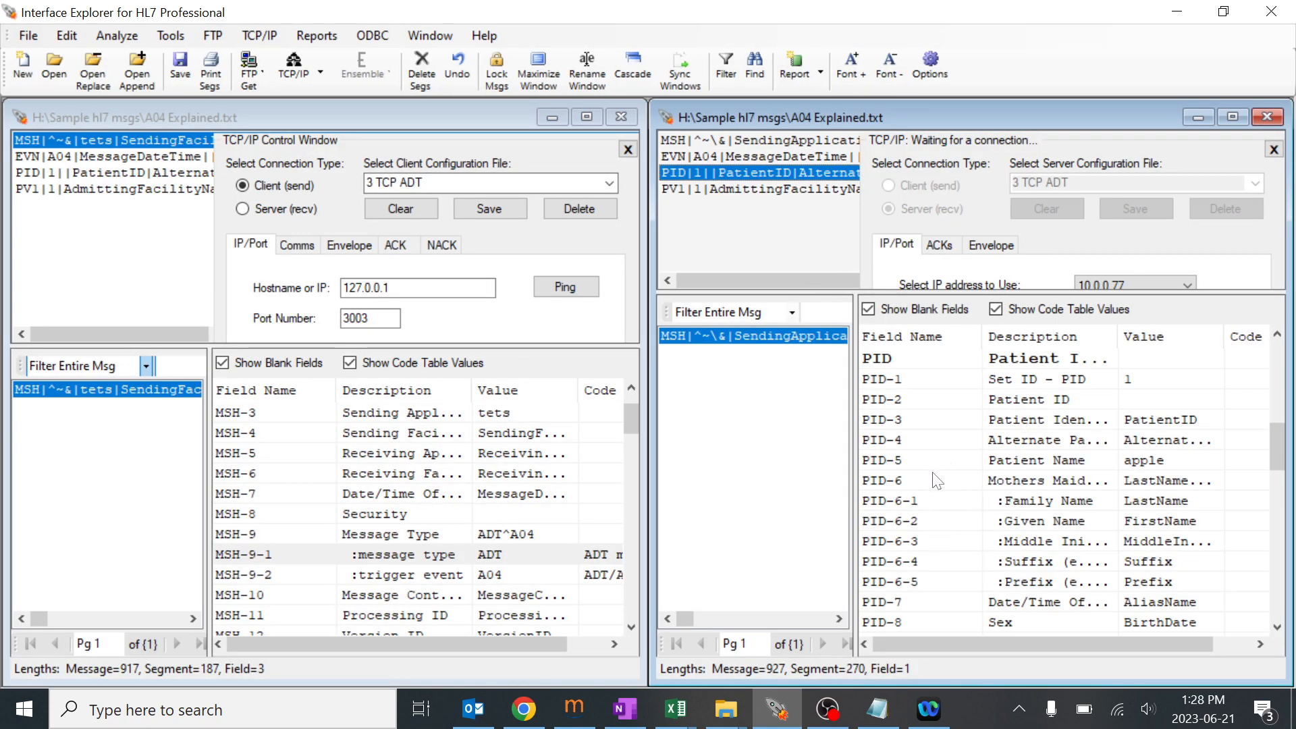
double_click(1144, 460)
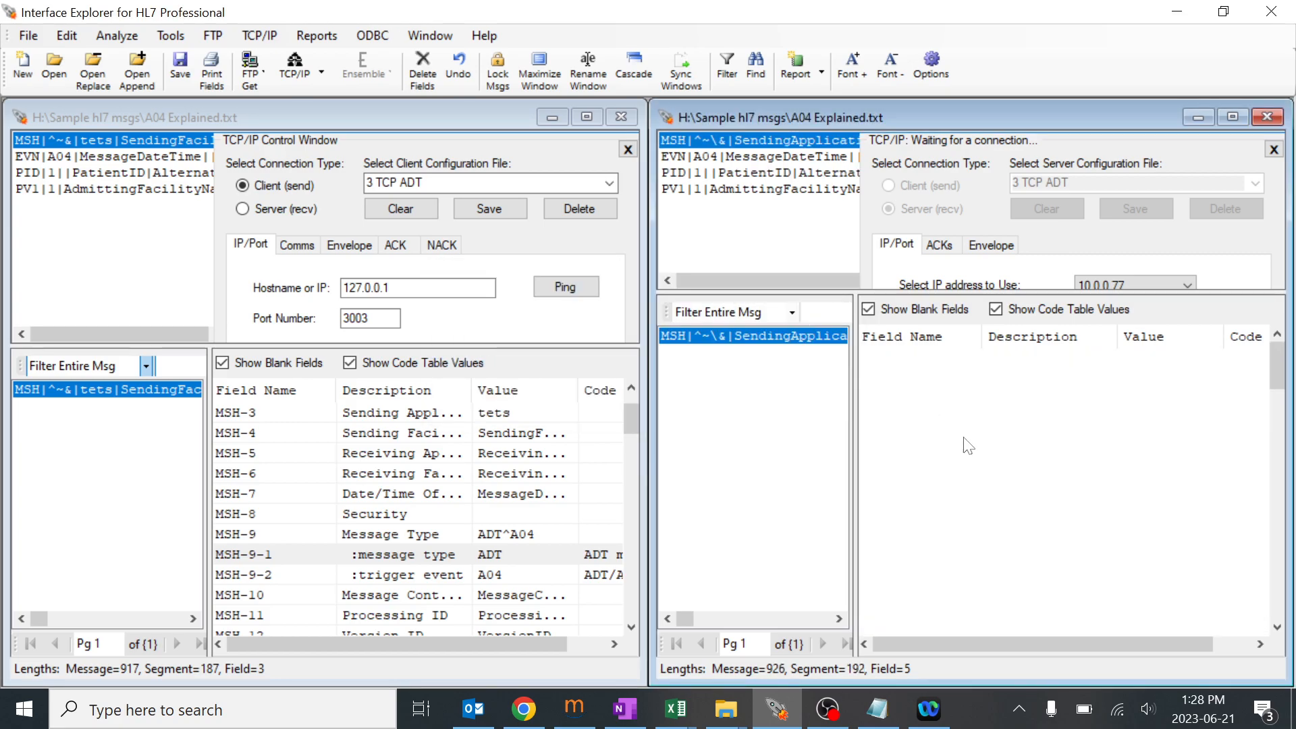
left_click(757, 173)
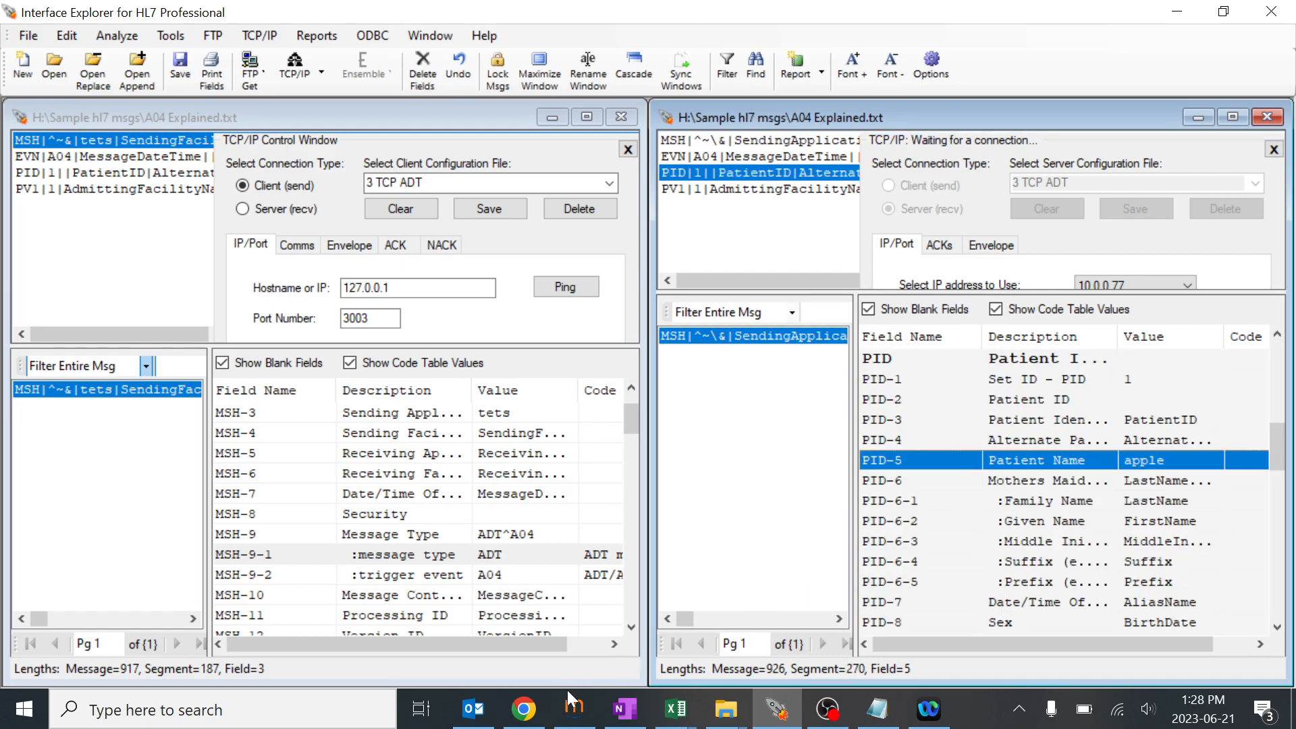
left_click(572, 710)
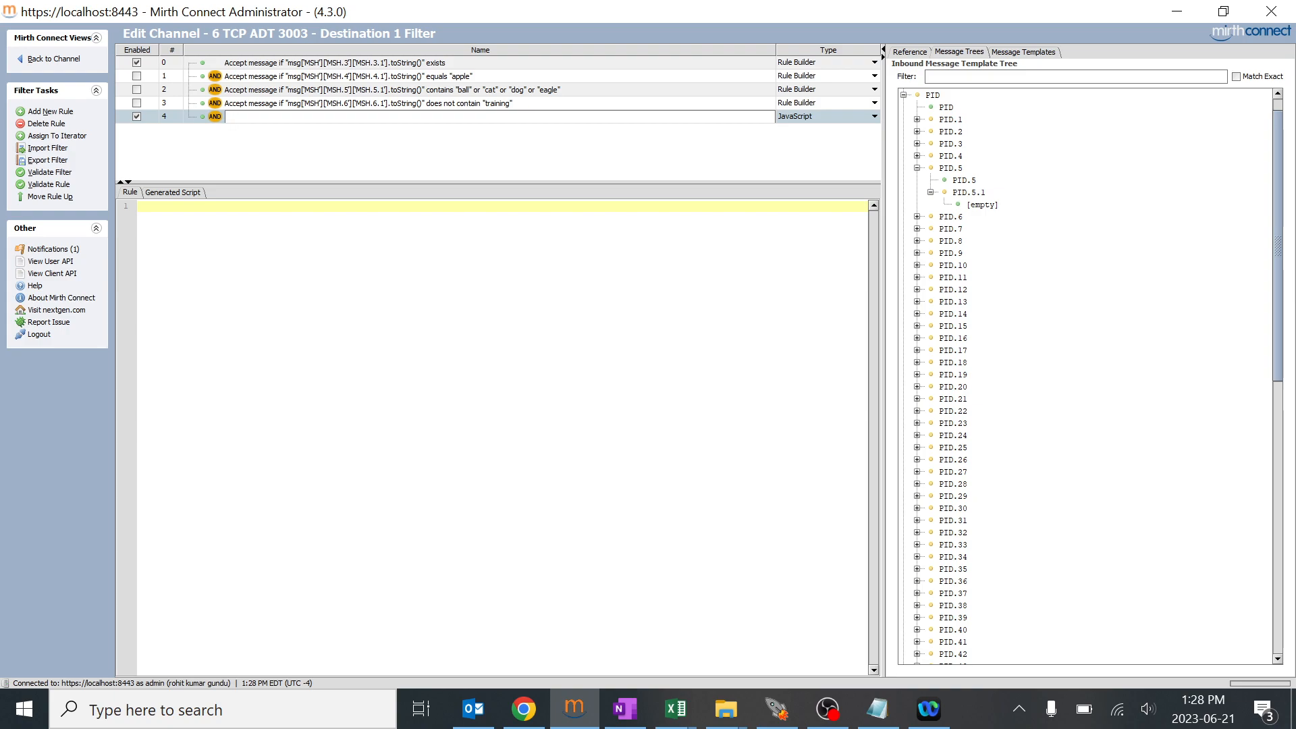
Name the rule to accept messages when PID 5 has values else filter out, and start its if block.
type("Accept msg only if pid")
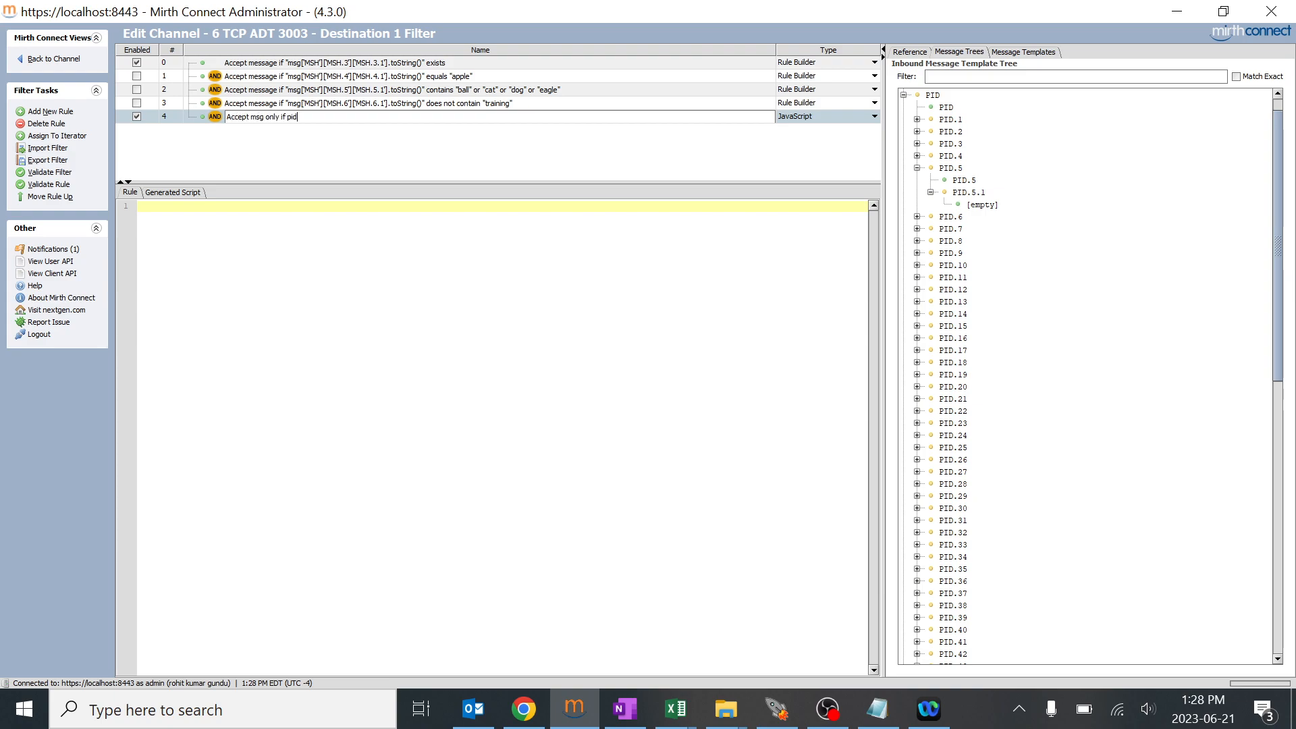
type("5 values is th")
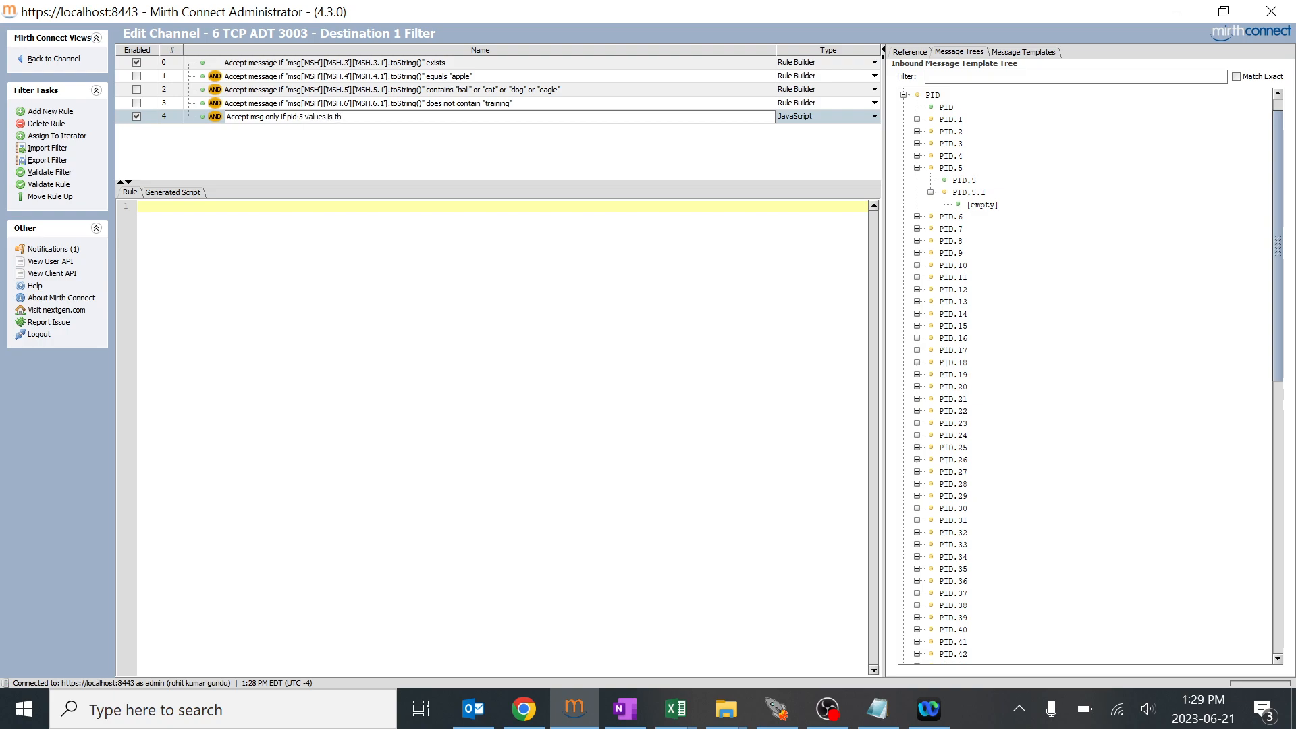
type("here else")
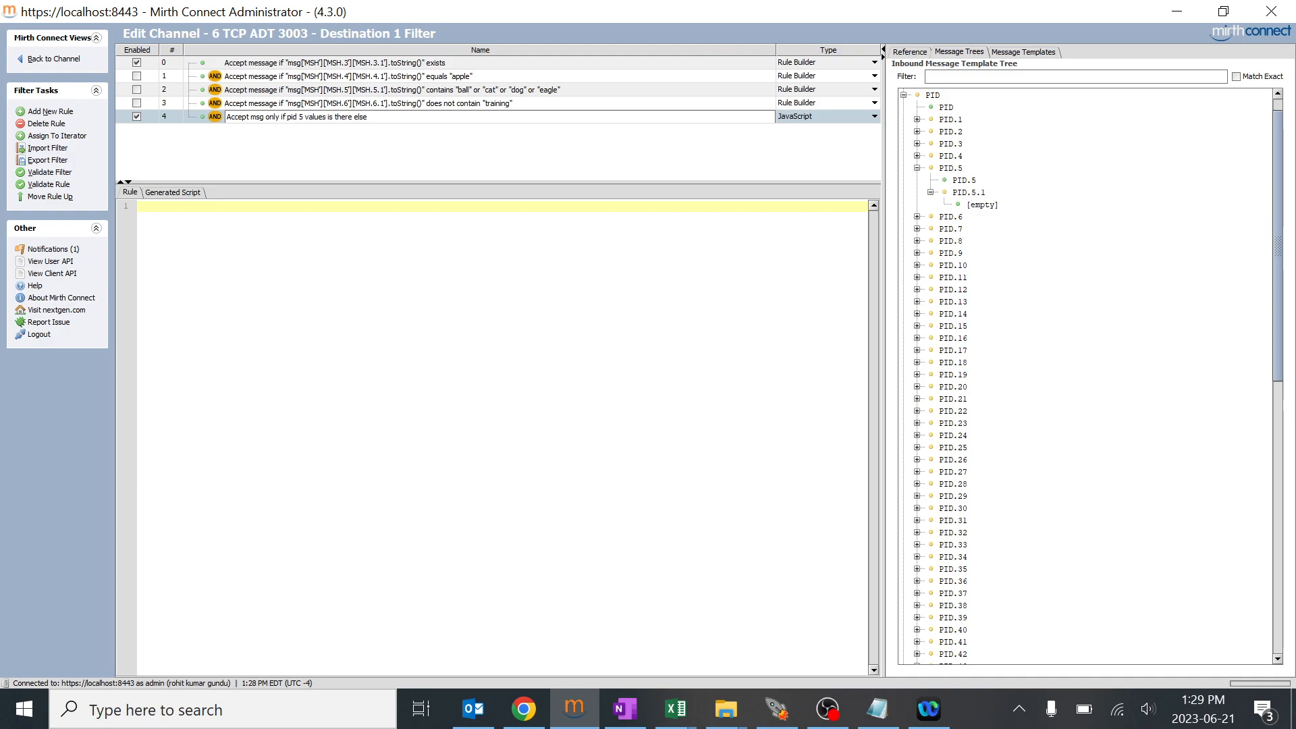
type("filter out th e")
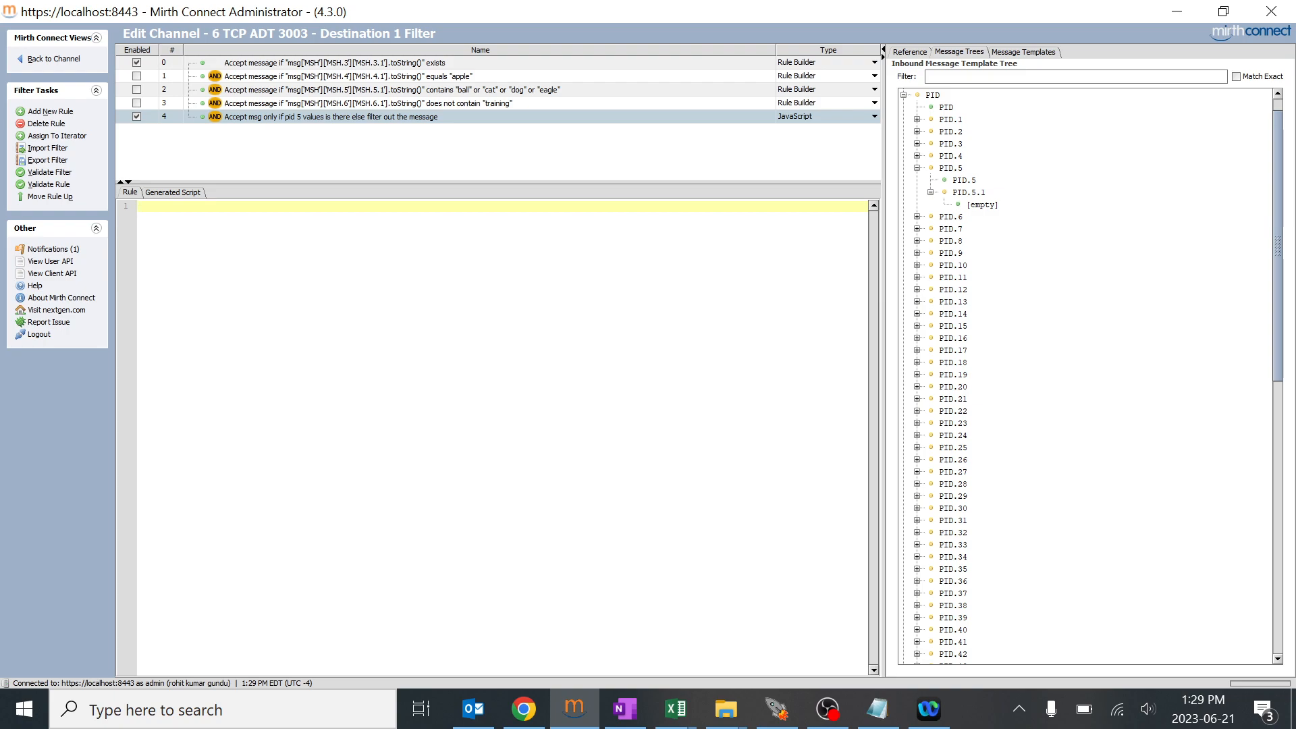
type("u")
type("if ()")
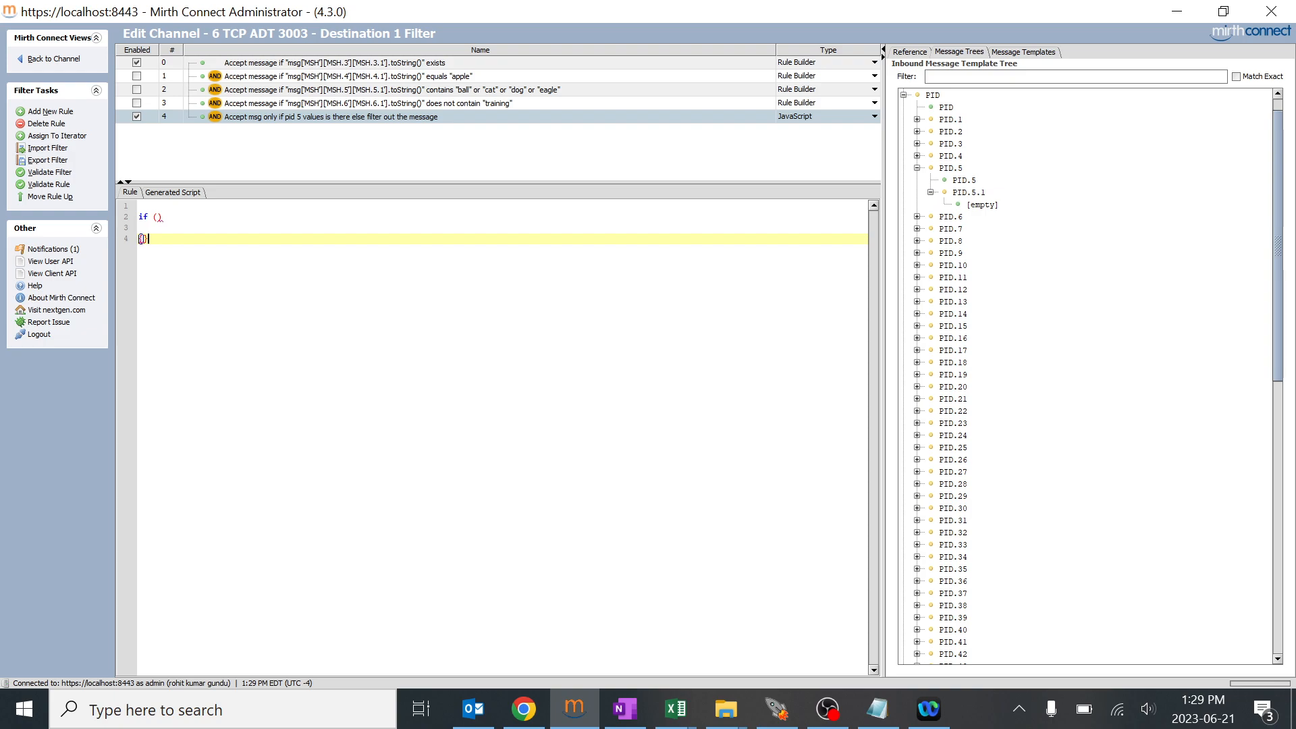
Add an else block with empty braces below the if block to form an if/else skeleton.
key("Enter")
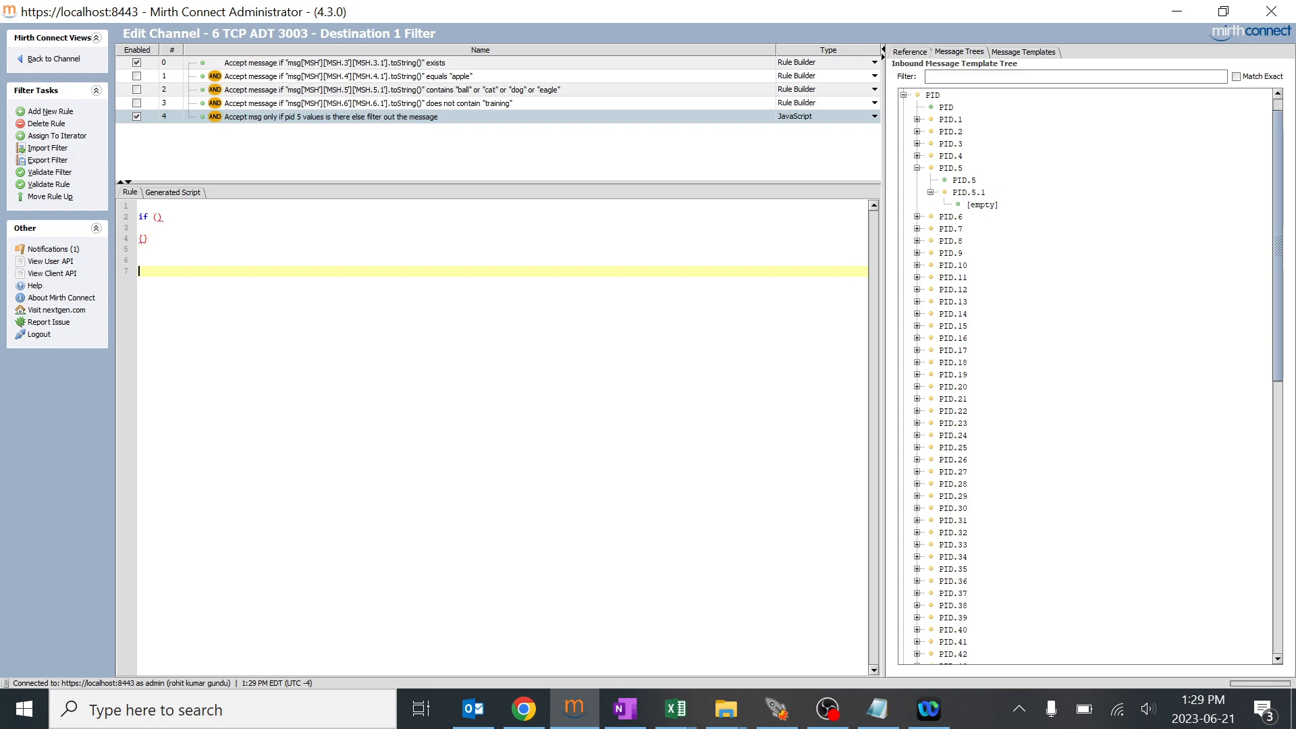
type("else")
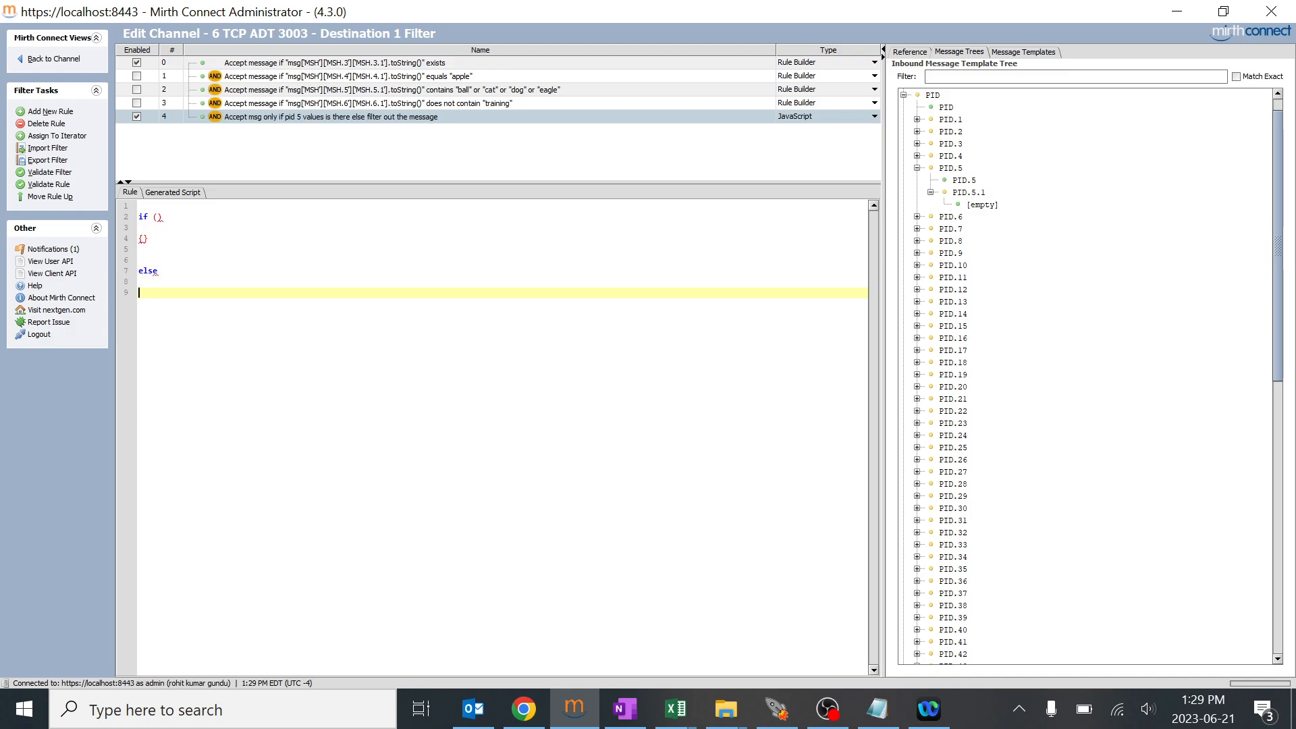
type("{}")
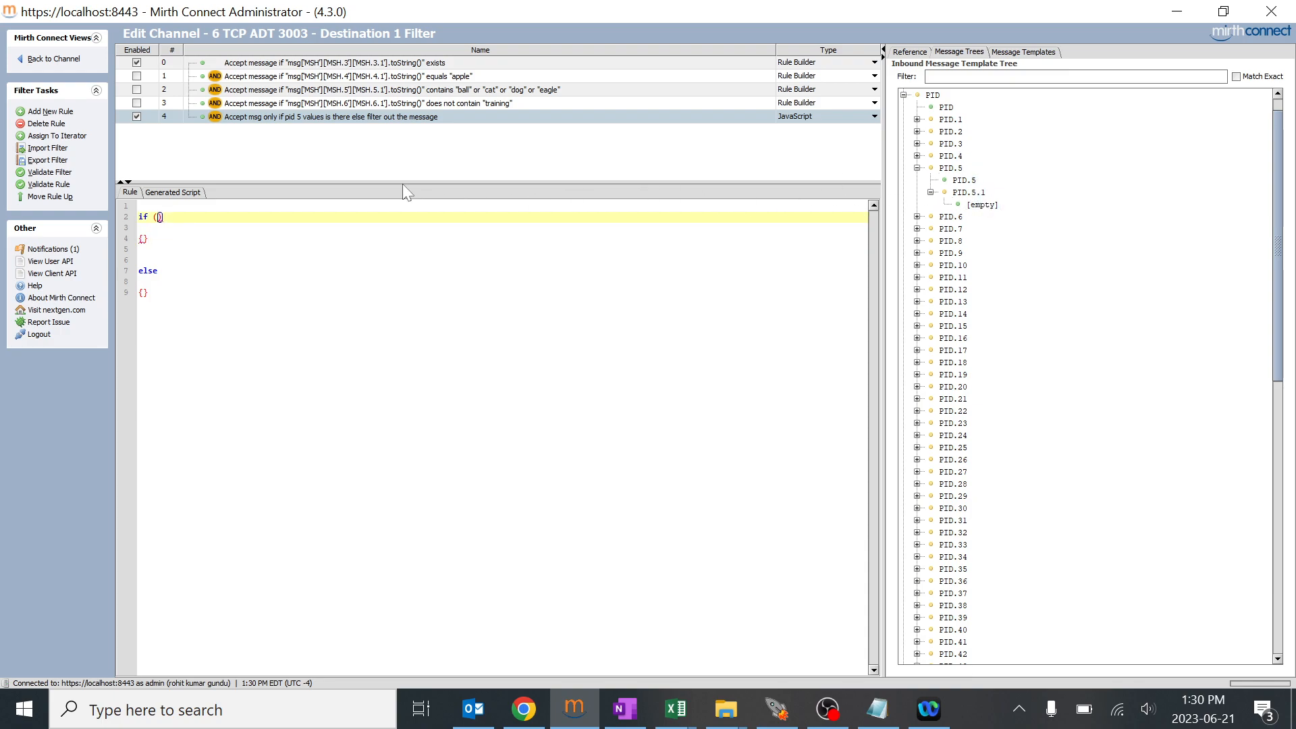
Write the if condition checking PID.5.1 length() > 0.
left_click(951, 217)
type("msg['PID']['PID.5']['PID.5.1'].leng")
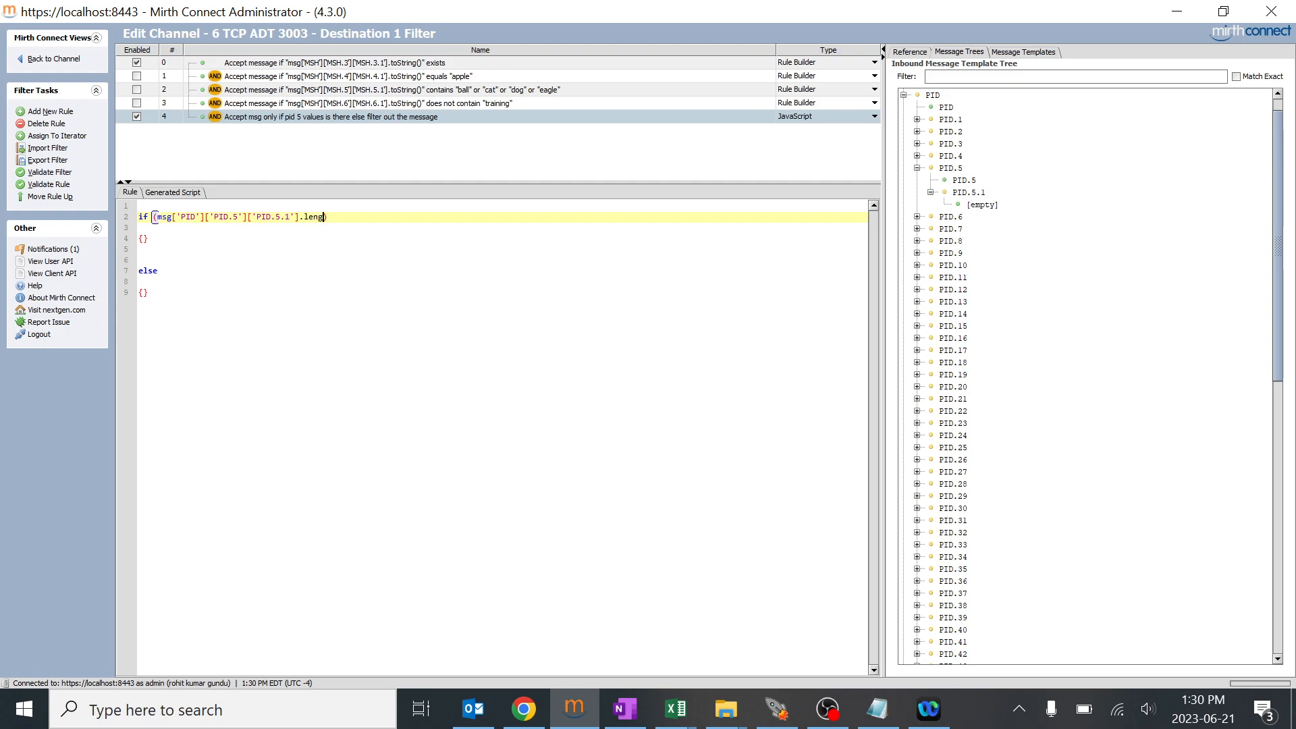
type("th()")
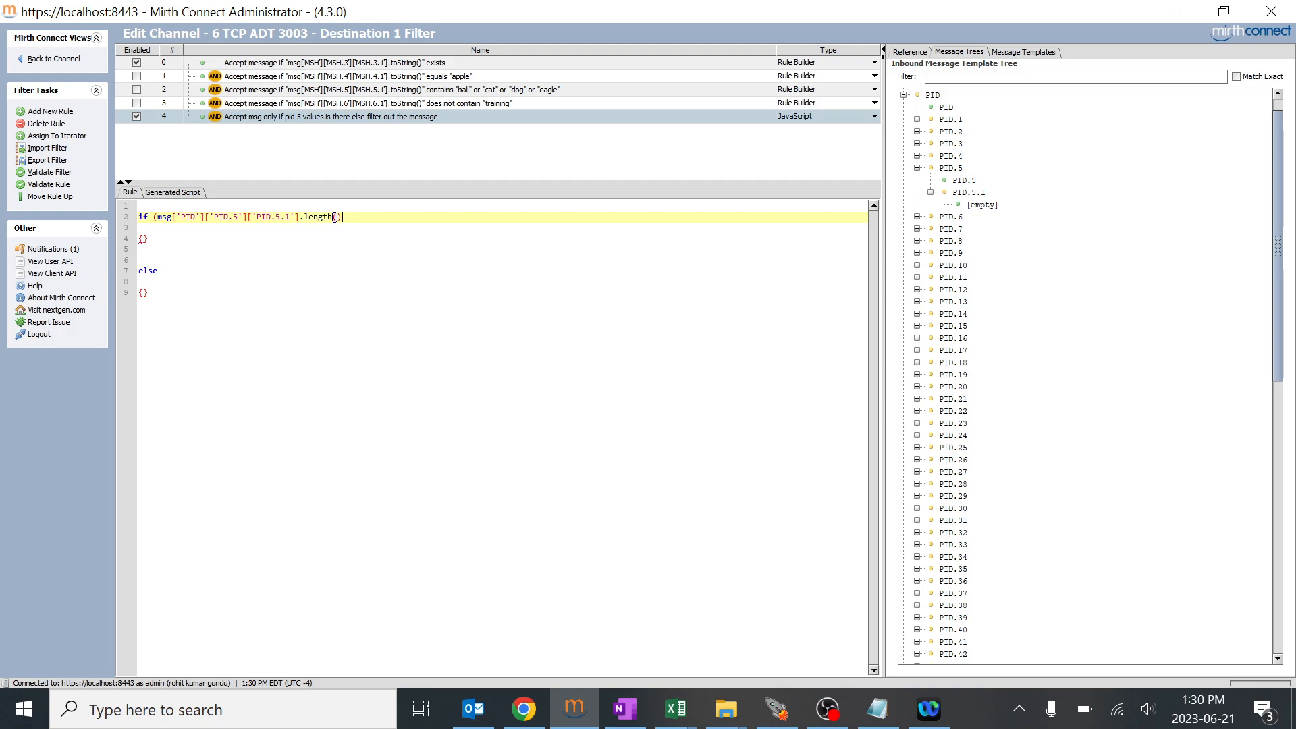
type(">")
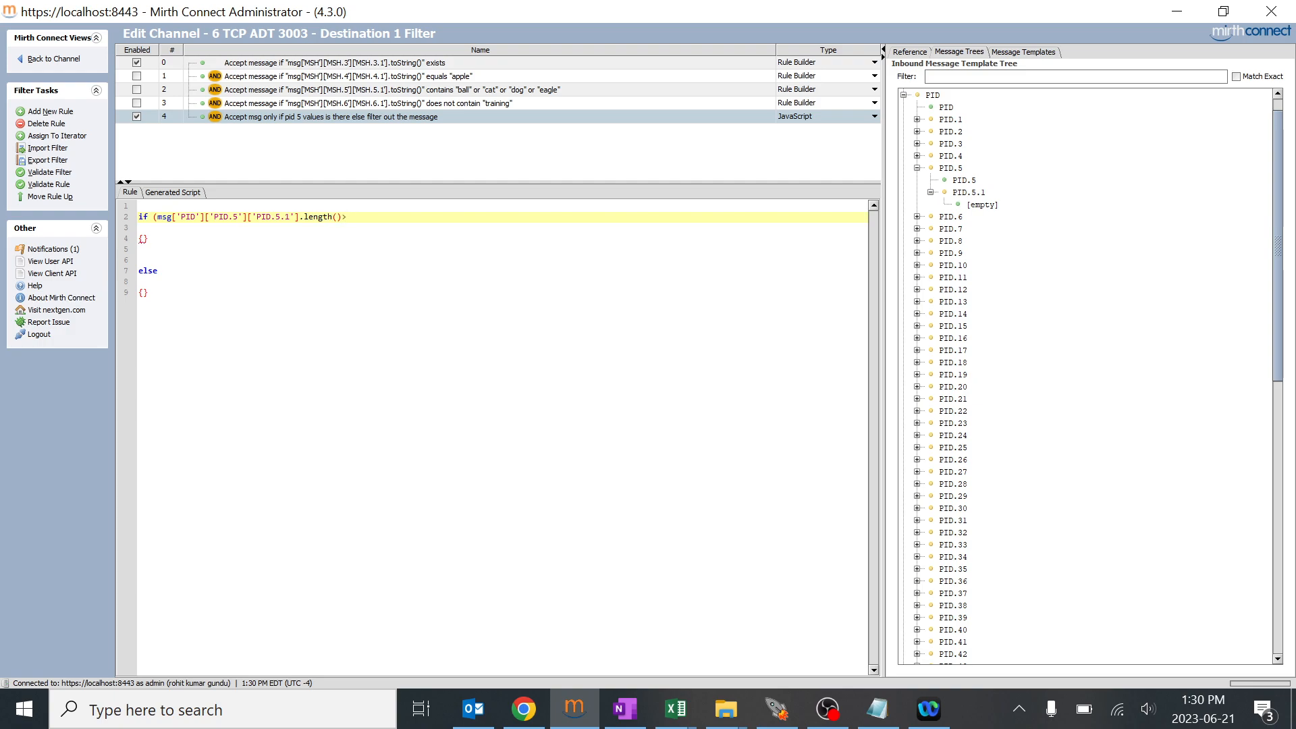
type("0)")
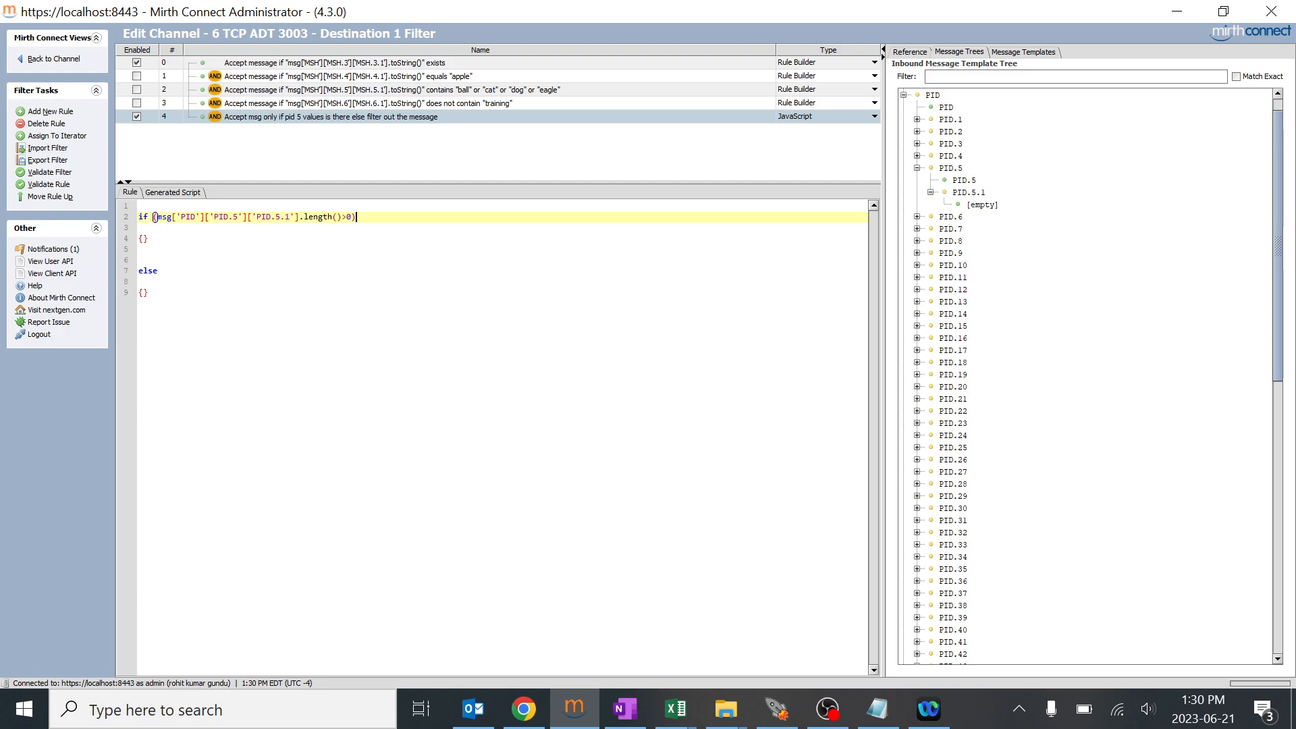
type("U")
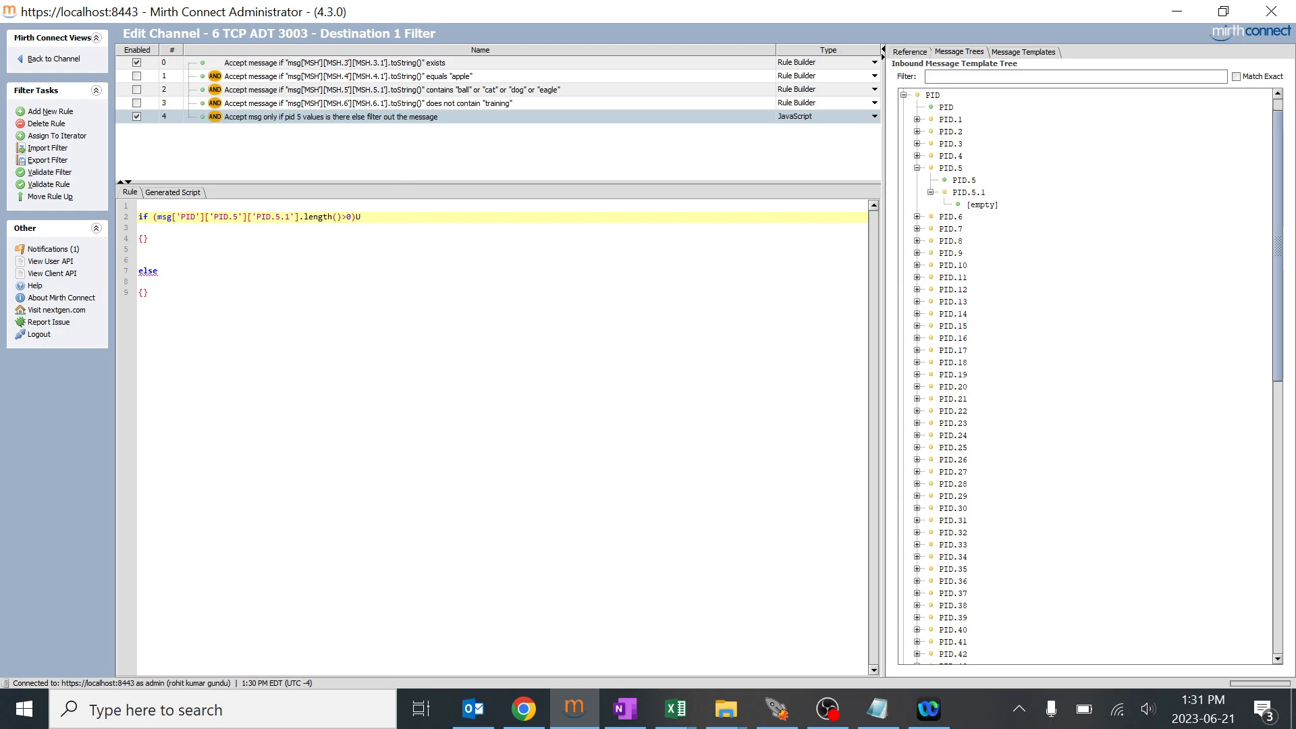
key("Backspace")
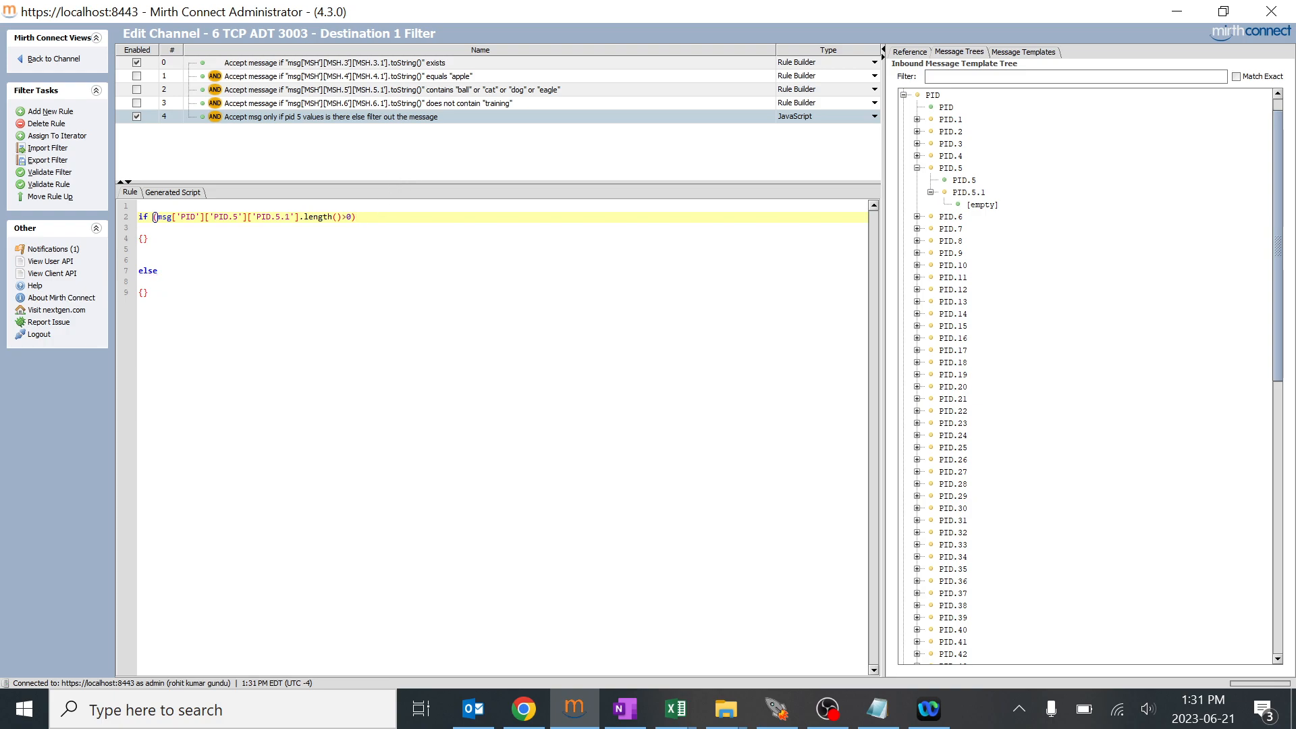
Return true in the if branch and return false in the else branch.
type("ret")
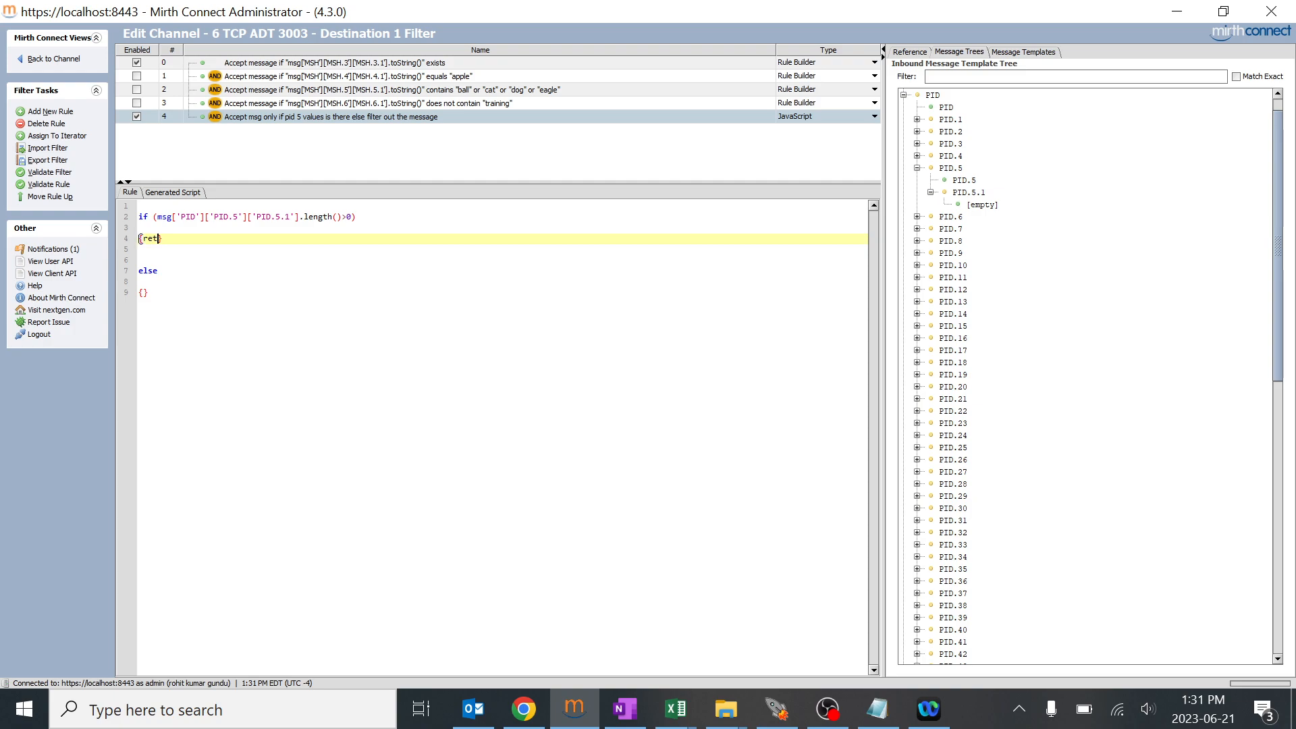
type("urn true}")
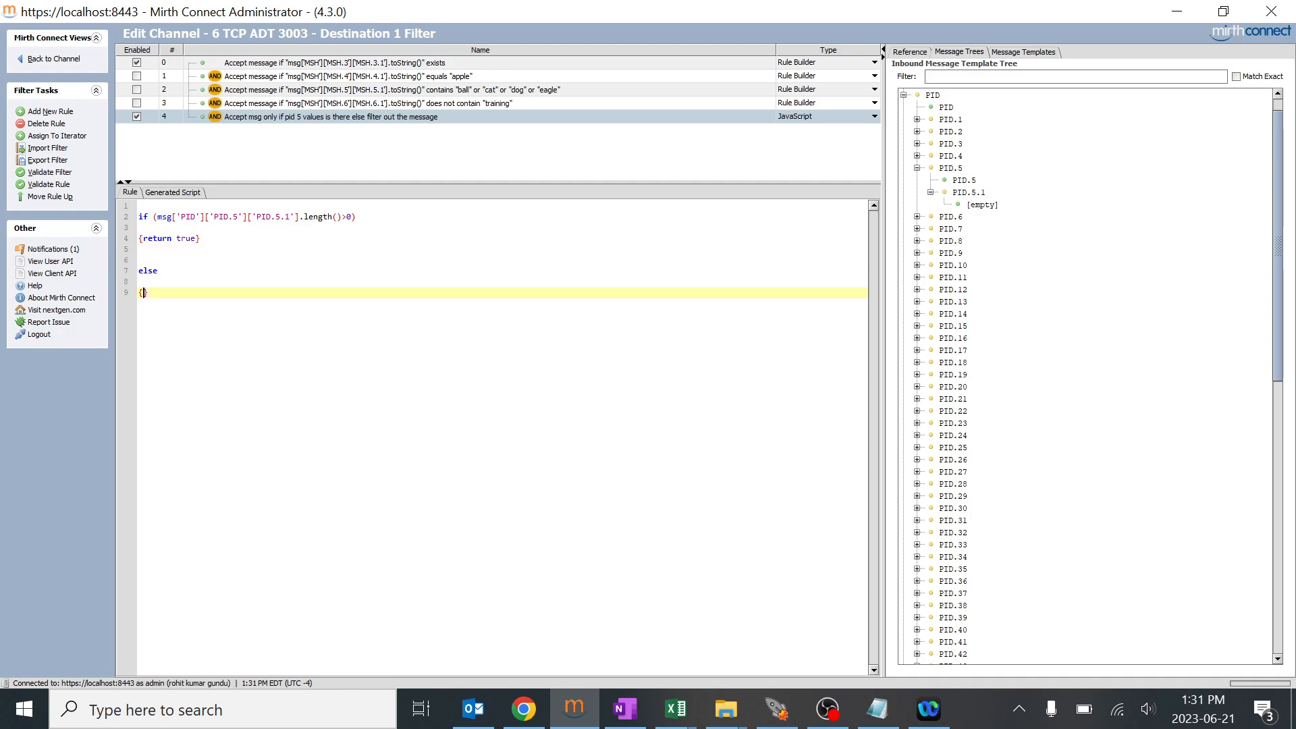
type("return")
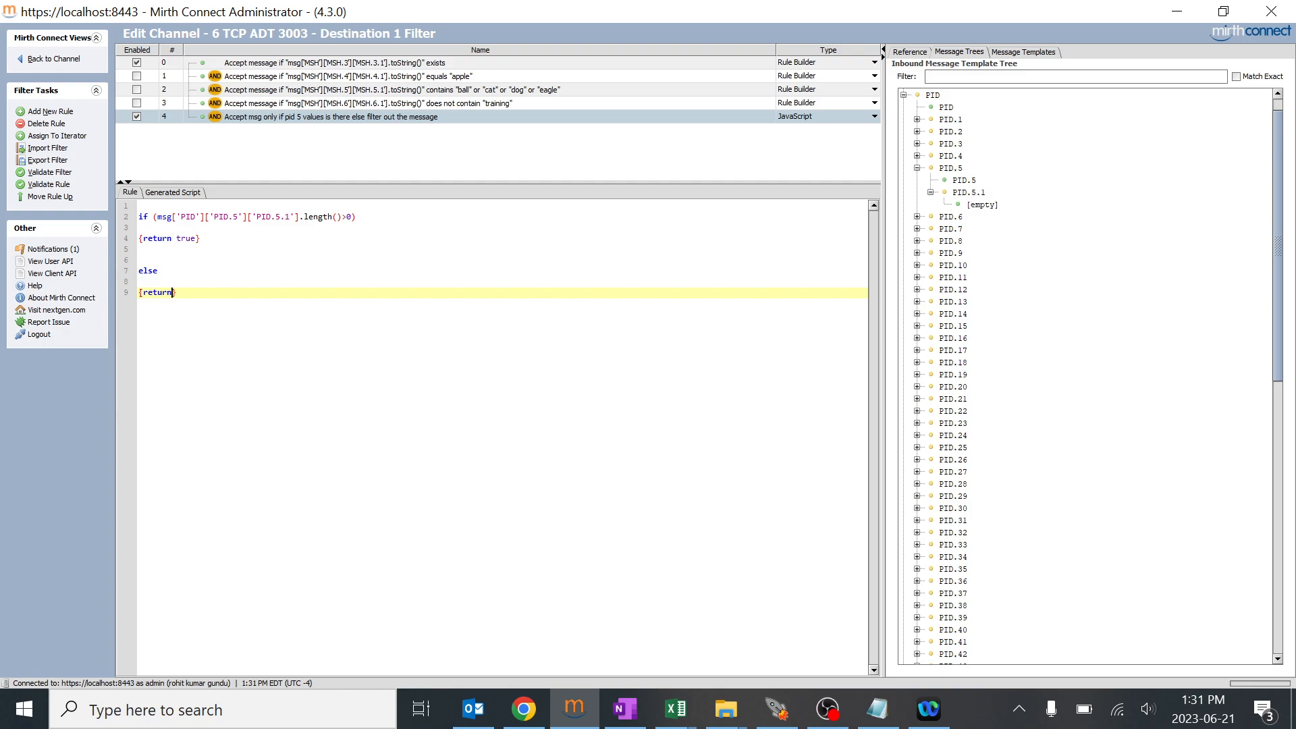
type("false")
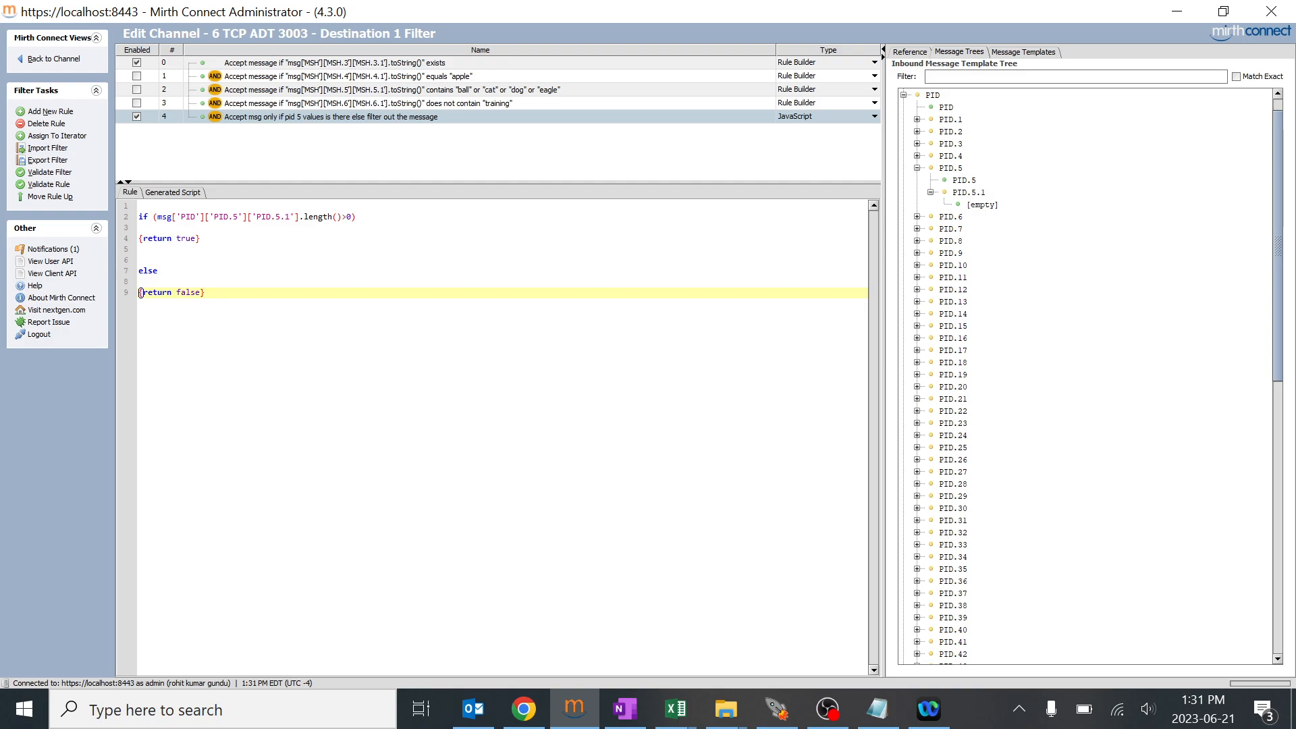
Add // comments noting the message should pass when true and get filtered otherwise.
left_click(202, 238)
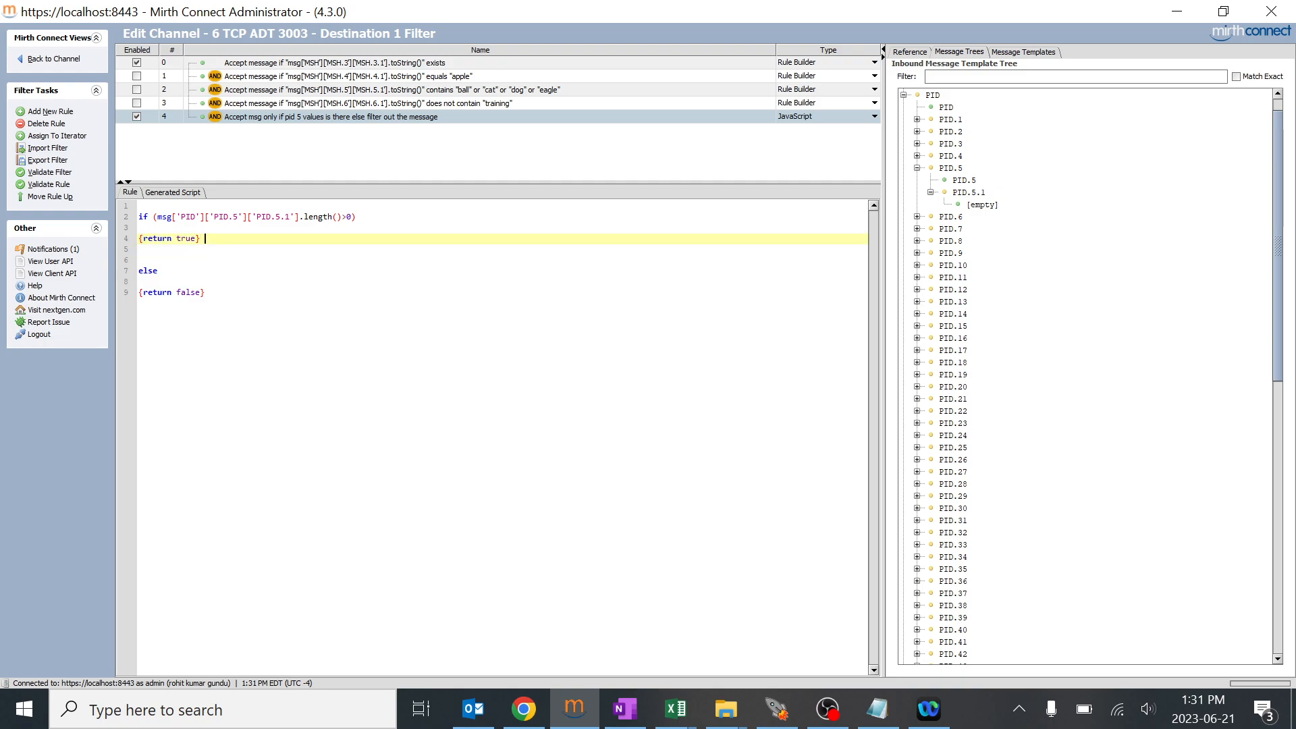
type("// it shou")
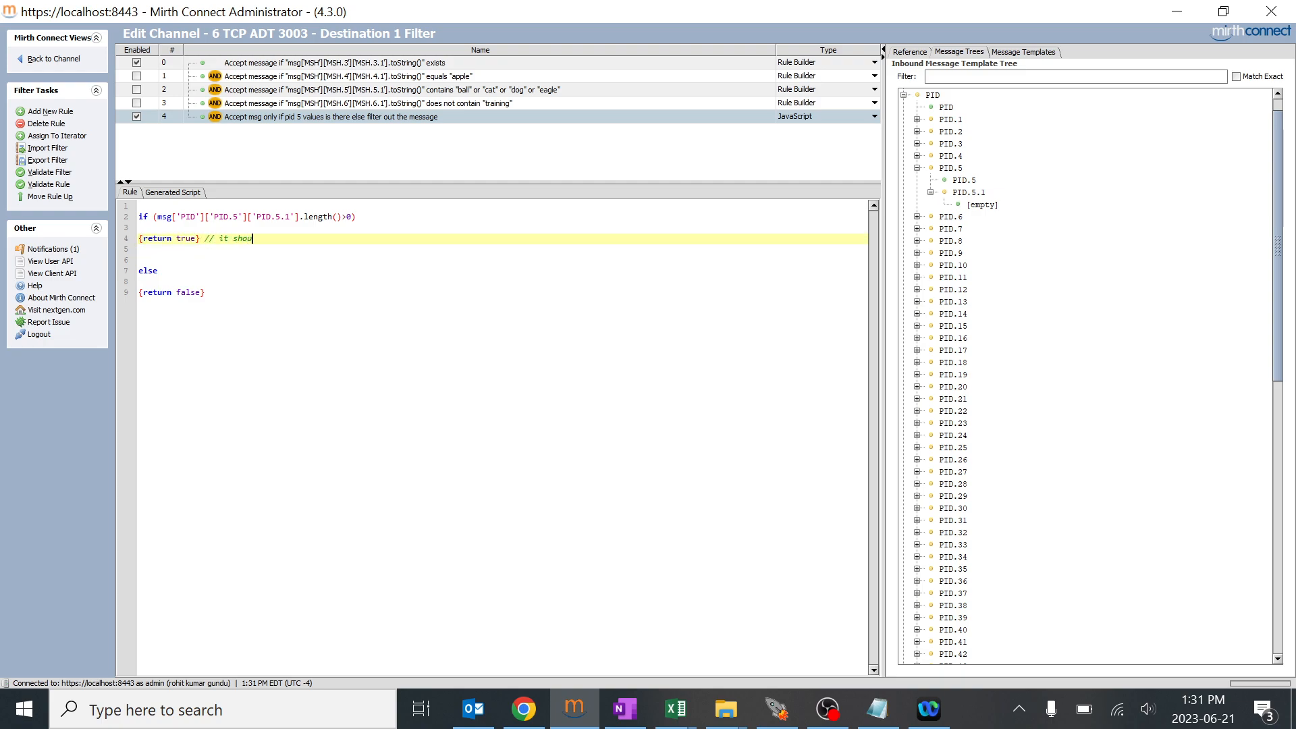
type("ld pass")
left_click(502, 292)
type(" //")
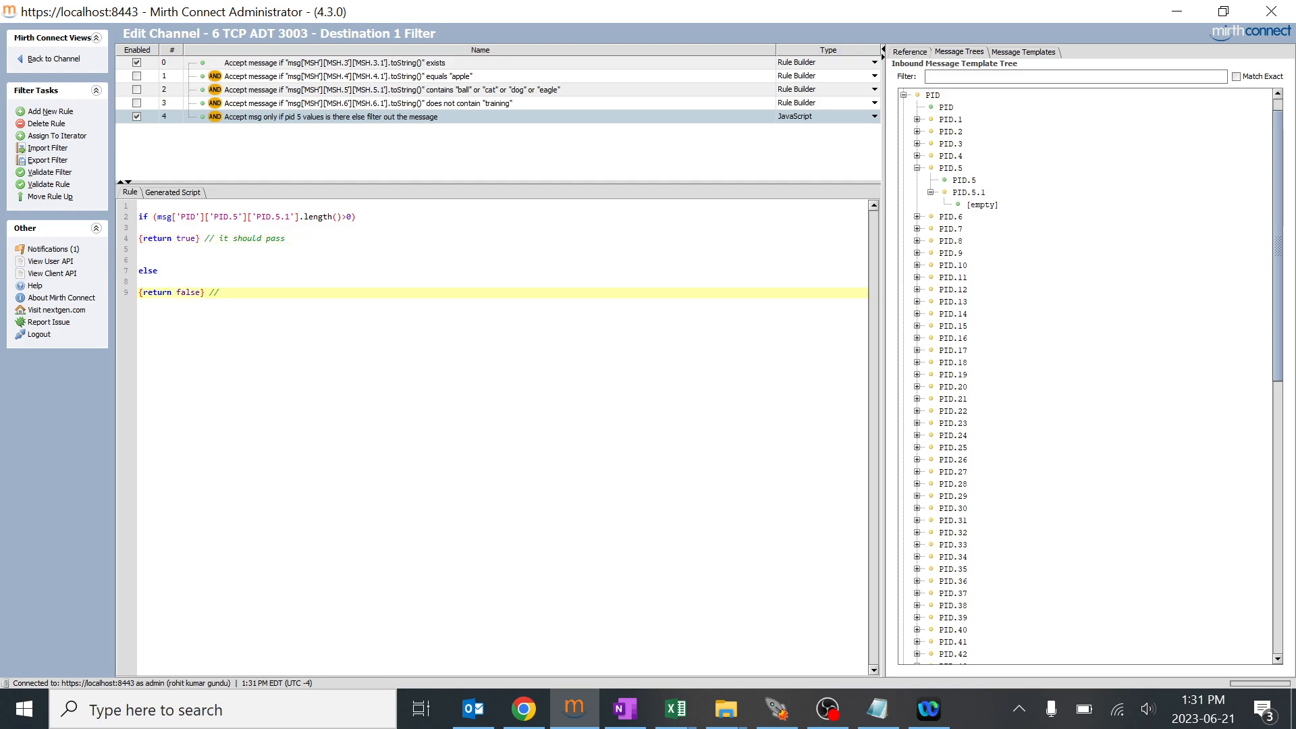
type("it should get filtered out")
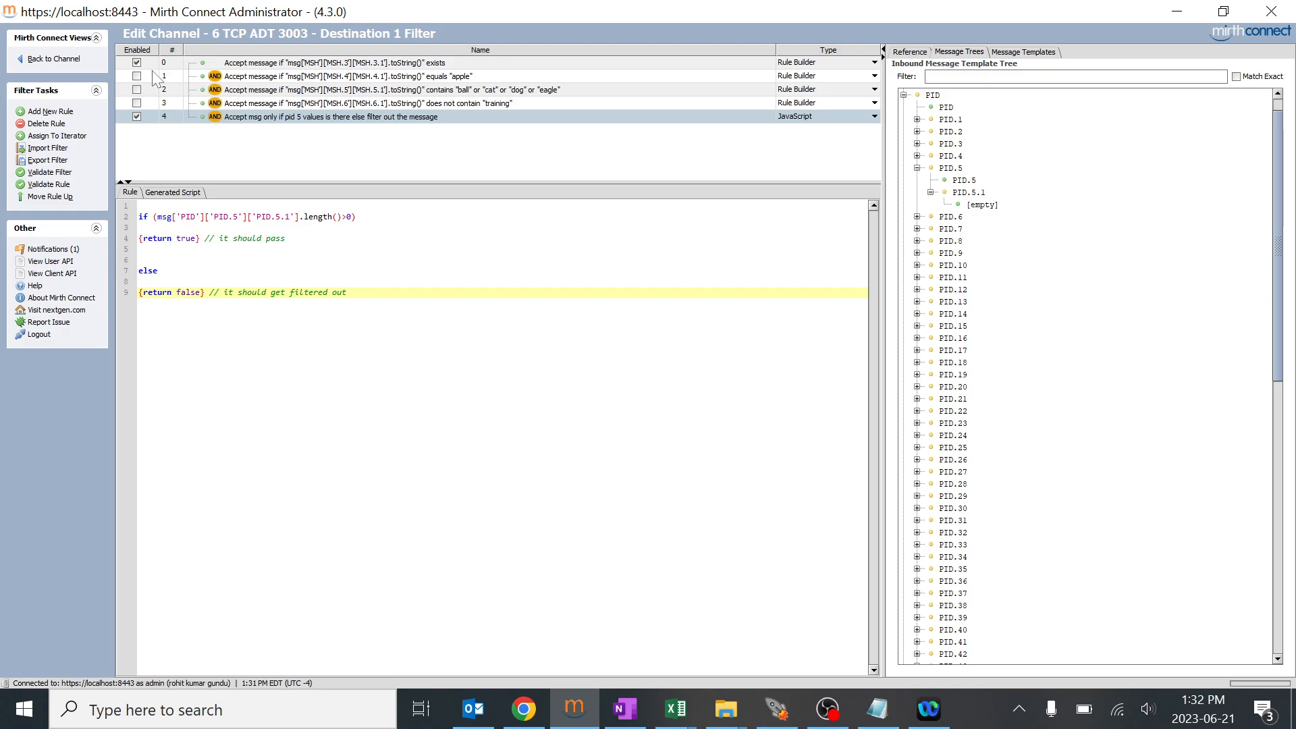
mouse_move(142, 100)
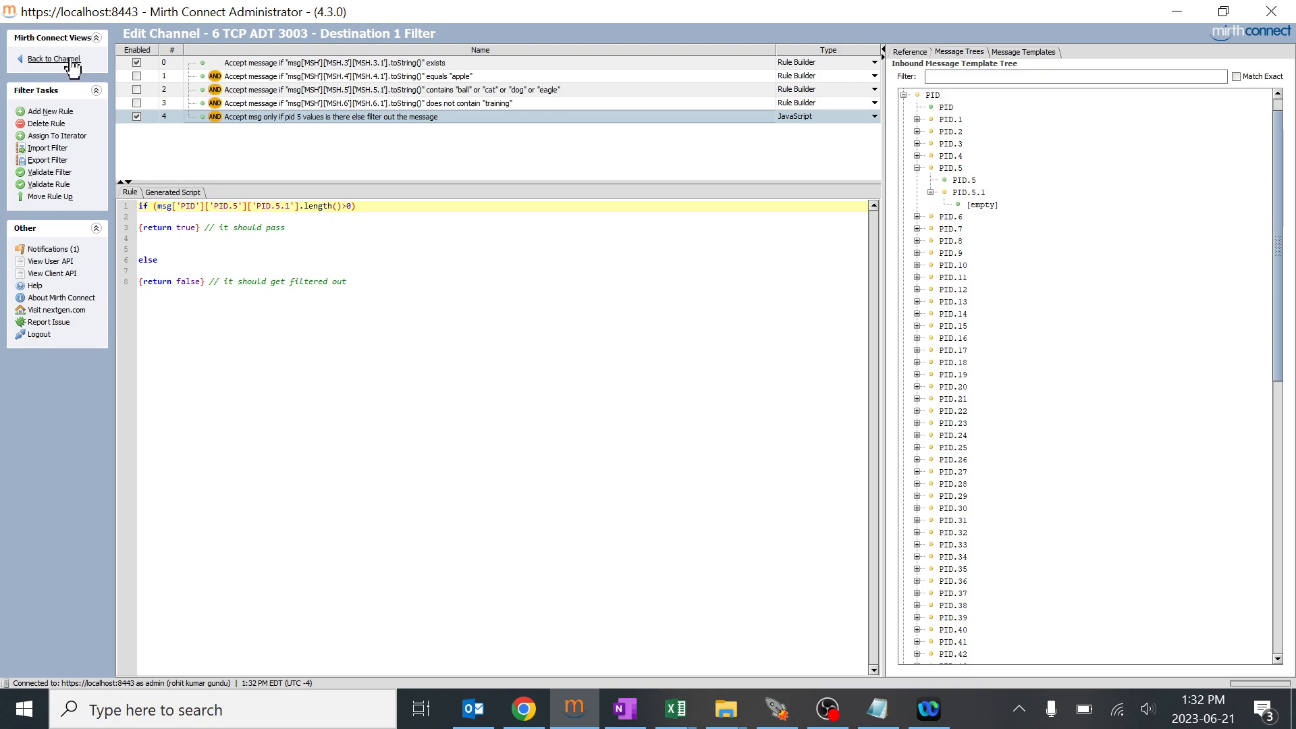
Save the channel with the new filter and deploy it to the Dashboard.
left_click(52, 59)
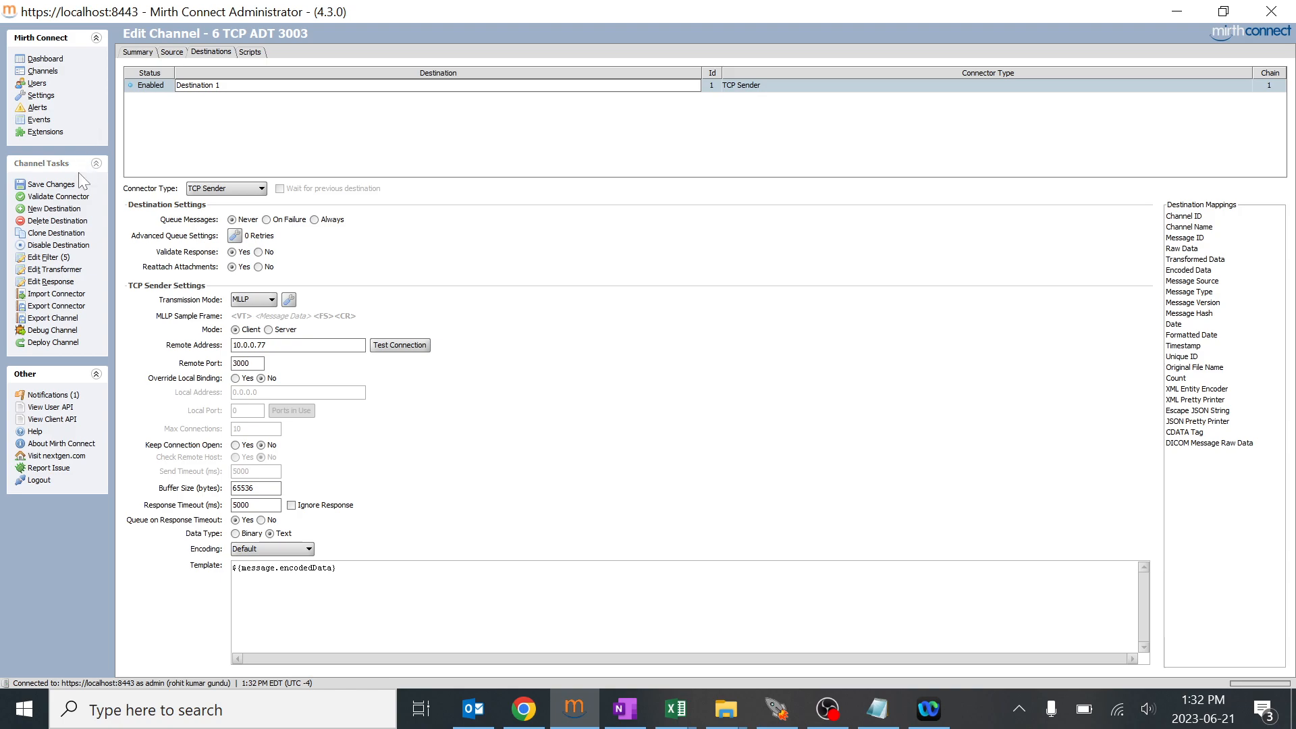
left_click(51, 184)
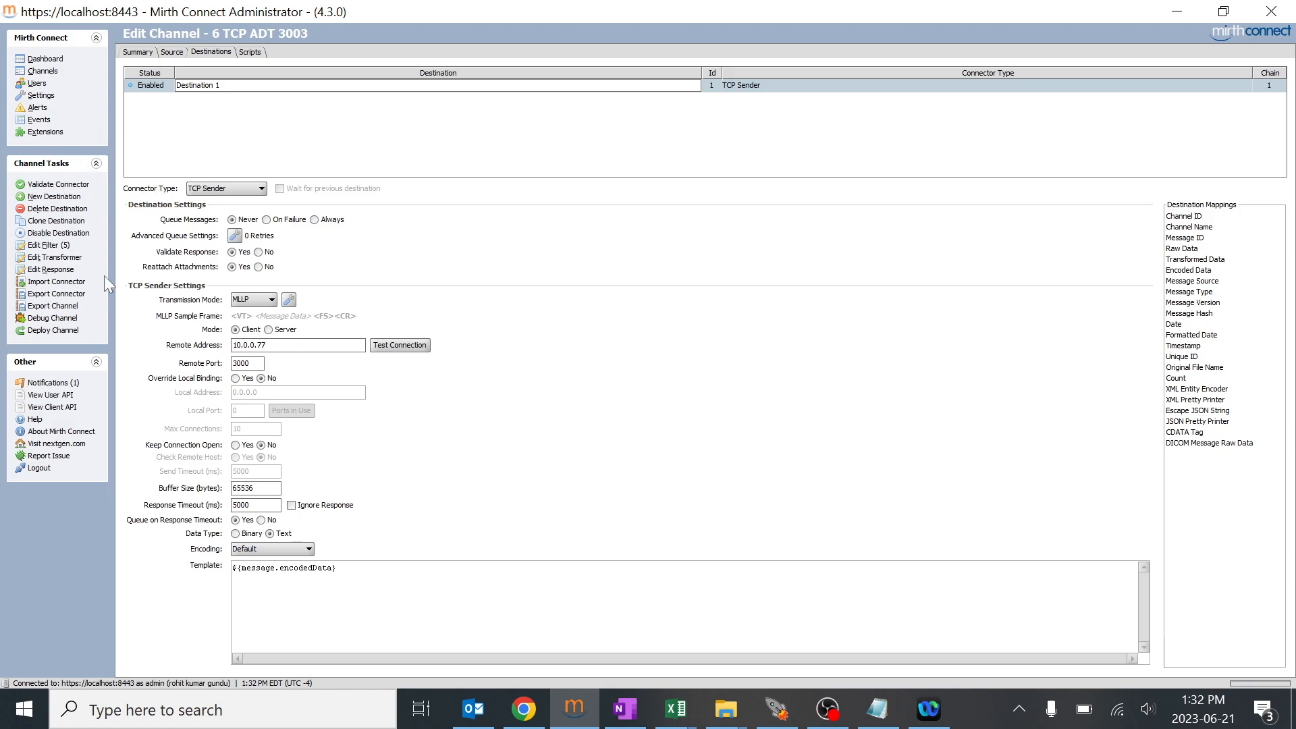
left_click(49, 59)
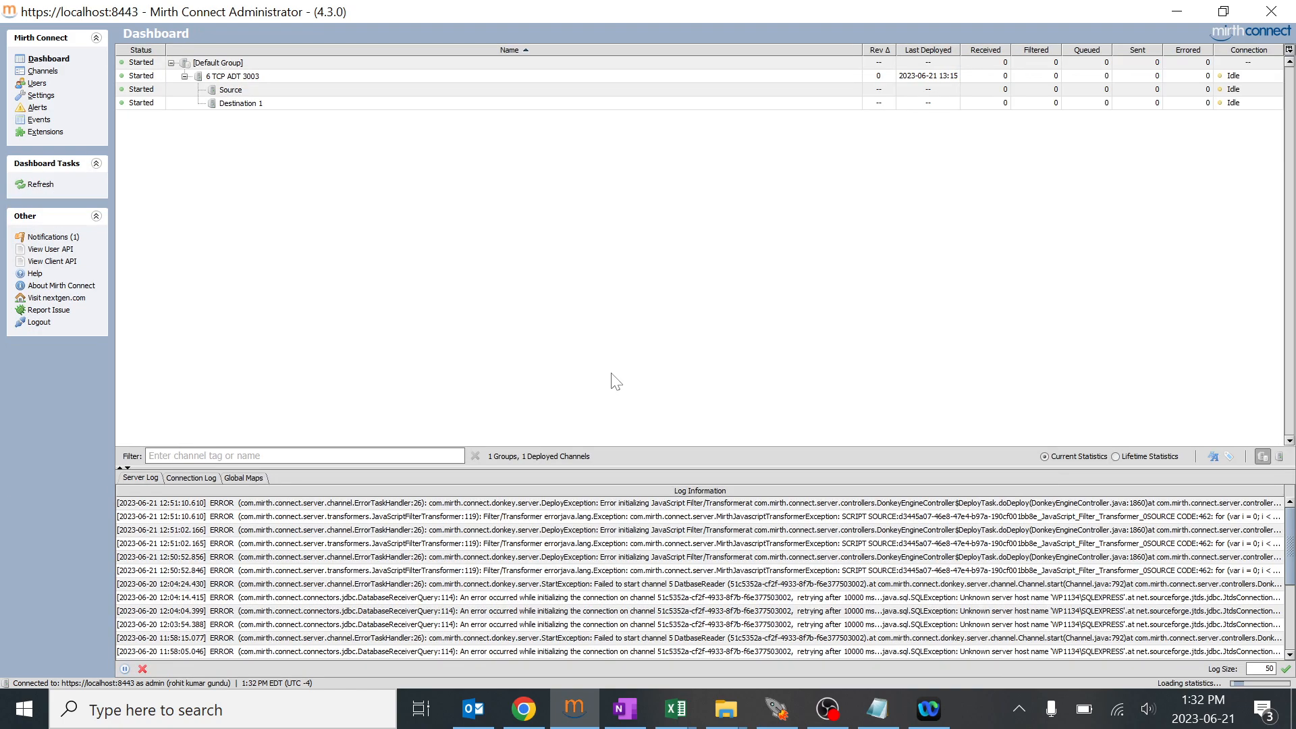
Select and copy the sample A04 message text from A04 Explained.txt in Notepad, then return to Mirth.
left_click(43, 71)
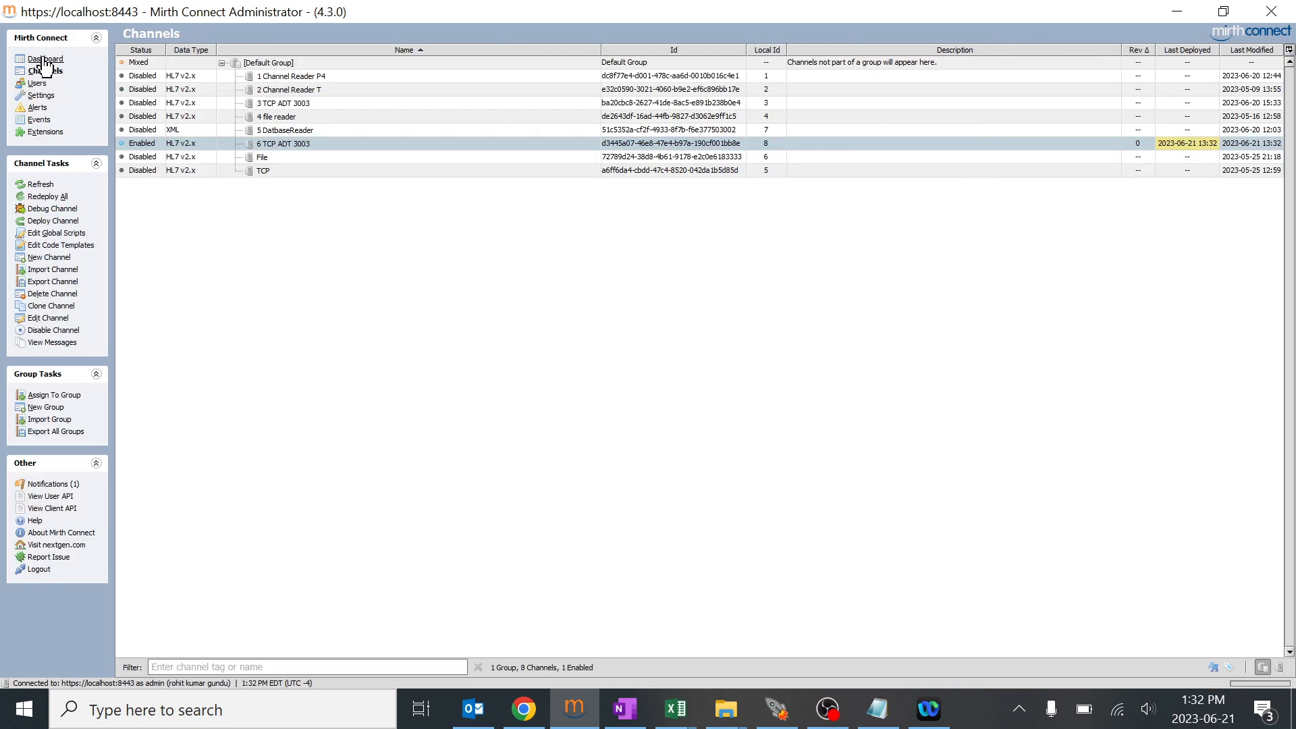
left_click(48, 58)
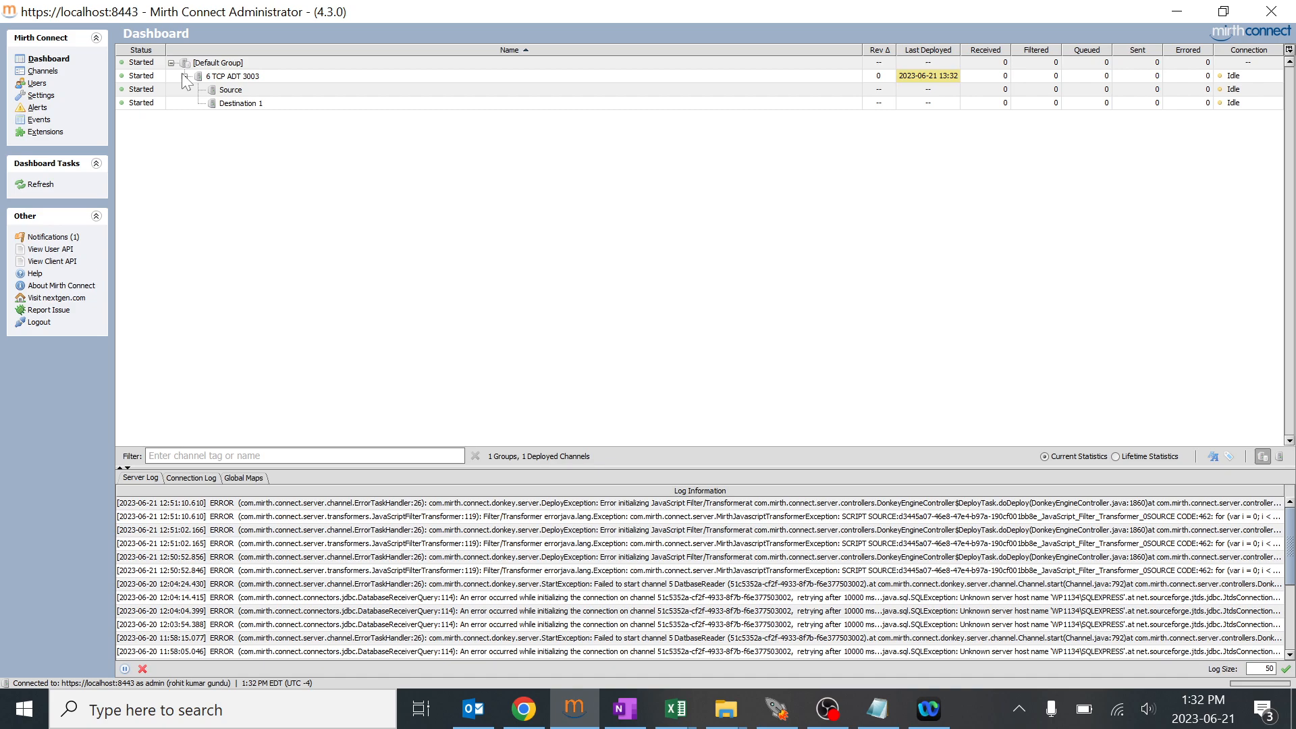
mouse_move(1111, 96)
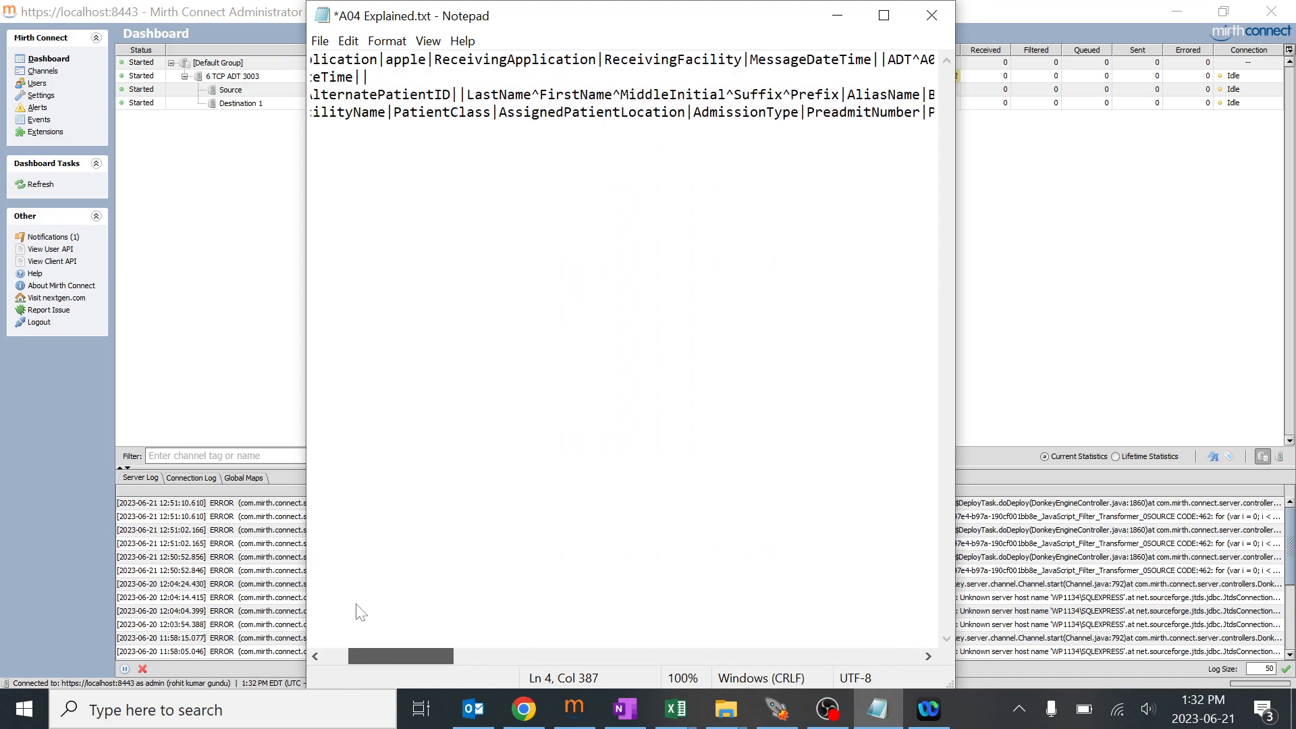
scroll("left", 3)
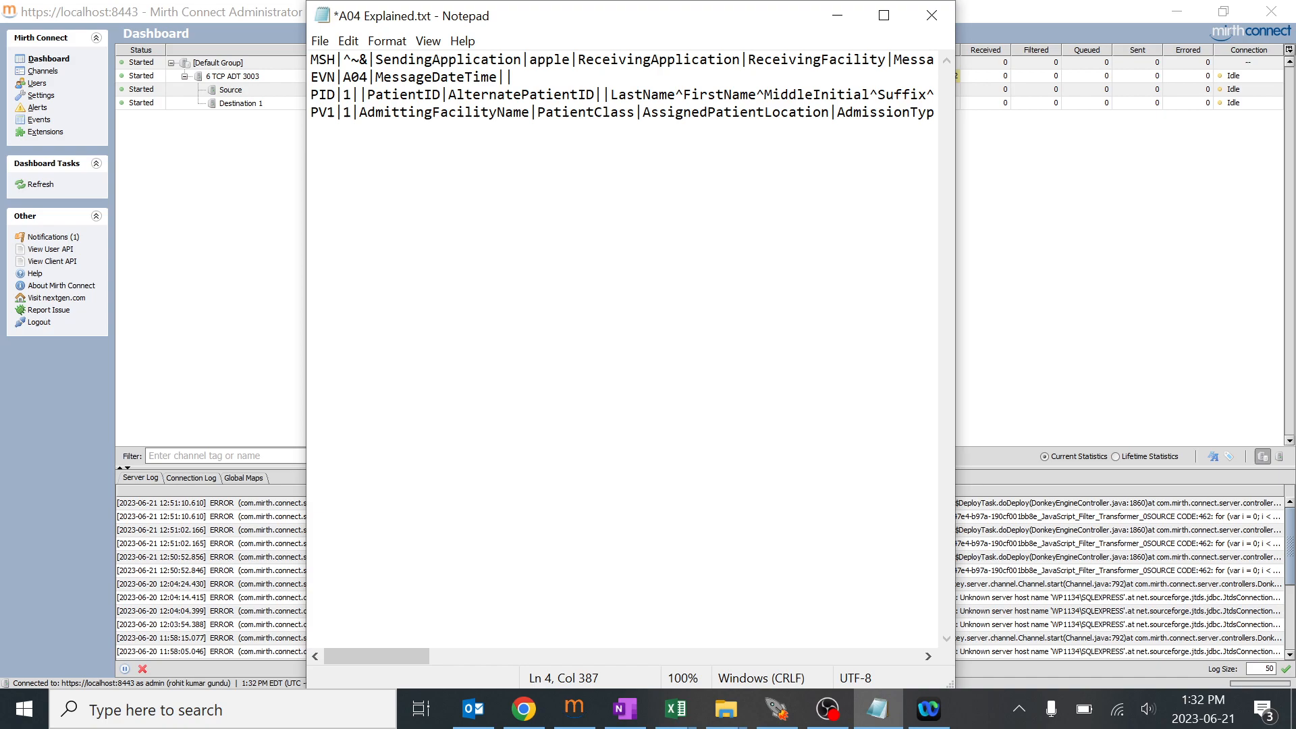
left_click(471, 94)
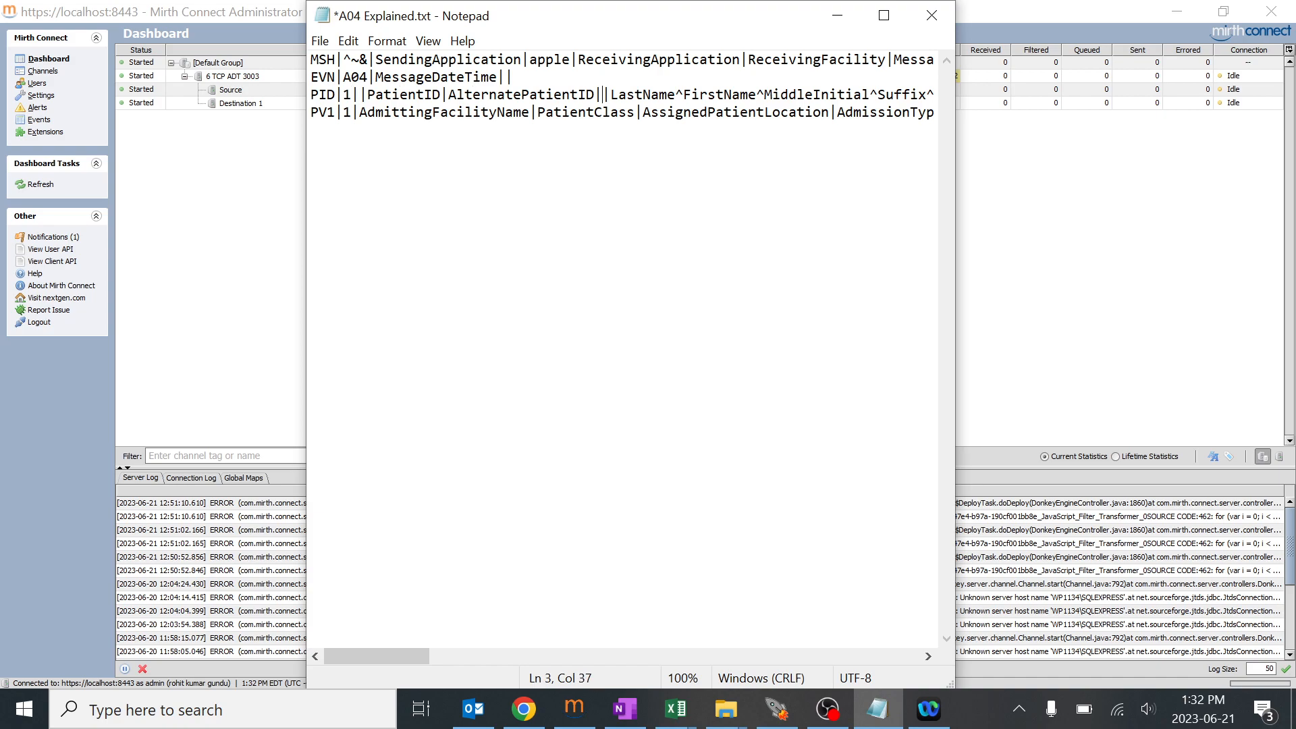
key("ctrl+a")
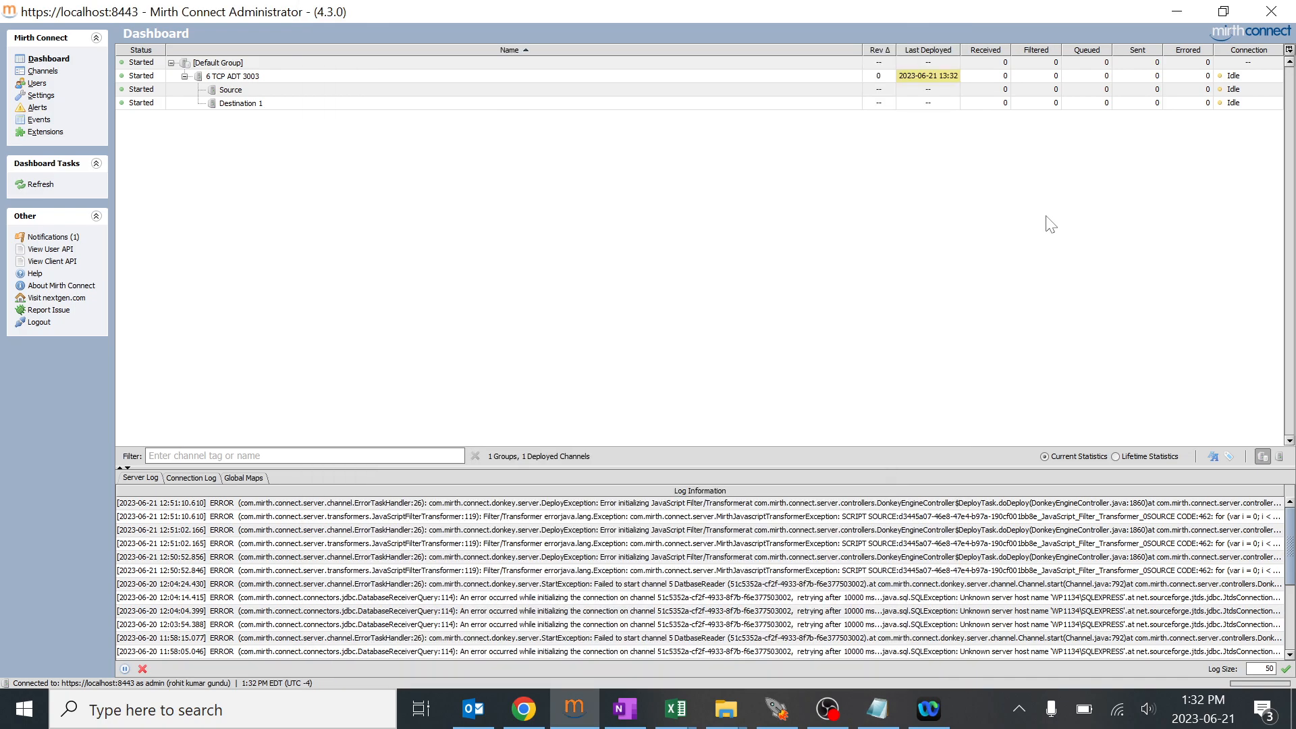
left_click(240, 75)
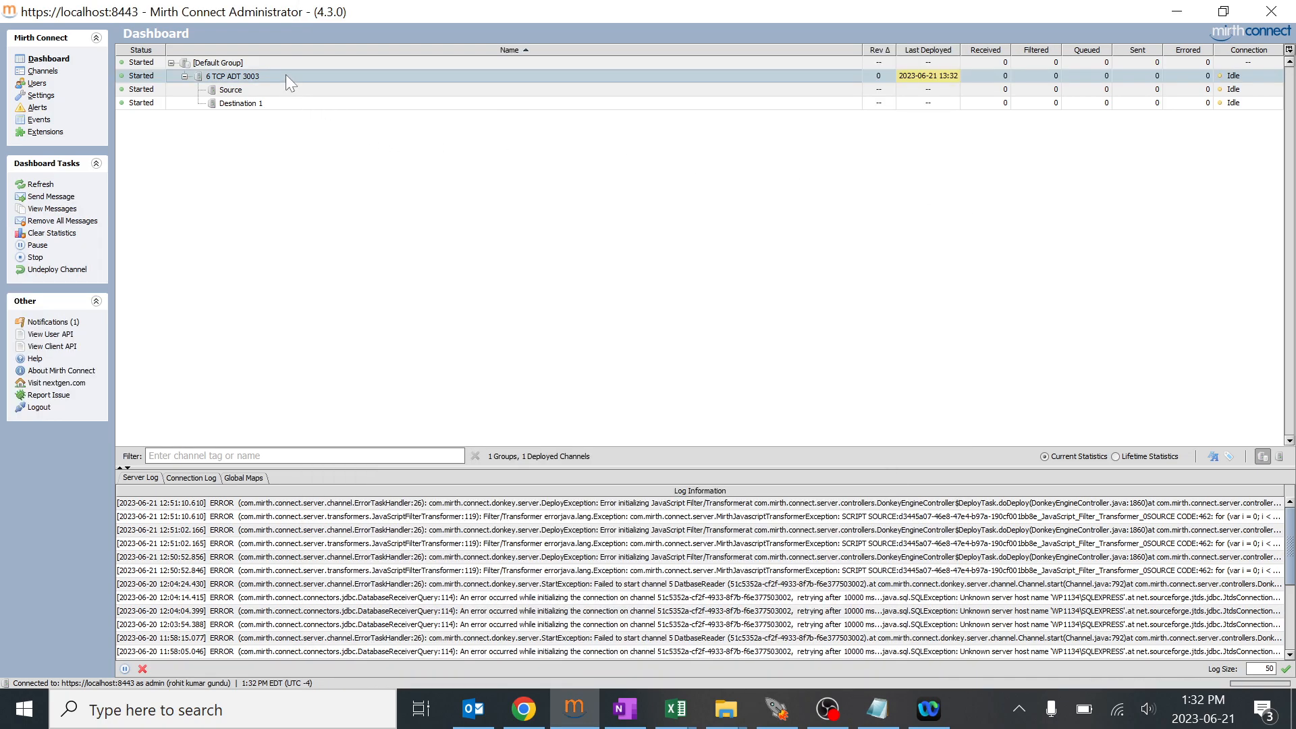
Send the pasted A04 sample through 6 TCP ADT 3003 so Destination 1 shows it received and filtered.
left_click(51, 195)
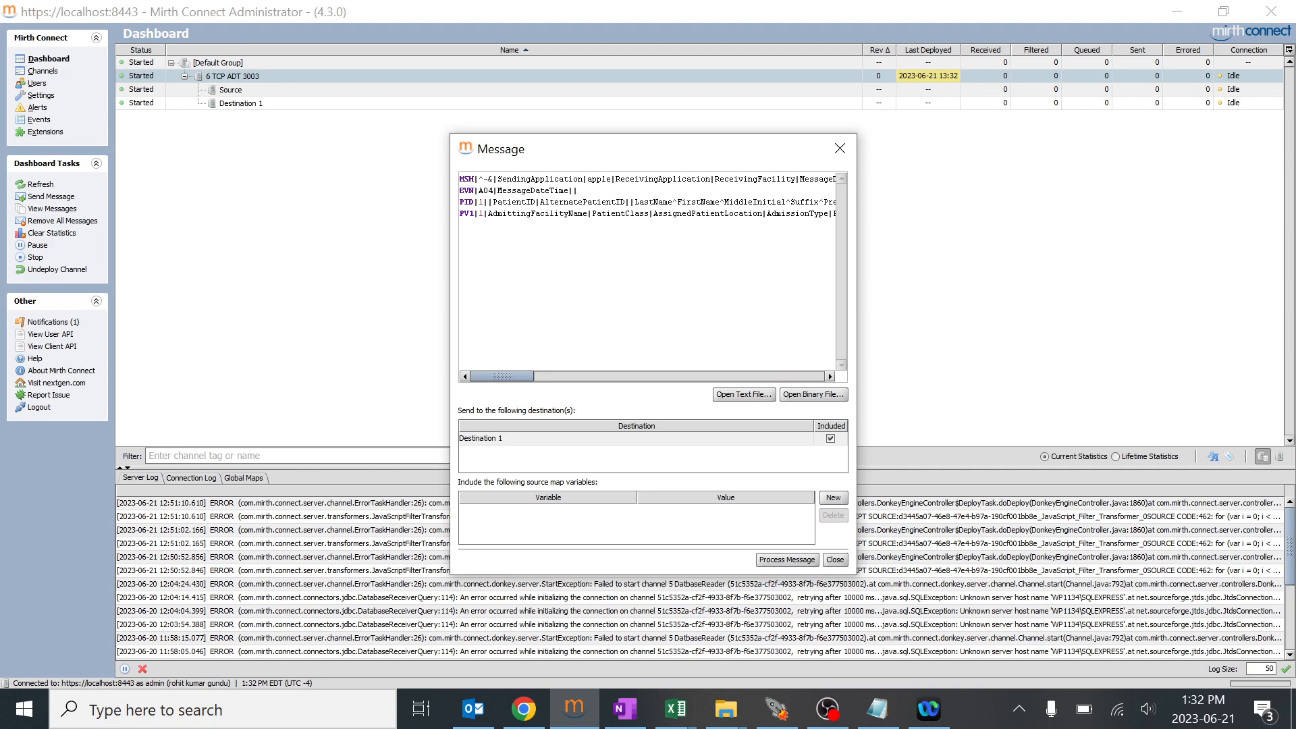
mouse_move(1068, 100)
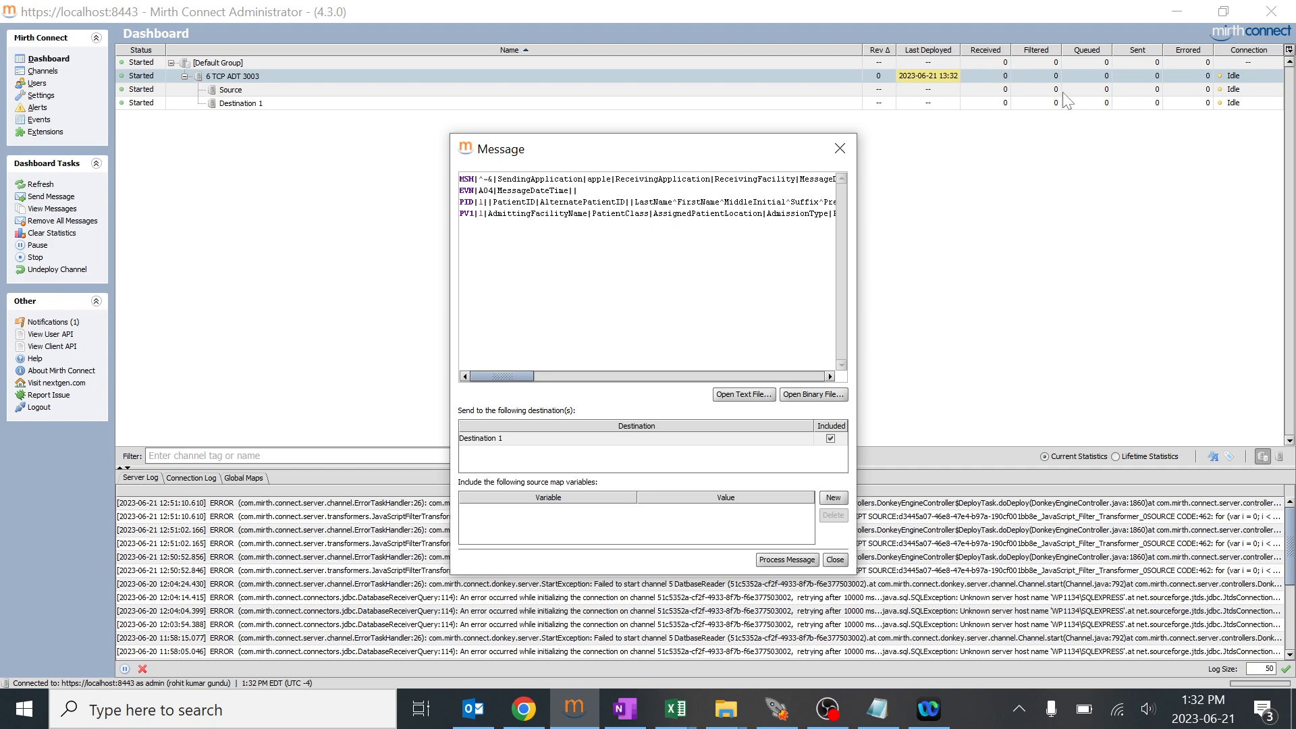
mouse_move(1062, 113)
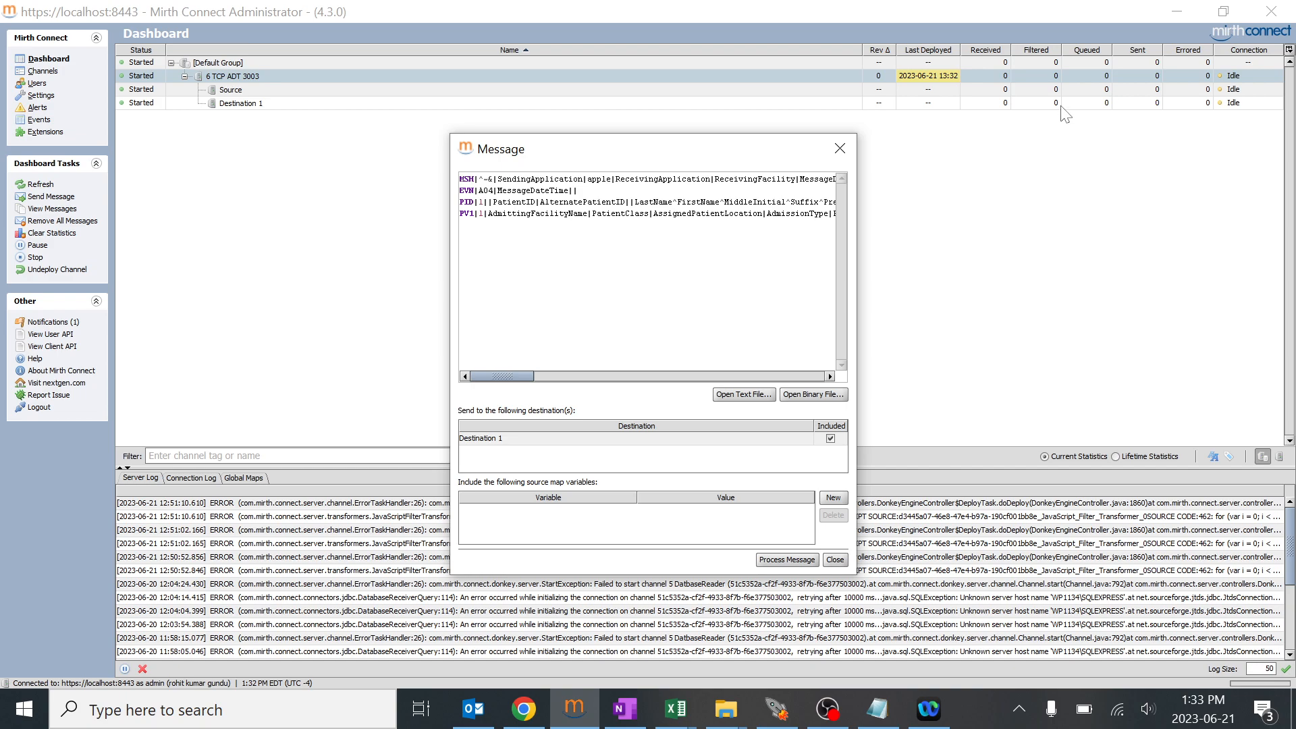
left_click(785, 560)
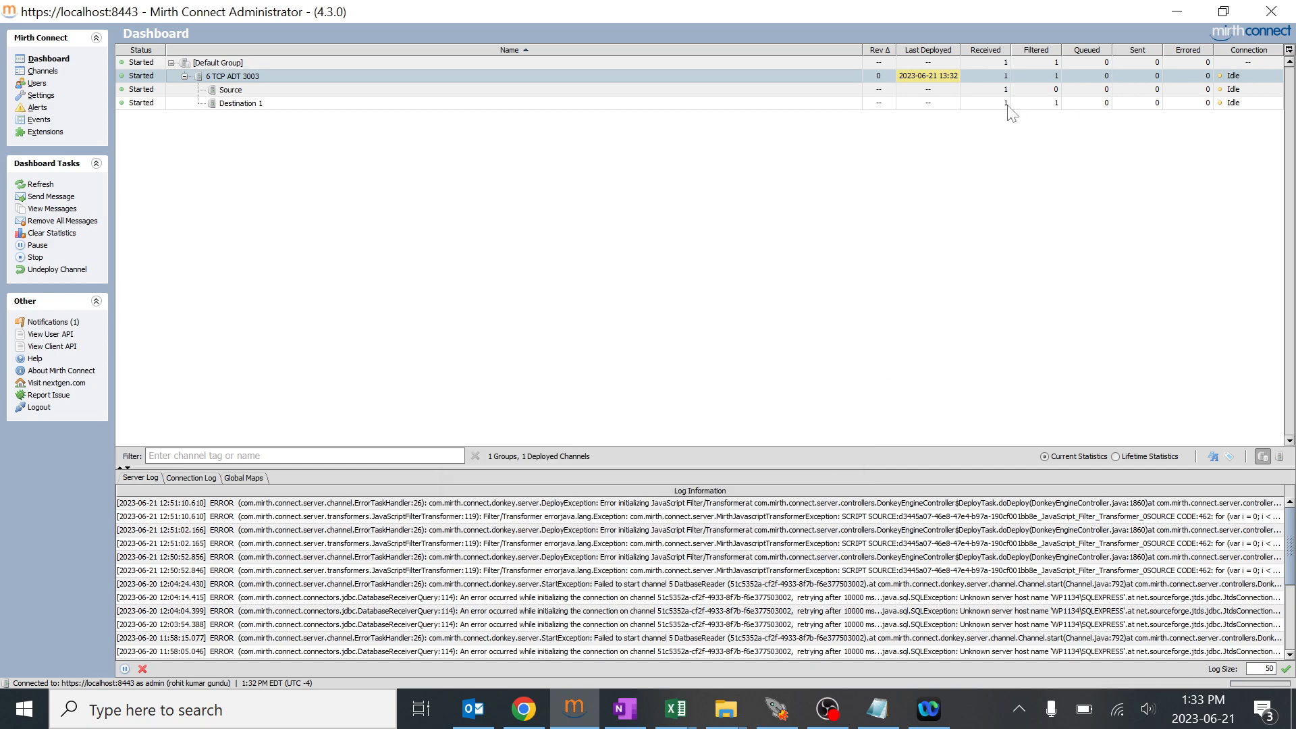
mouse_move(1064, 115)
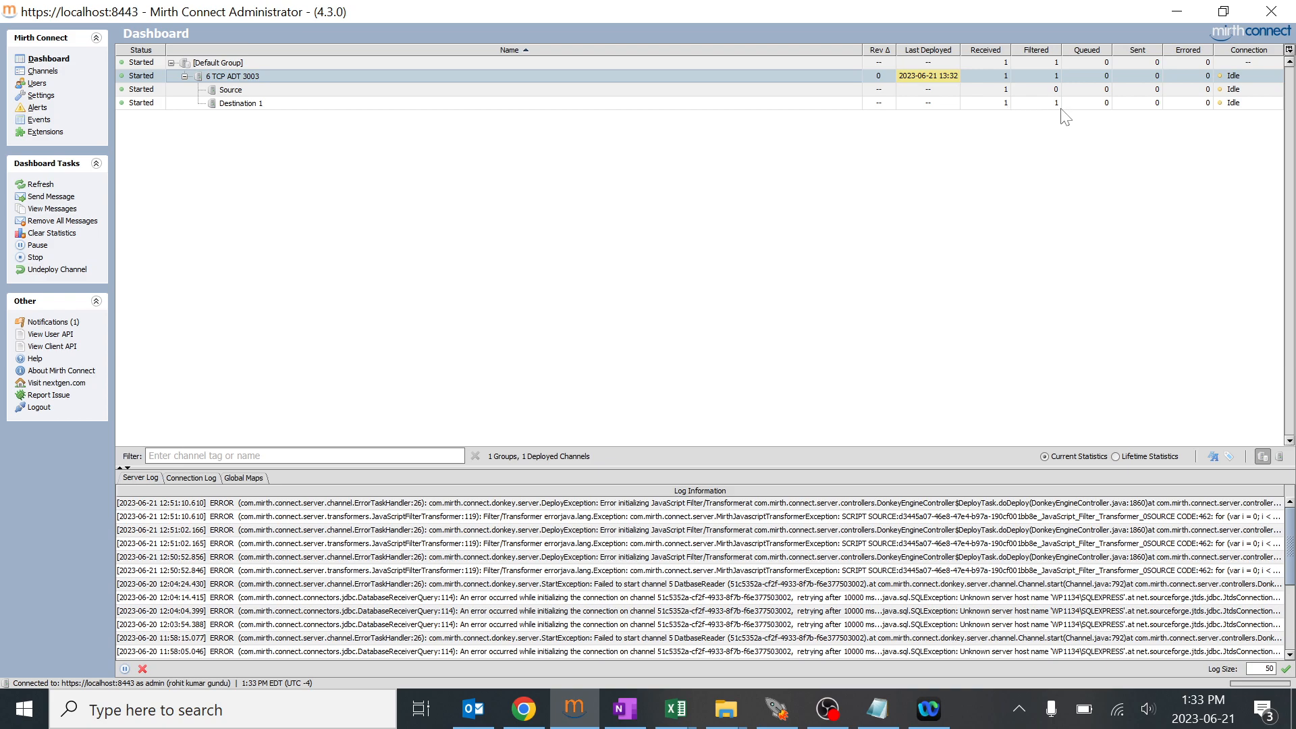
mouse_move(1164, 115)
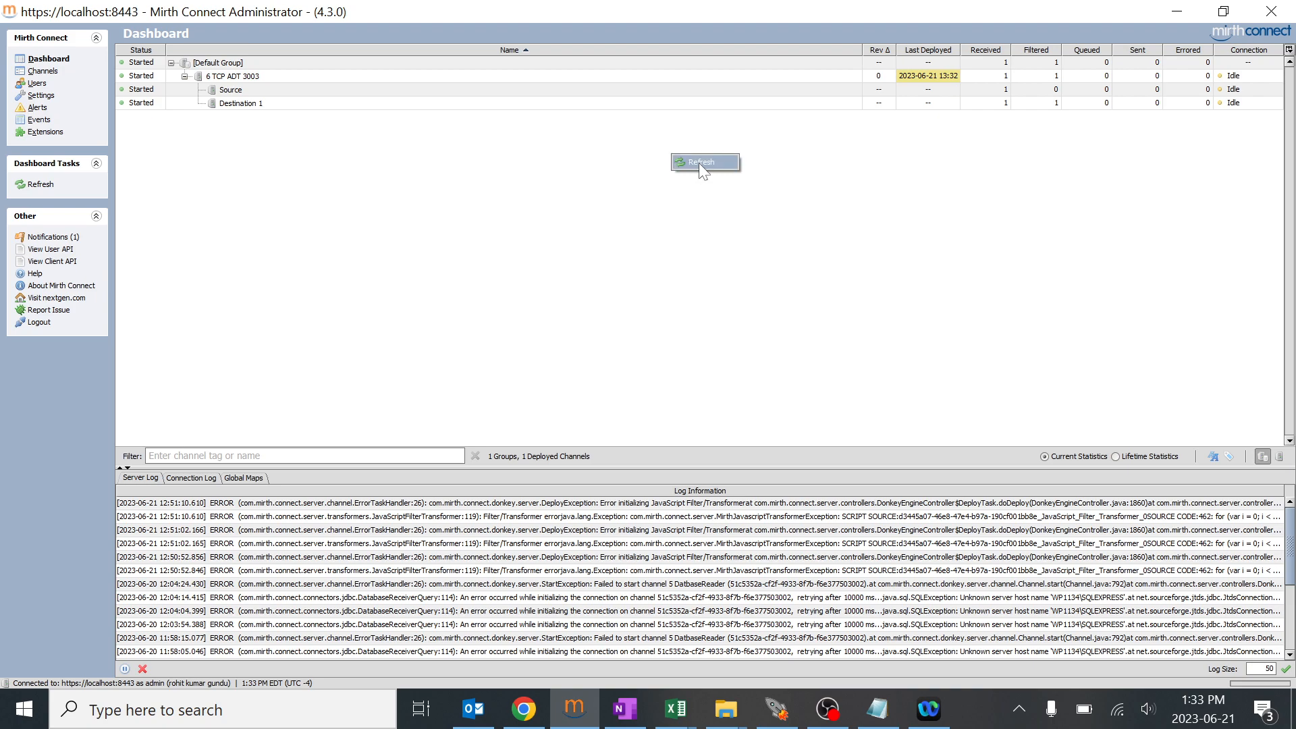
Resend the sample with 'apple' typed into the empty PID.5 field so Destination 1 passes it.
right_click(231, 75)
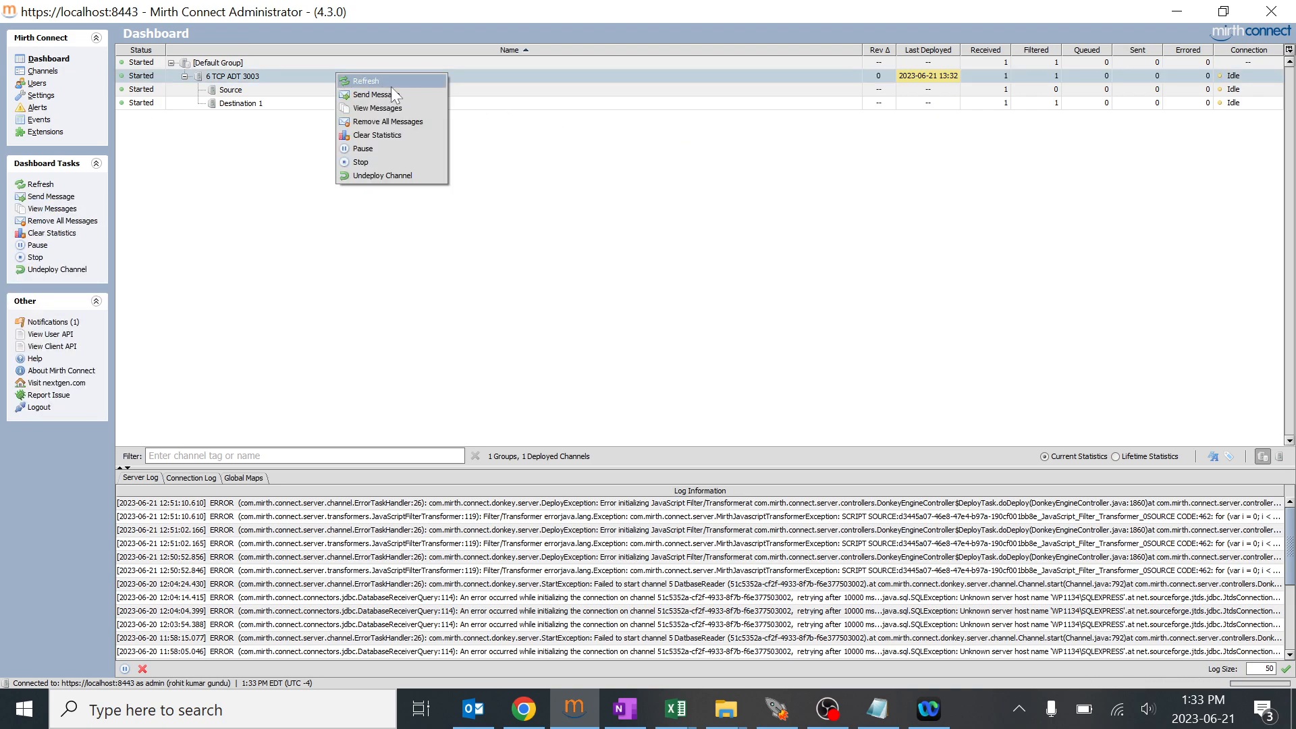
left_click(372, 93)
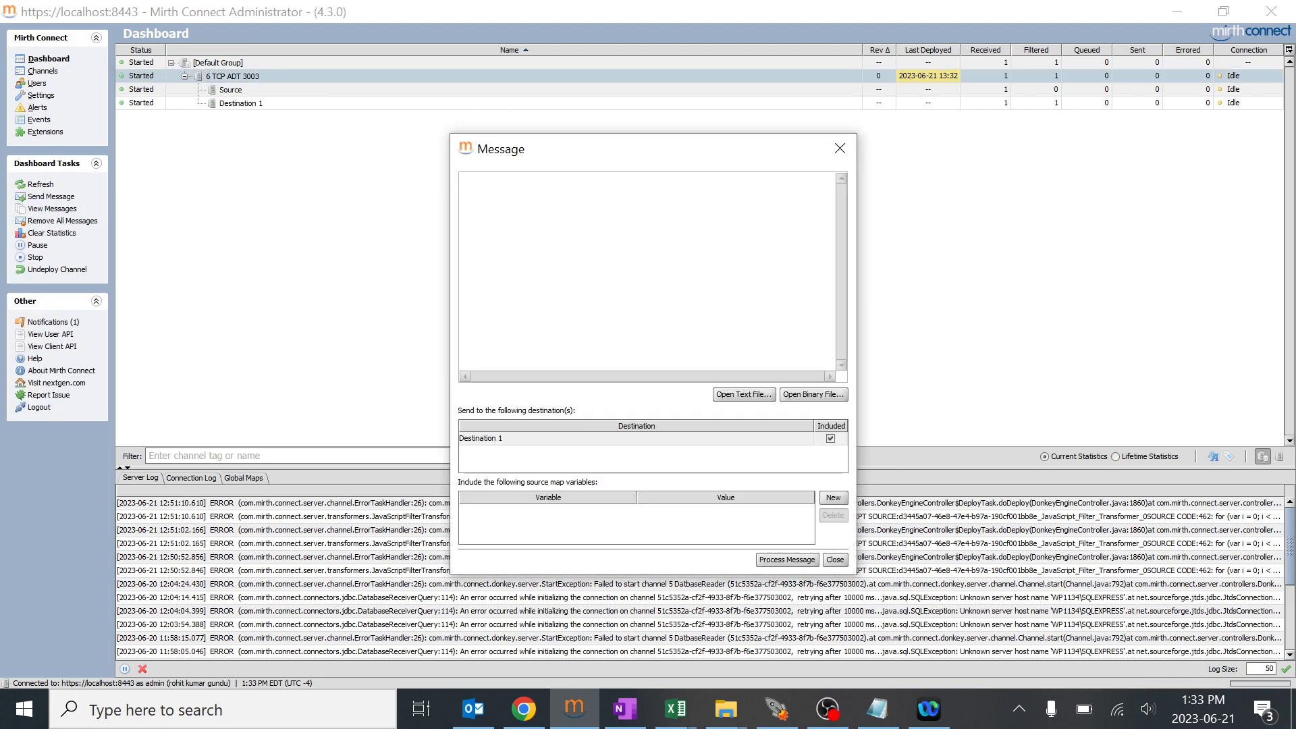
left_click(741, 394)
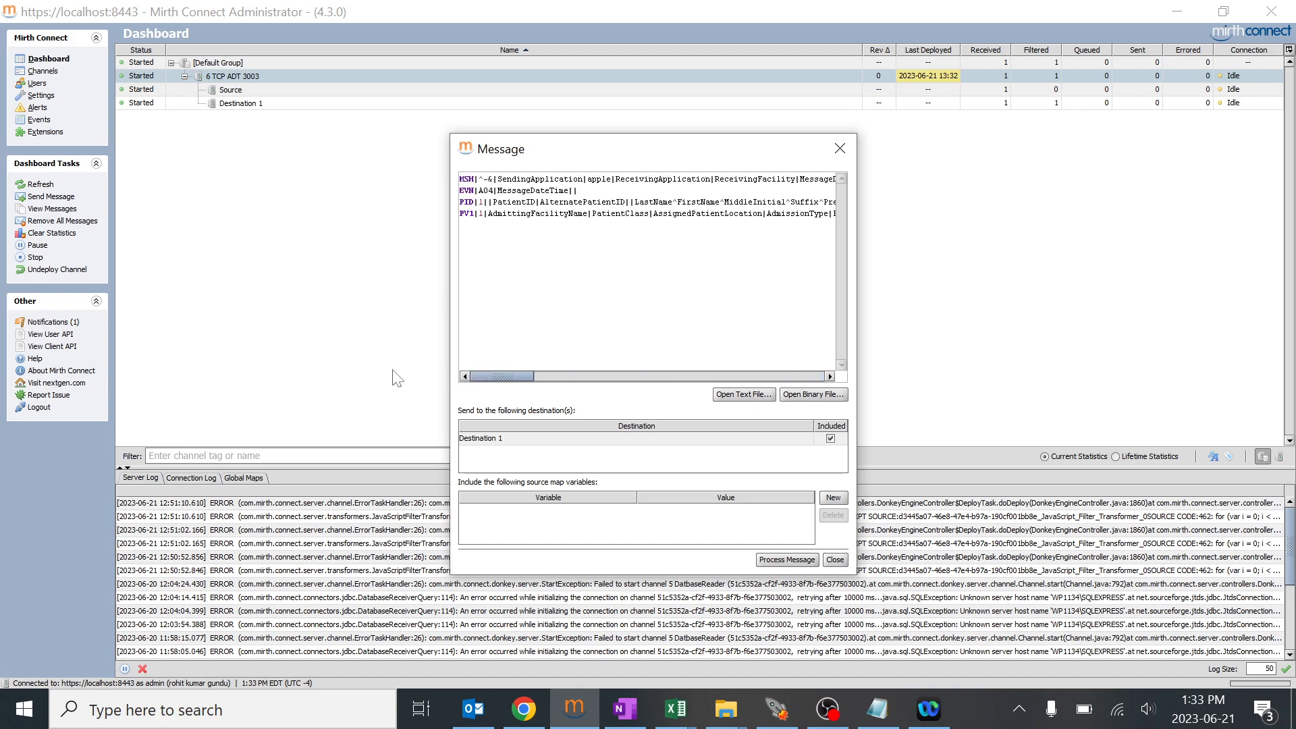
left_click(630, 202)
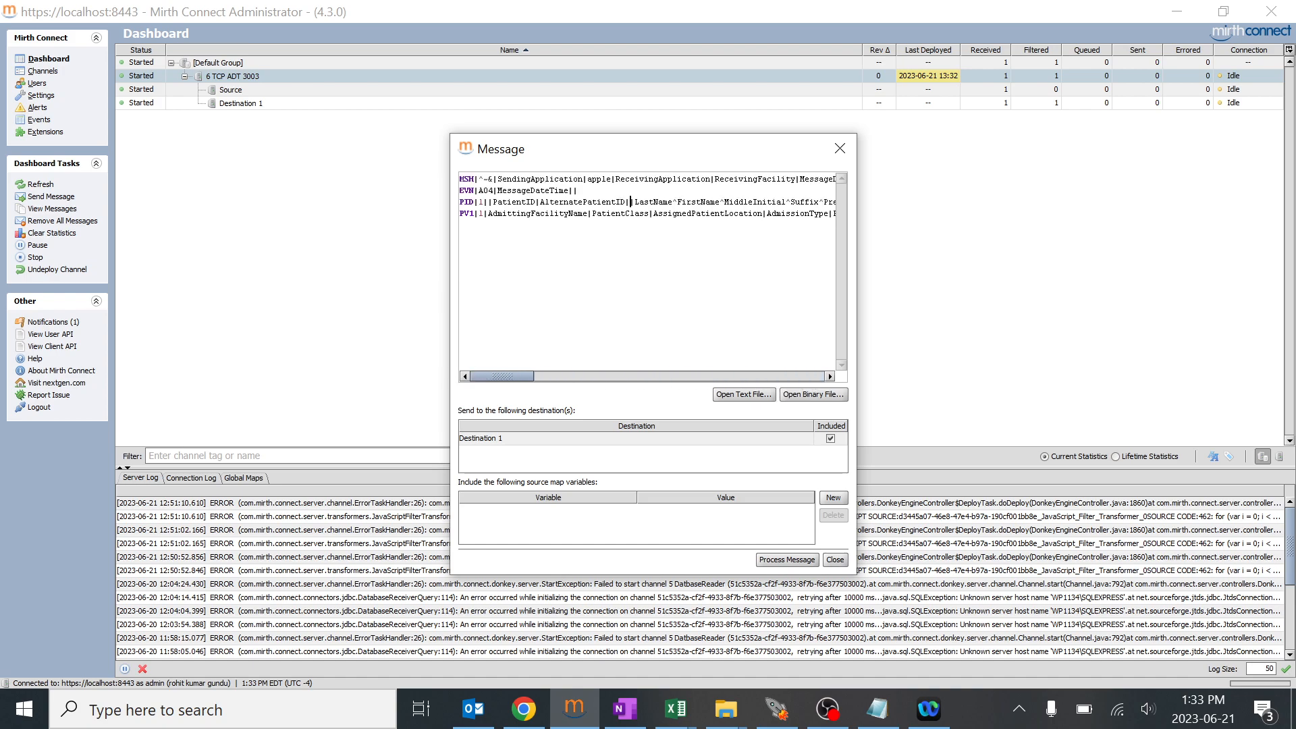
type("apple")
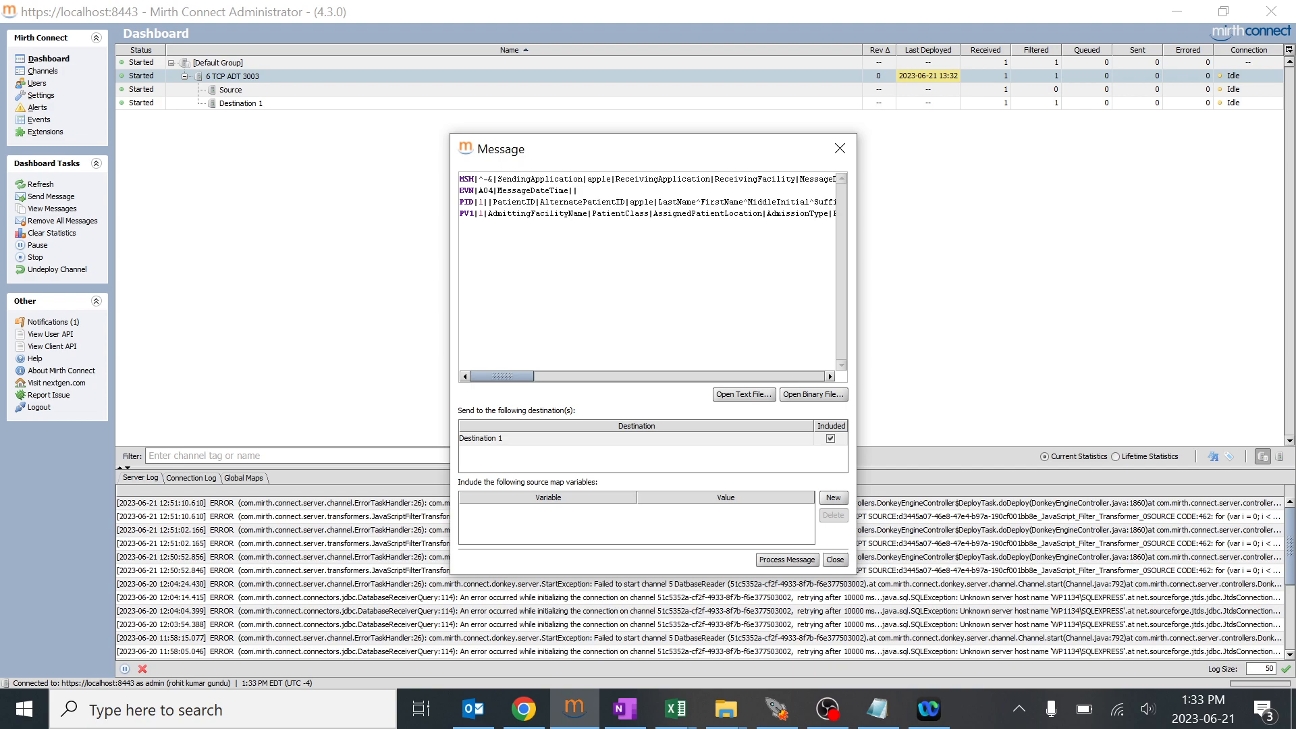
mouse_move(1139, 121)
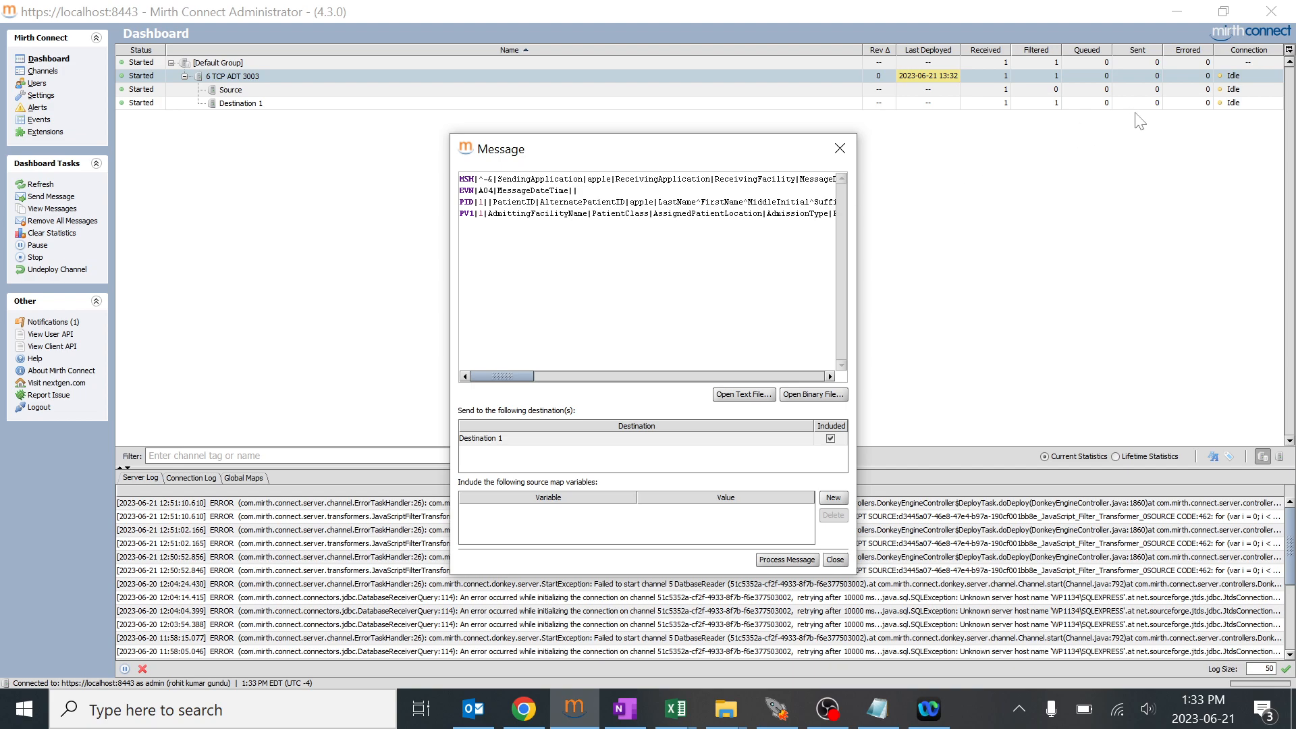
mouse_move(1160, 114)
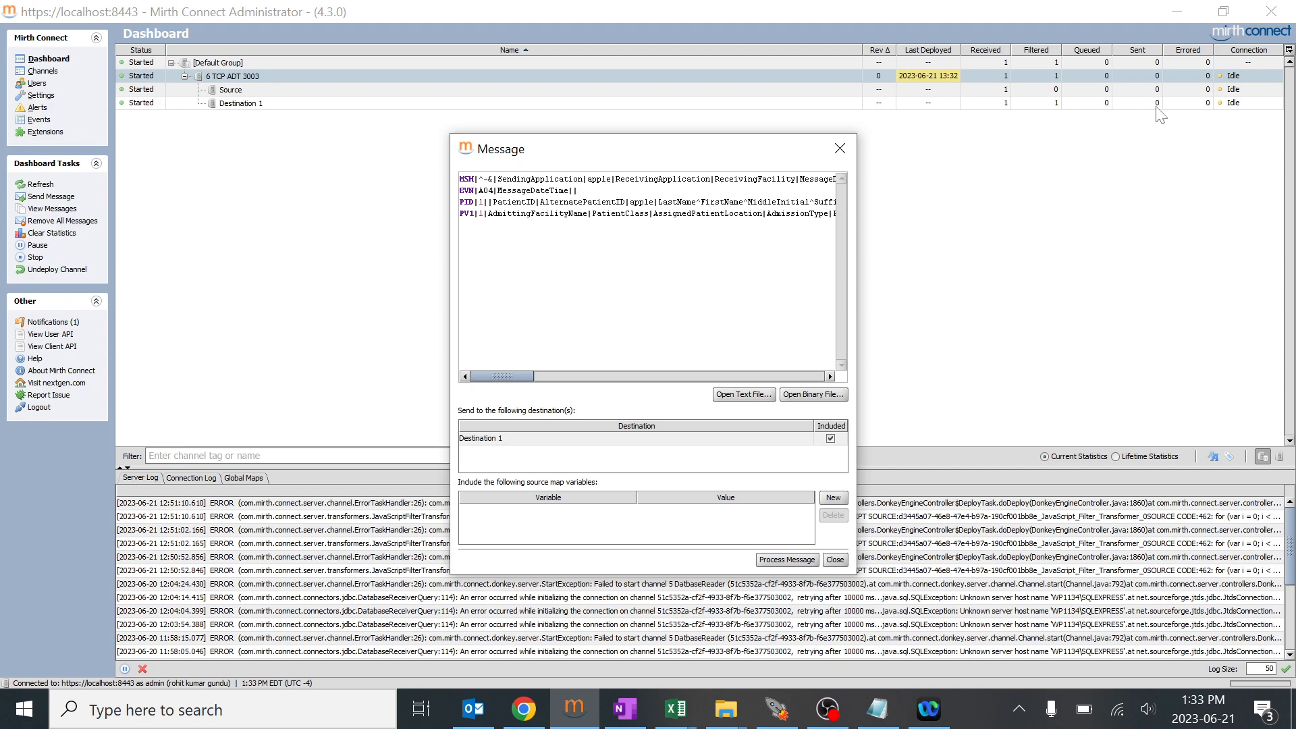
mouse_move(1166, 124)
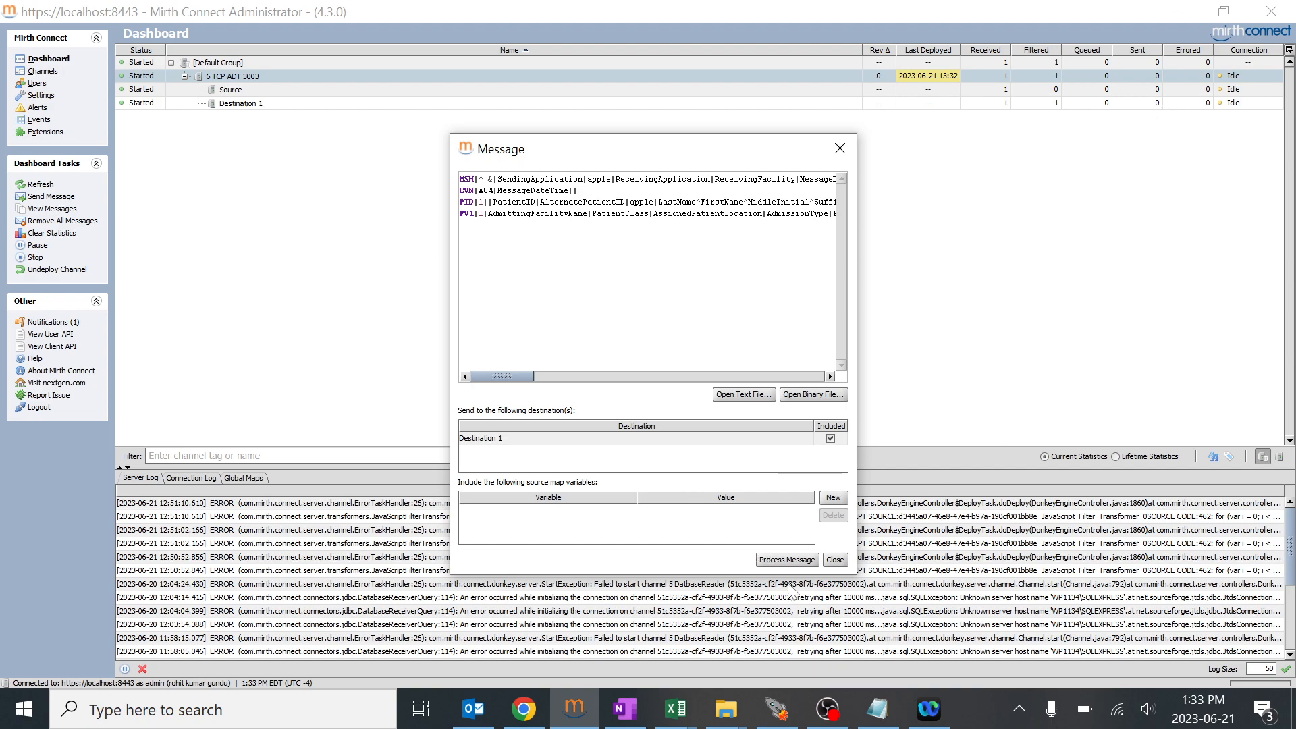
left_click(834, 560)
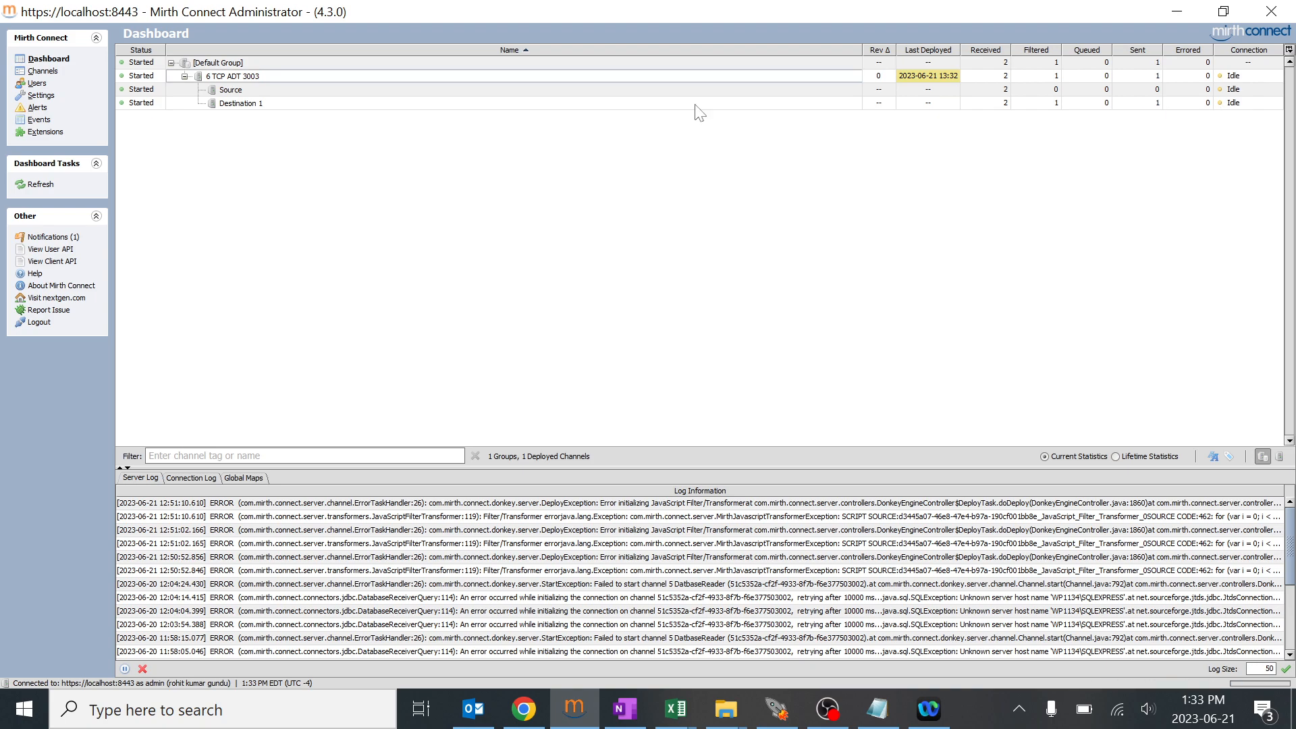
Reopen the 6 TCP ADT 3003 channel's Destination 1 filter and select the PID.5.1 length-check JavaScript rule.
left_click(42, 71)
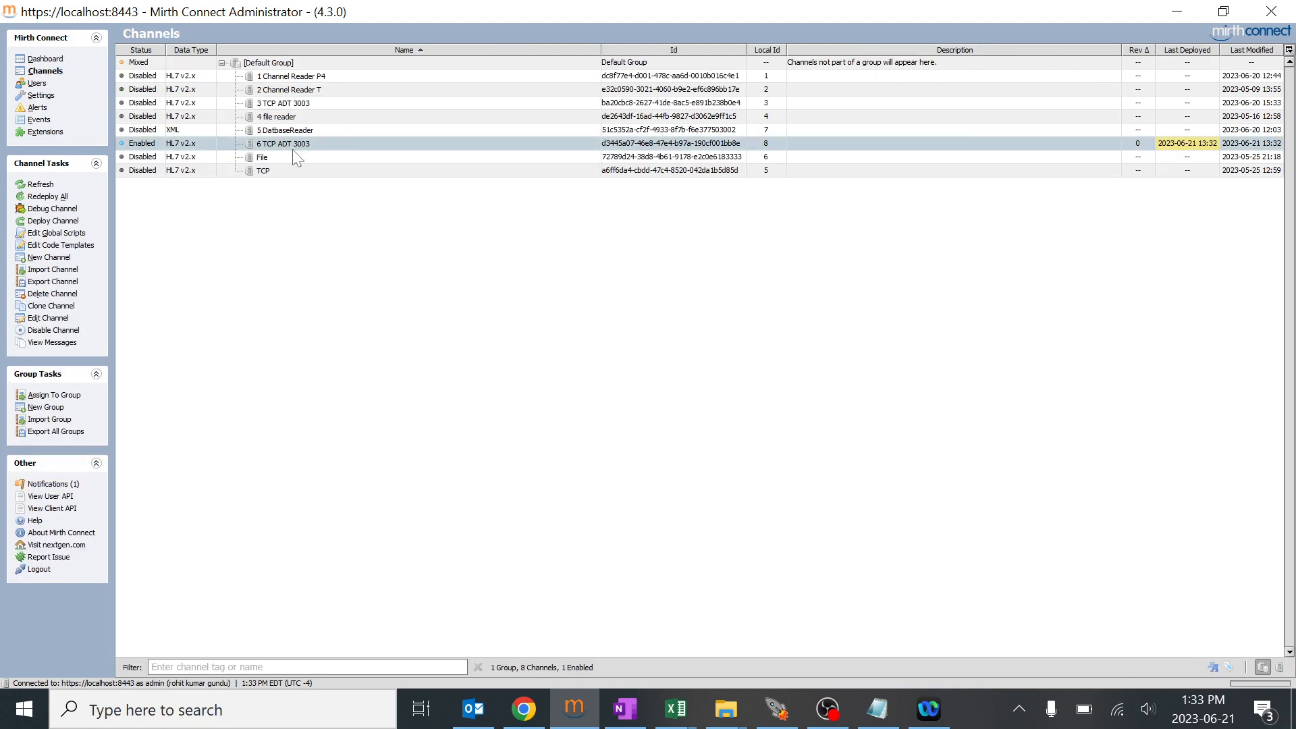
double_click(283, 143)
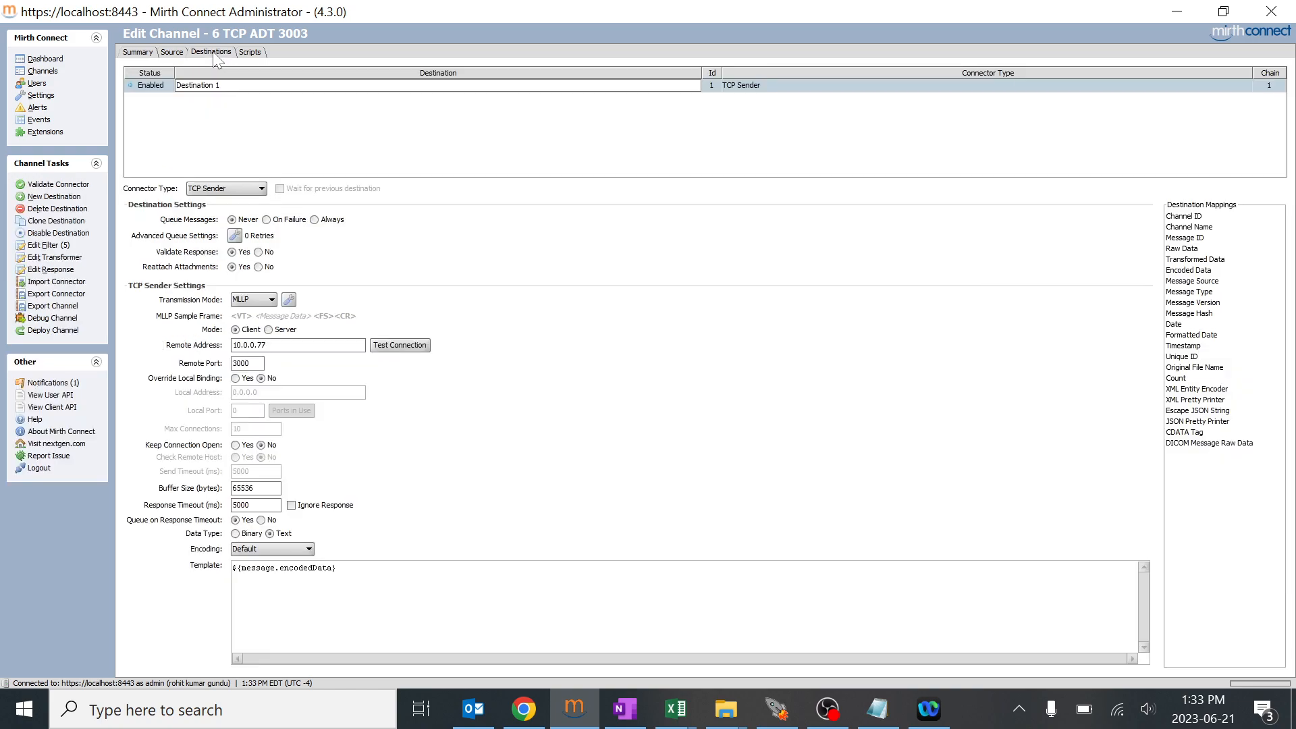
left_click(49, 244)
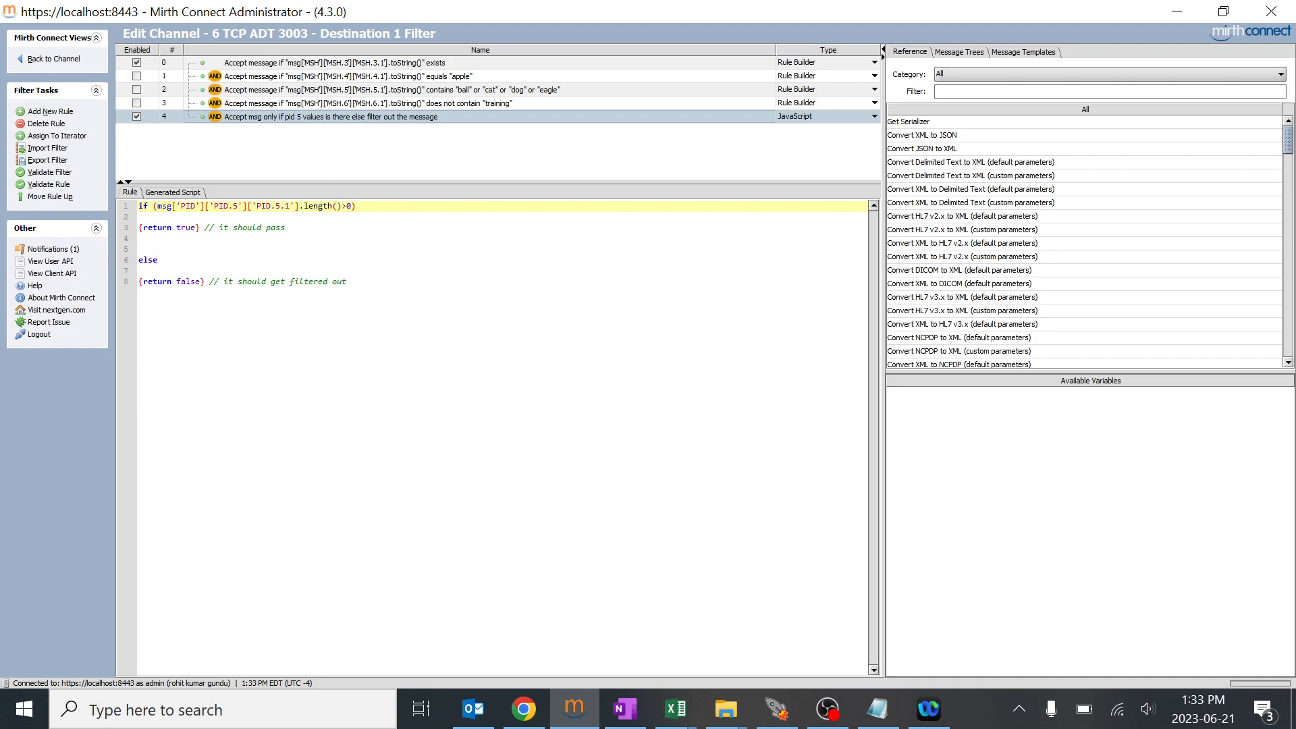
left_click(141, 206)
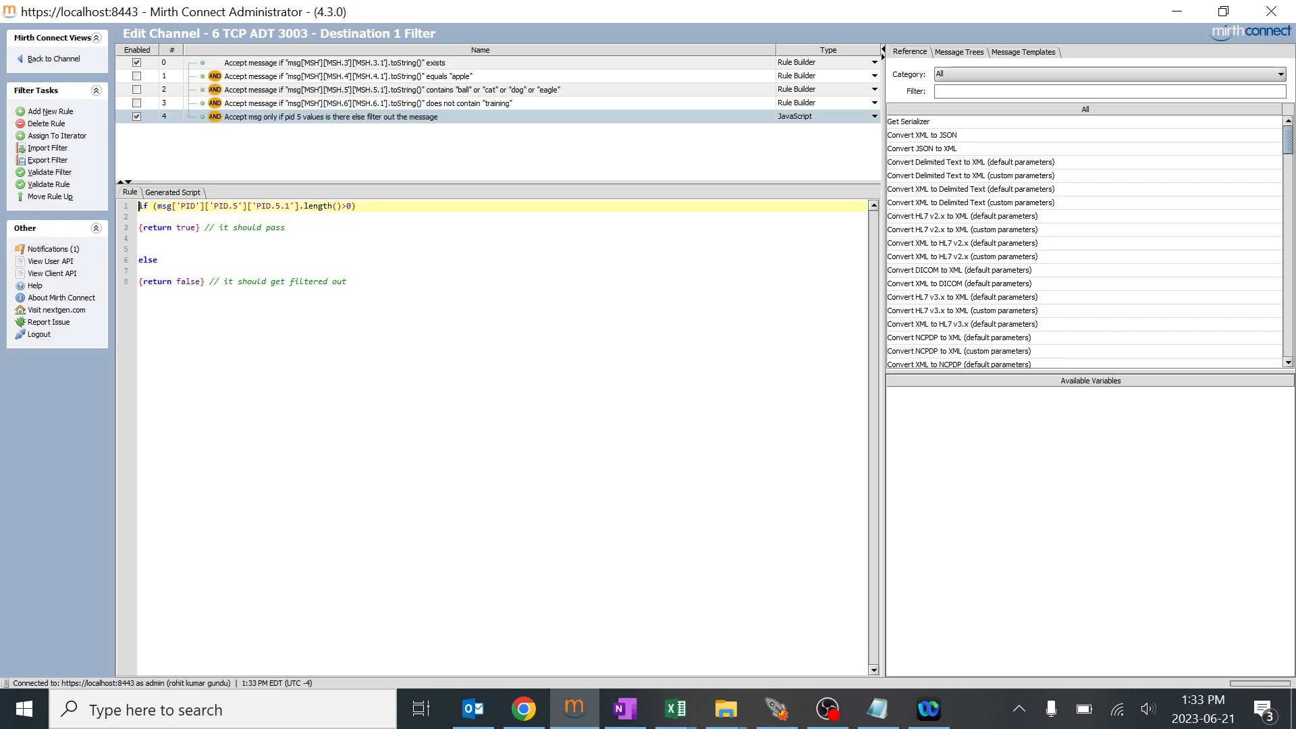